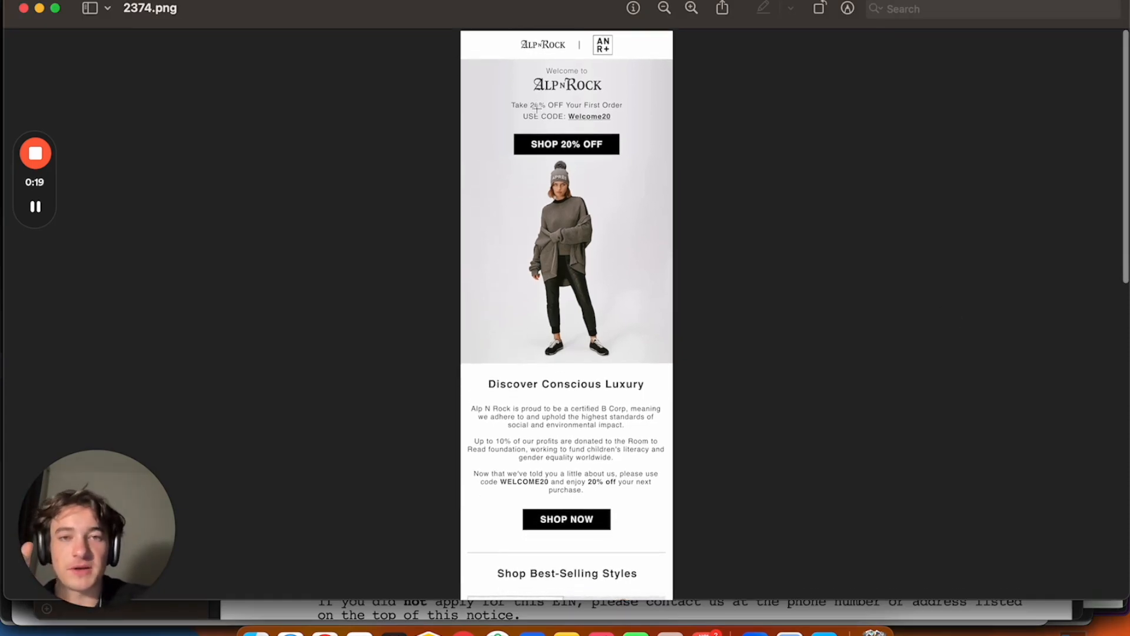
{"action": "mouse_move", "coordinate": [599, 219]}
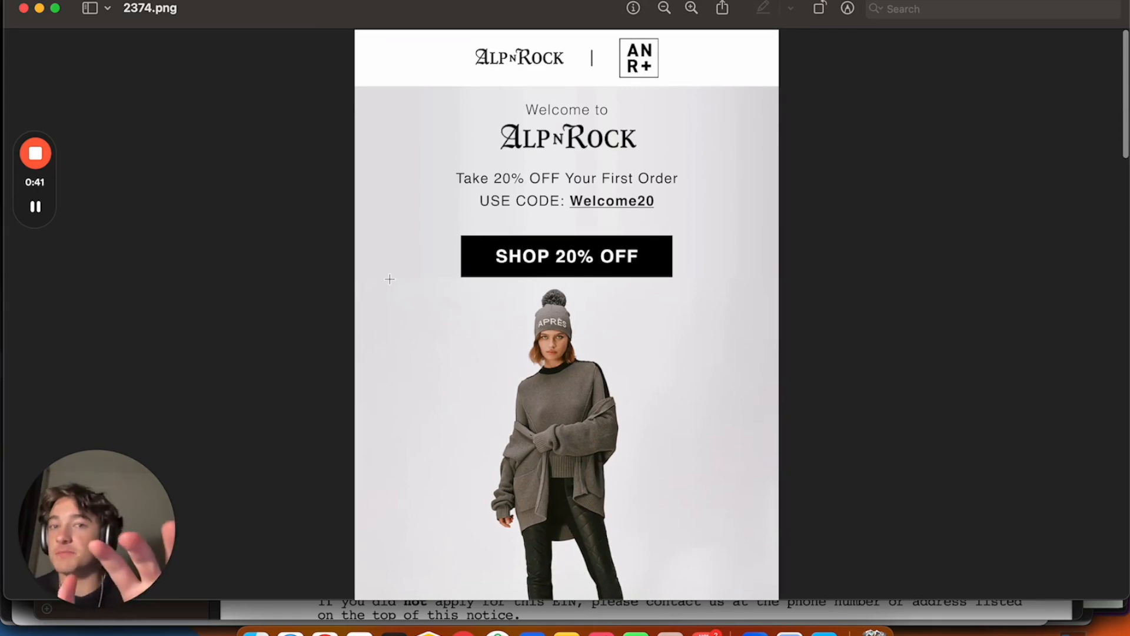
{"action": "scroll", "scroll_direction": "down", "scroll_amount": 3}
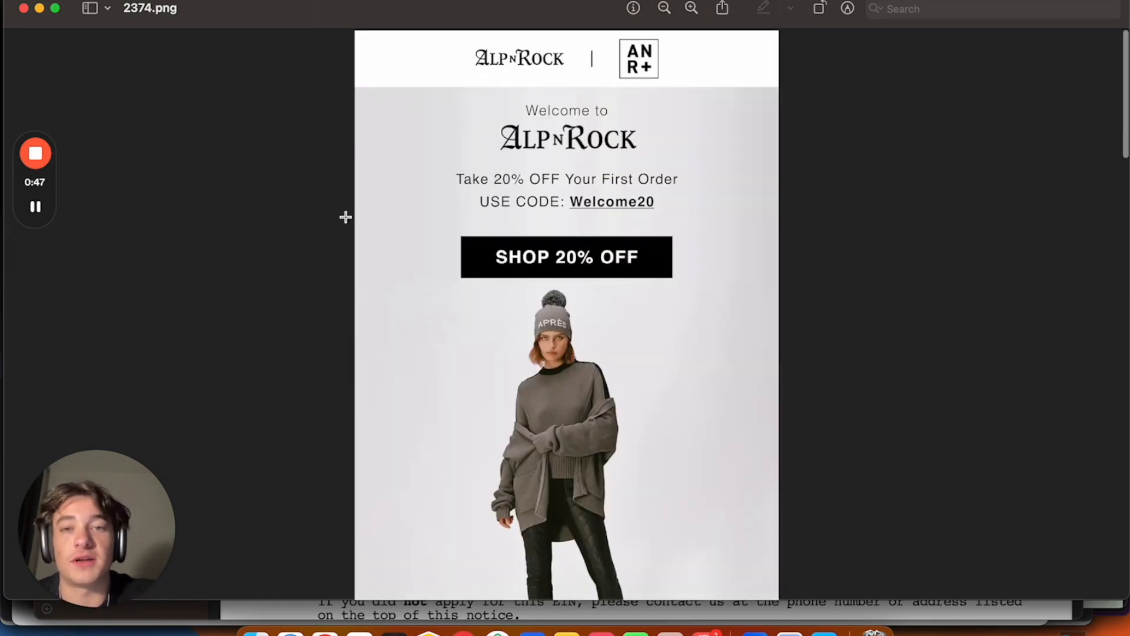
{"action": "mouse_move", "coordinate": [394, 47]}
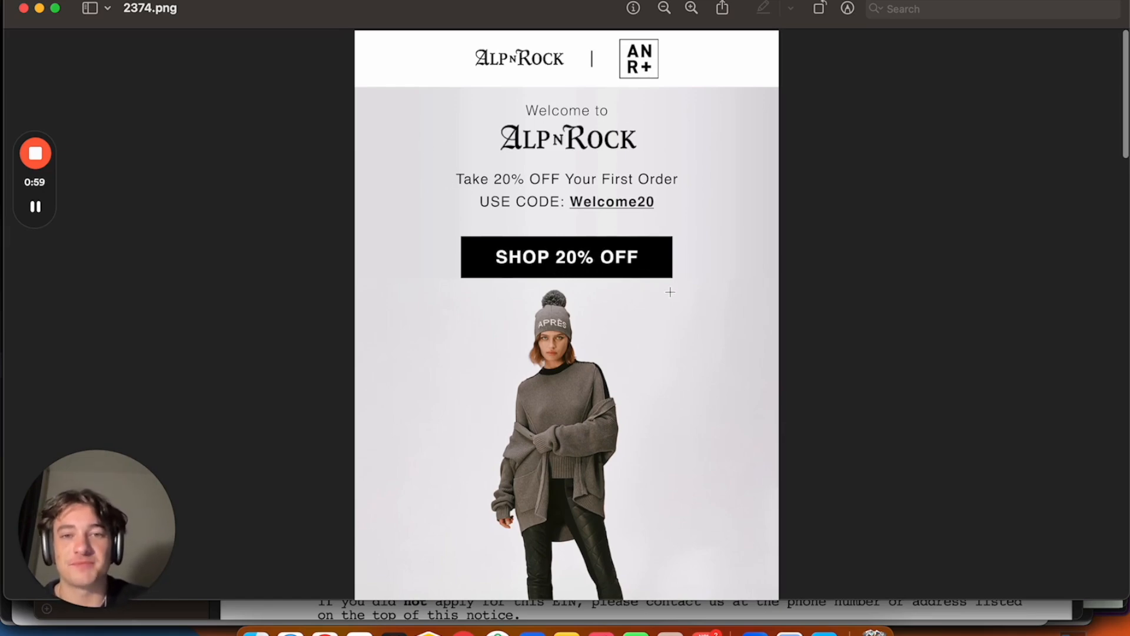
{"action": "scroll", "scroll_direction": "down", "scroll_amount": 3}
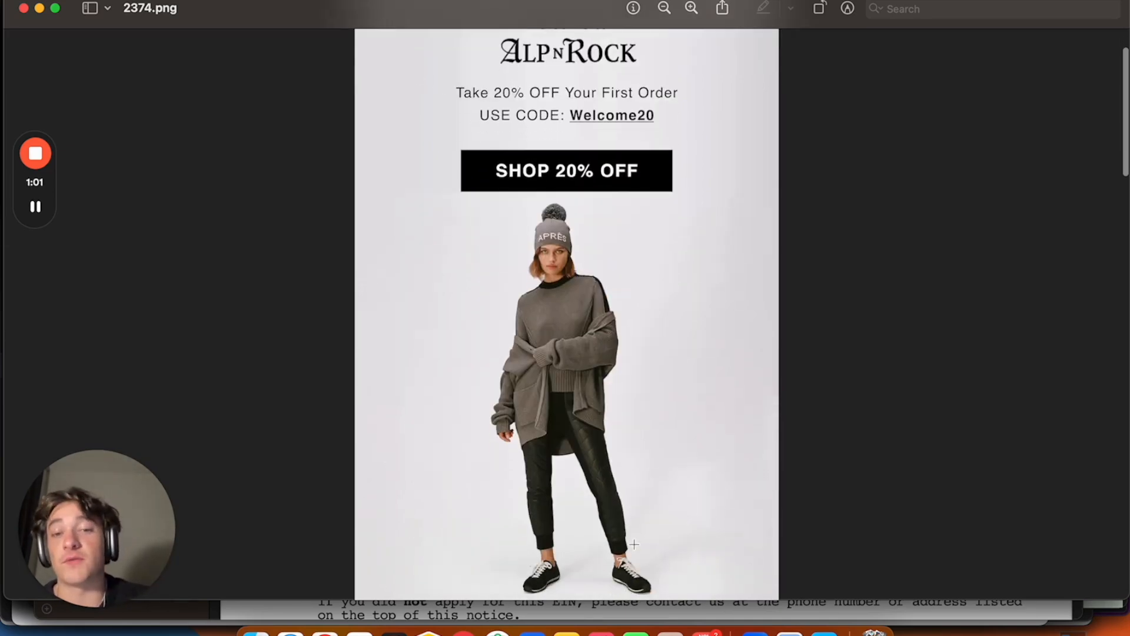
{"action": "scroll", "scroll_direction": "down", "scroll_amount": 3}
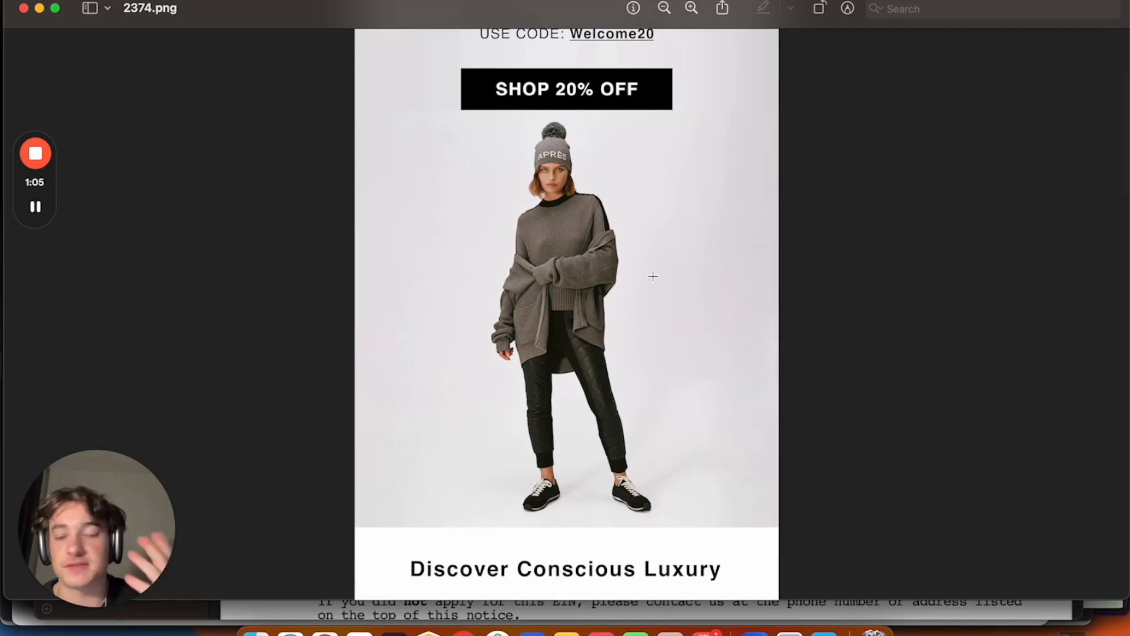
{"action": "scroll", "scroll_direction": "down", "scroll_amount": 3}
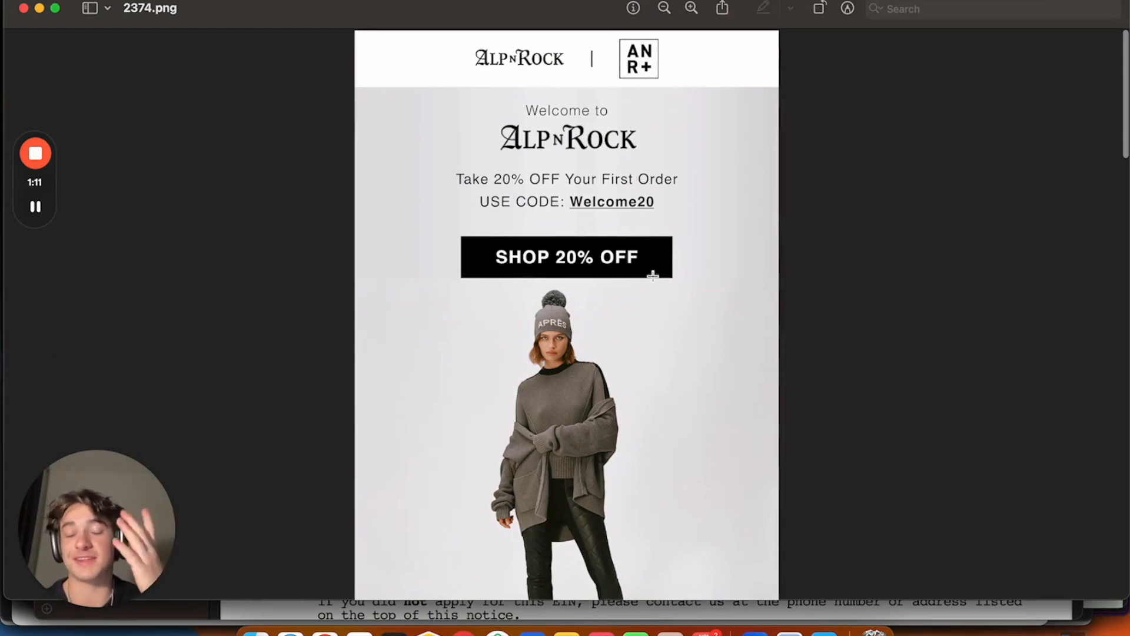
{"action": "mouse_move", "coordinate": [399, 92]}
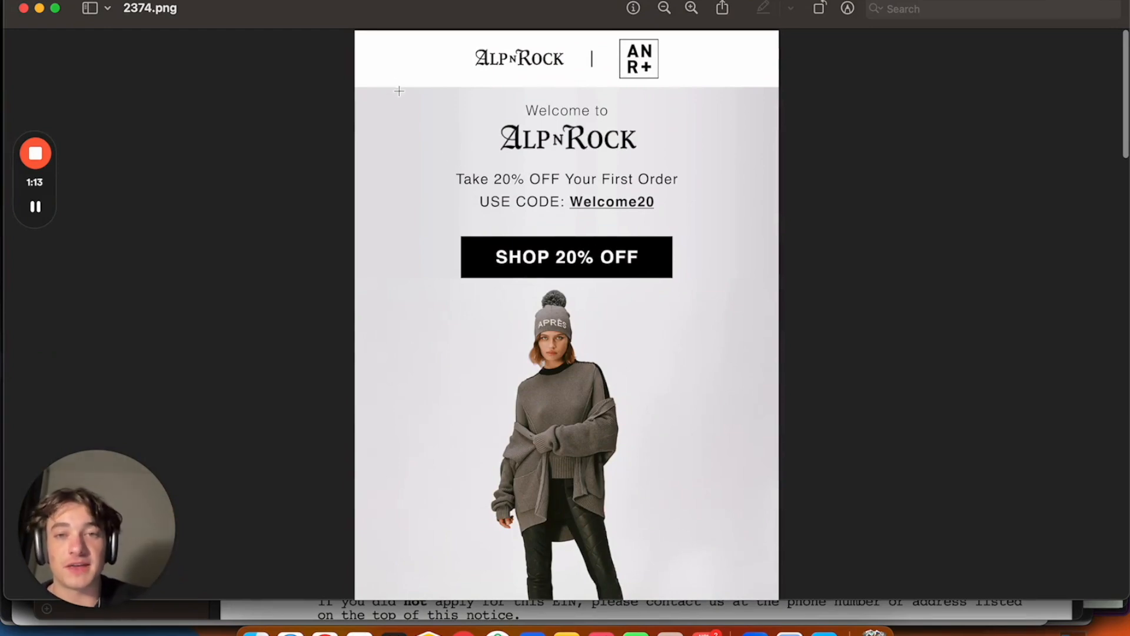
{"action": "mouse_move", "coordinate": [472, 93]}
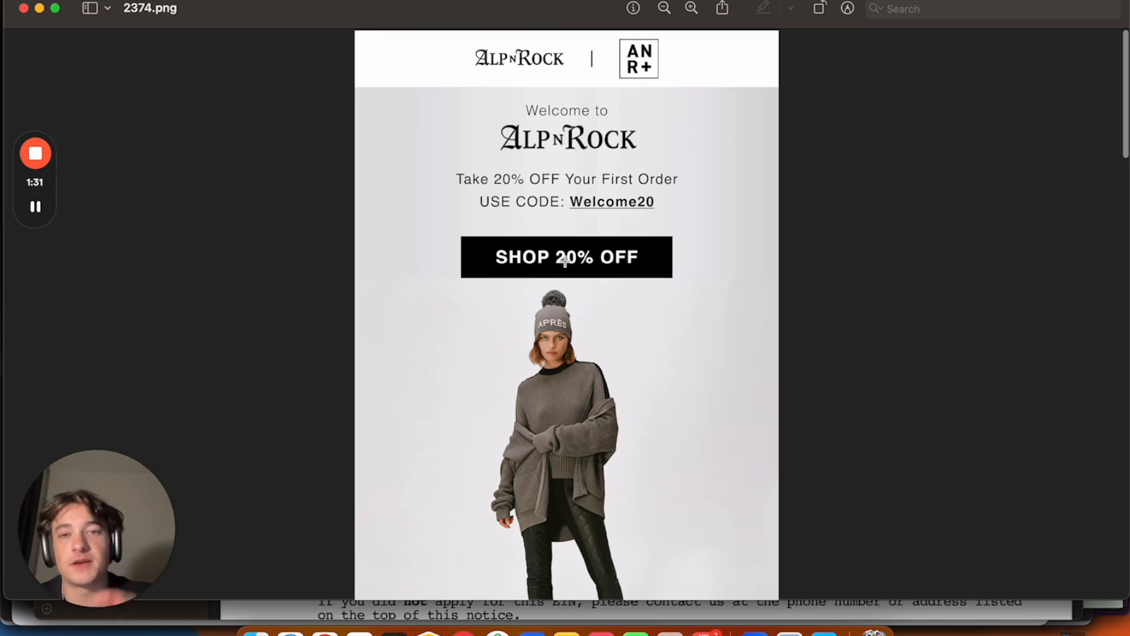
{"action": "scroll", "scroll_direction": "down", "scroll_amount": 3}
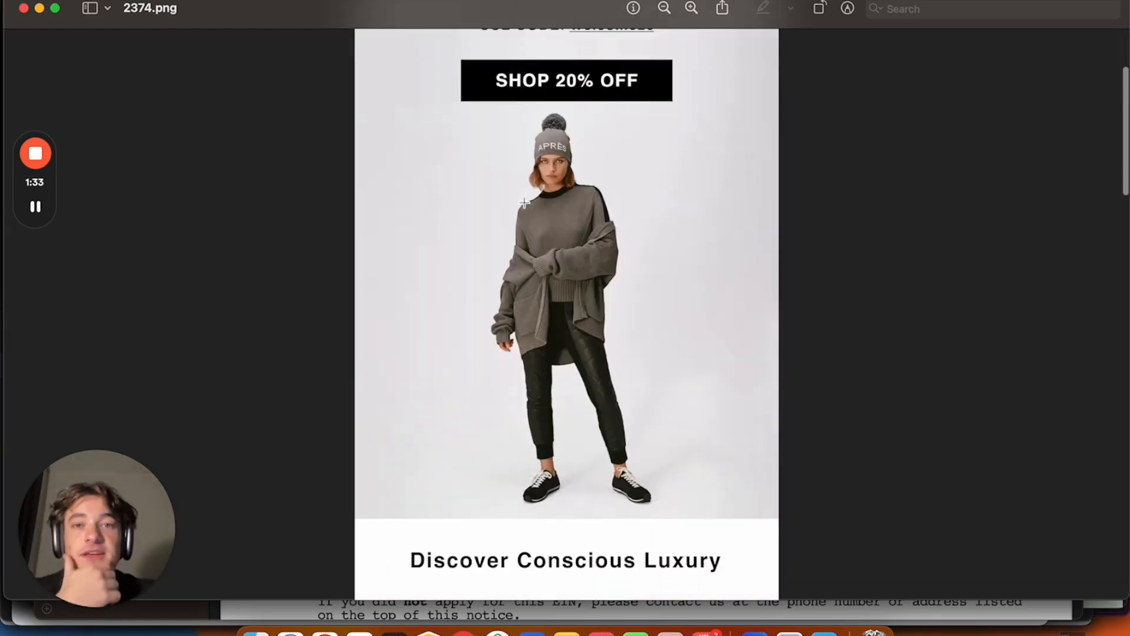
{"action": "scroll", "scroll_direction": "down", "scroll_amount": 3}
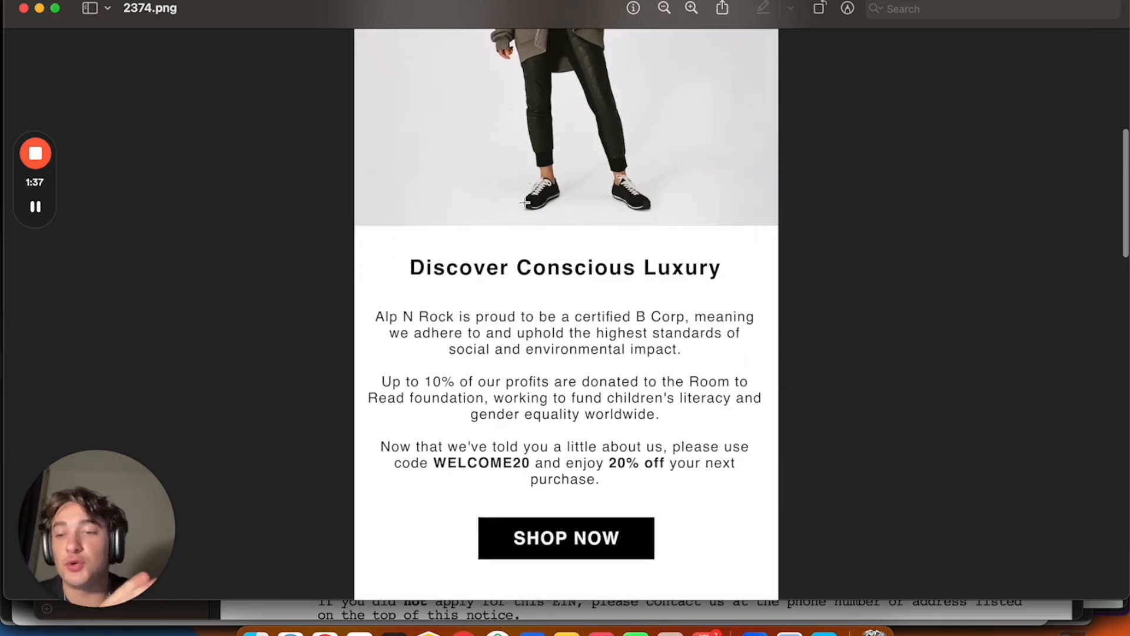
{"action": "scroll", "scroll_direction": "down", "scroll_amount": 3}
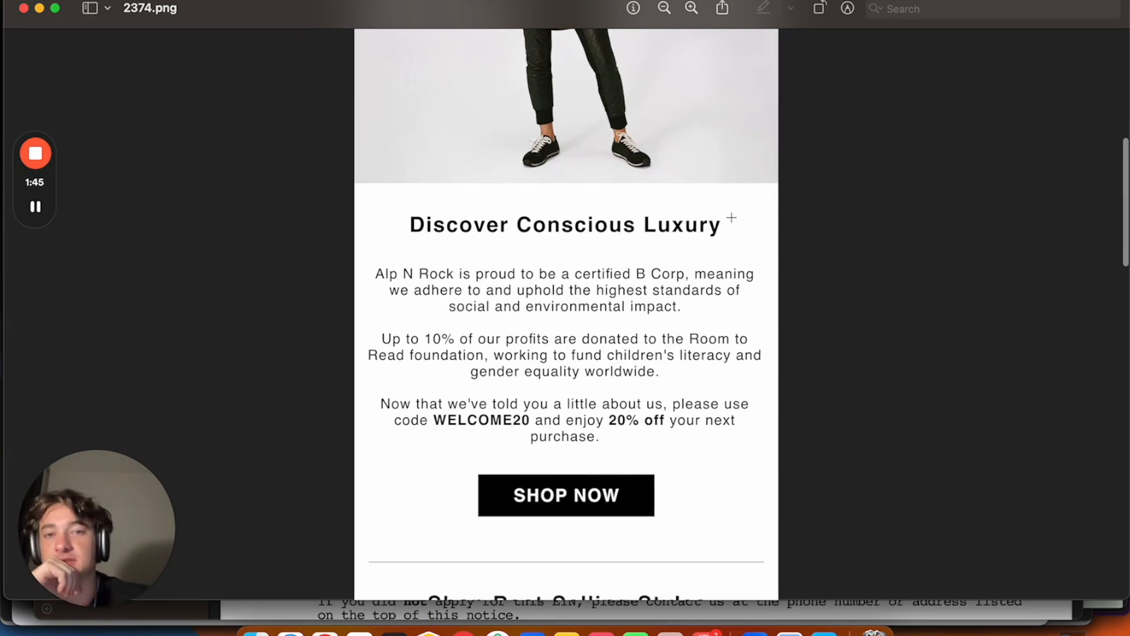
{"action": "scroll", "scroll_direction": "down", "scroll_amount": 3}
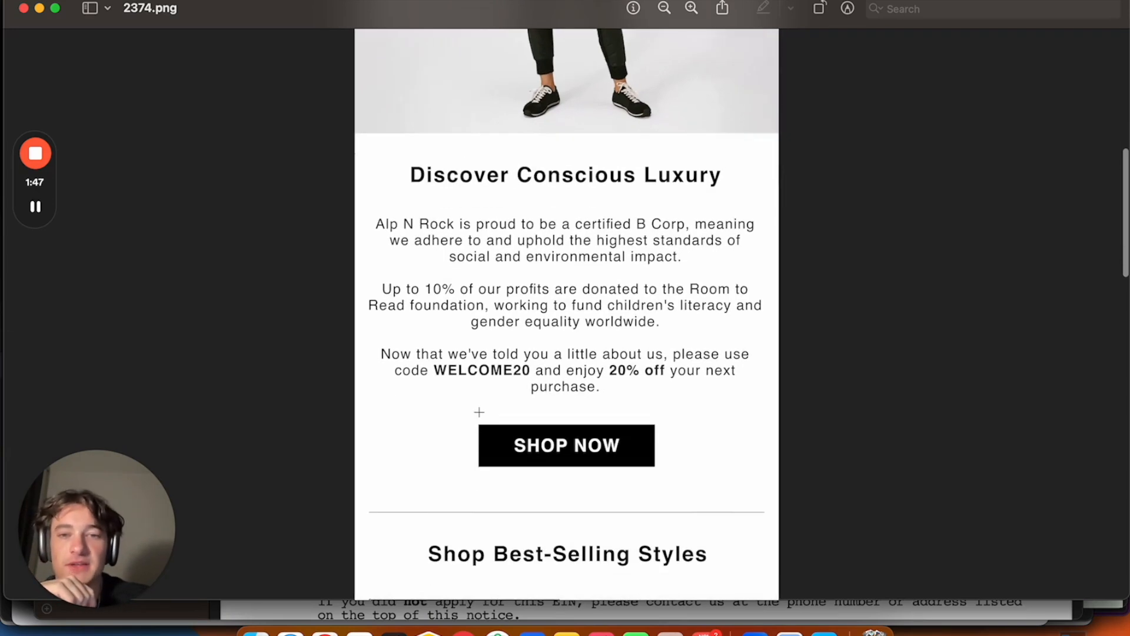
{"action": "scroll", "scroll_direction": "up", "scroll_amount": 3}
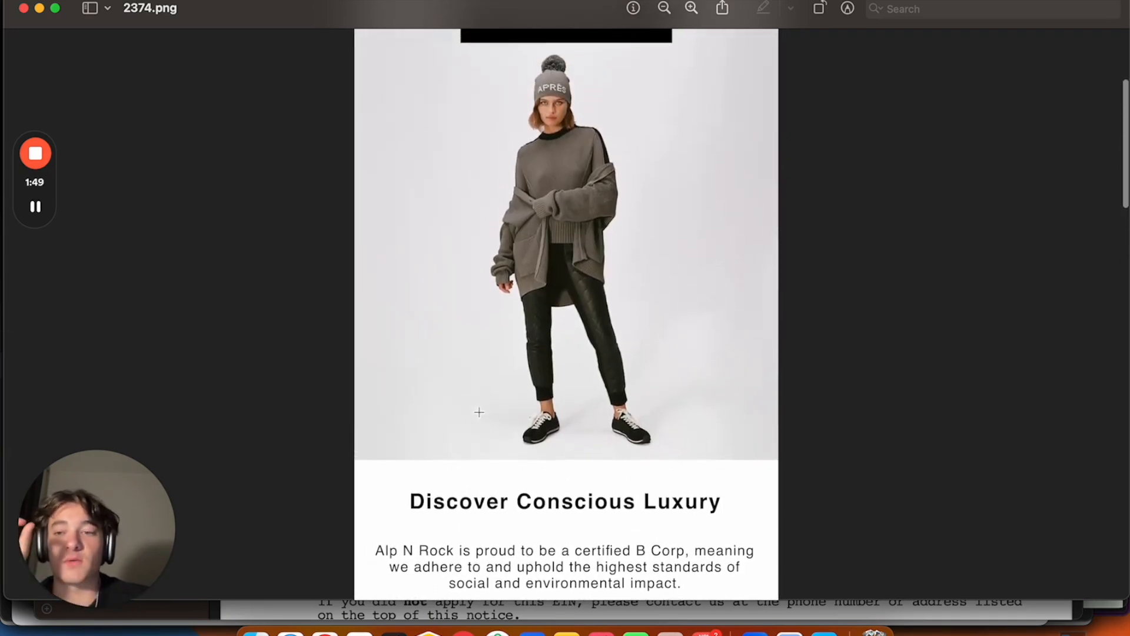
{"action": "scroll", "scroll_direction": "down", "scroll_amount": 3}
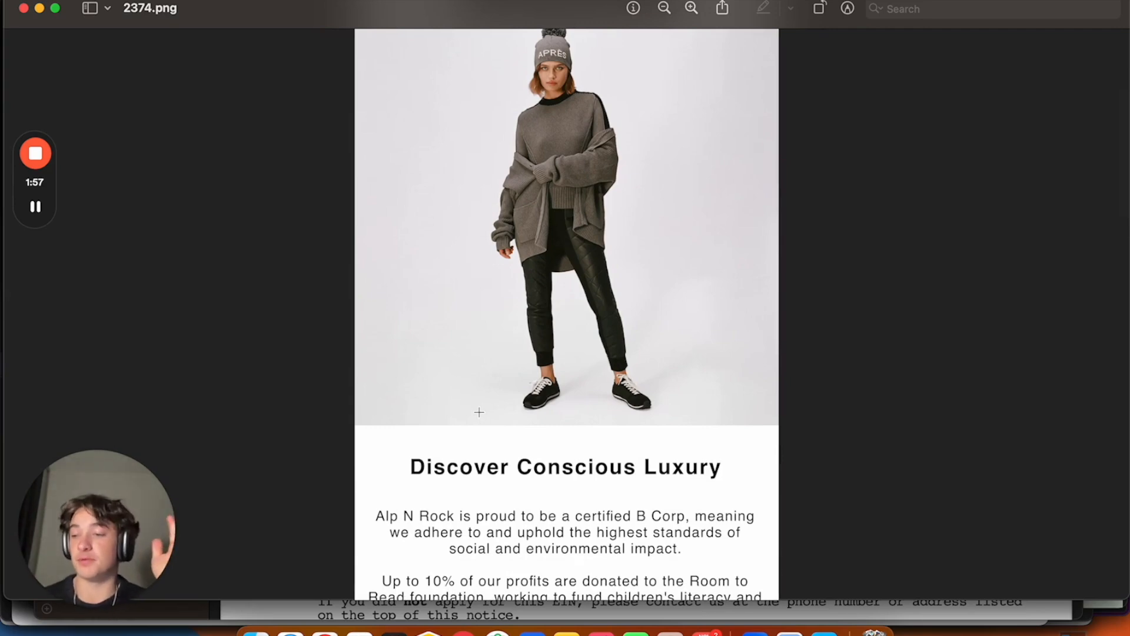
{"action": "scroll", "scroll_direction": "down", "scroll_amount": 3}
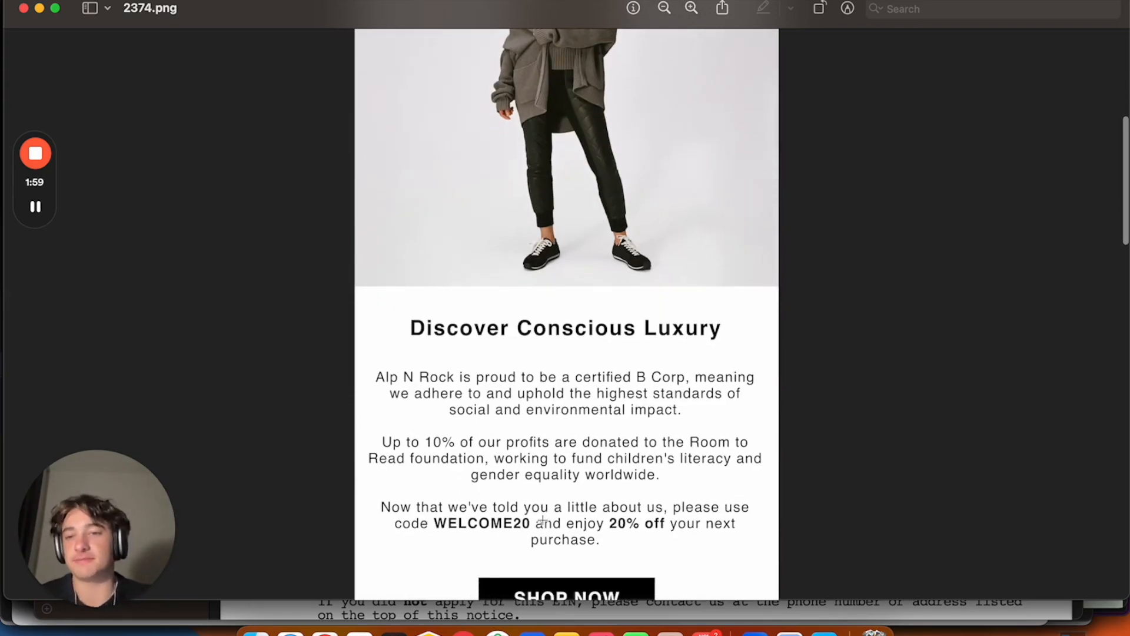
{"action": "scroll", "scroll_direction": "down", "scroll_amount": 3}
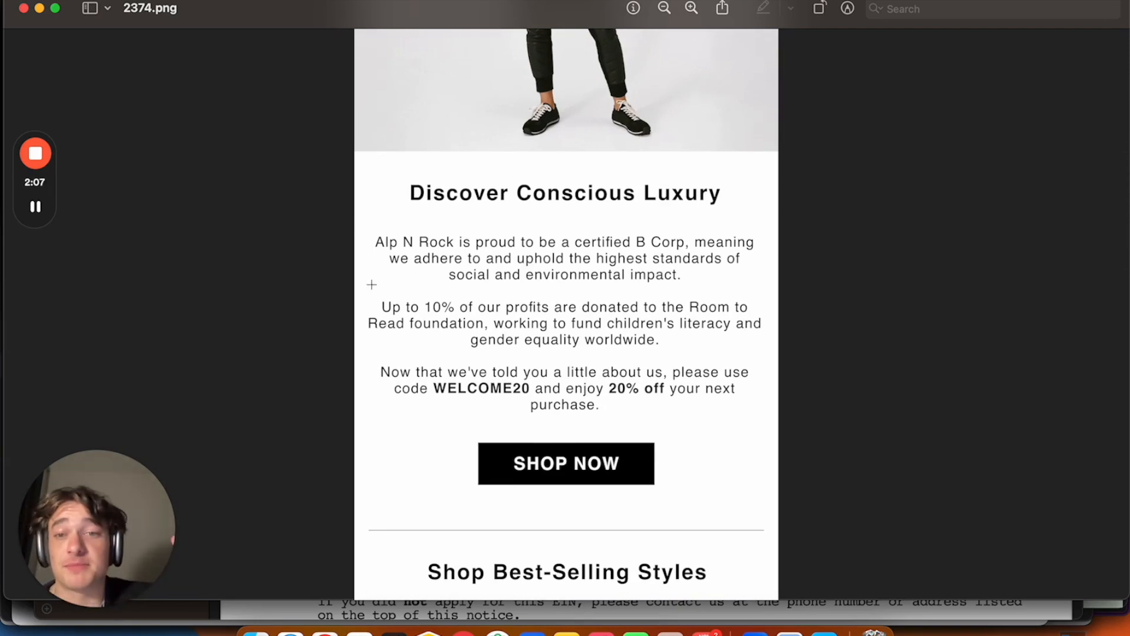
{"action": "mouse_move", "coordinate": [752, 345]}
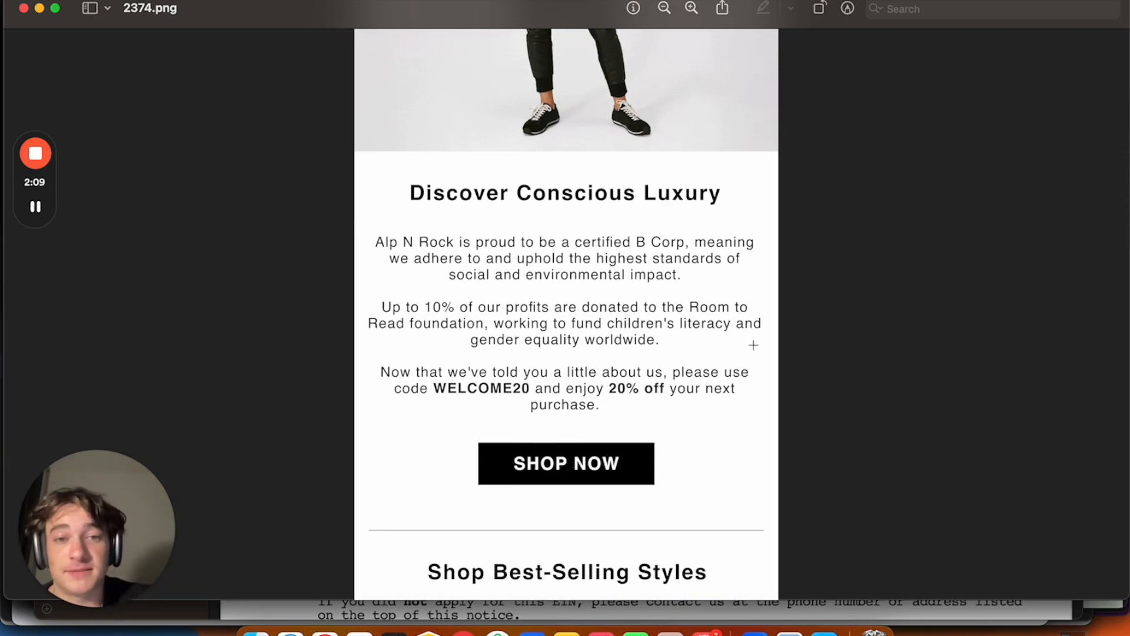
{"action": "mouse_move", "coordinate": [670, 388]}
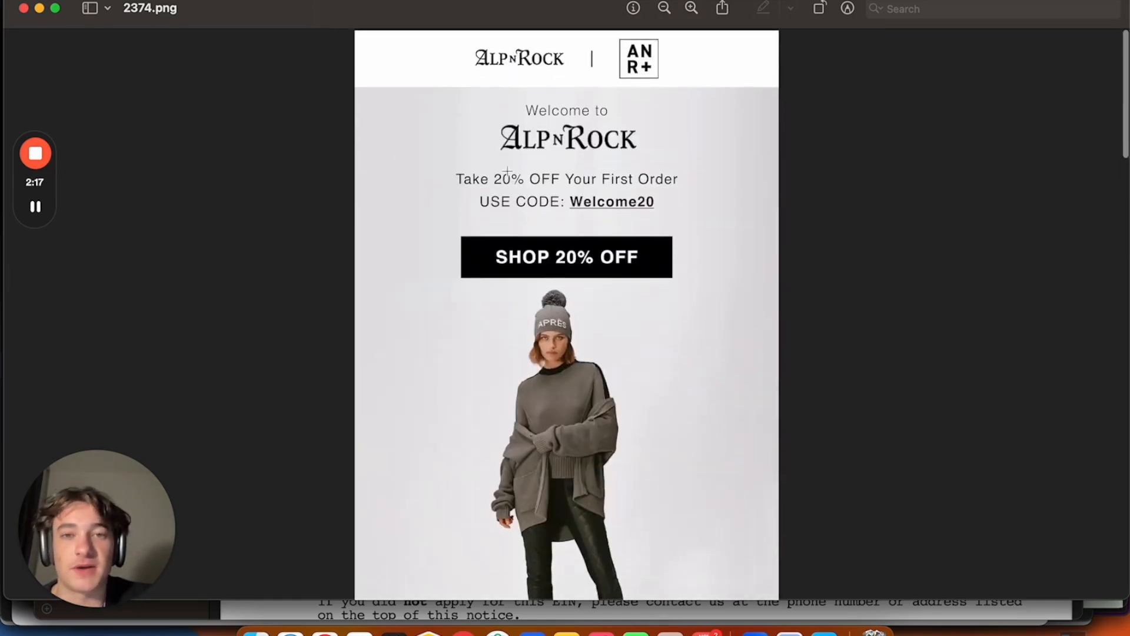
{"action": "scroll", "scroll_direction": "down", "scroll_amount": 3}
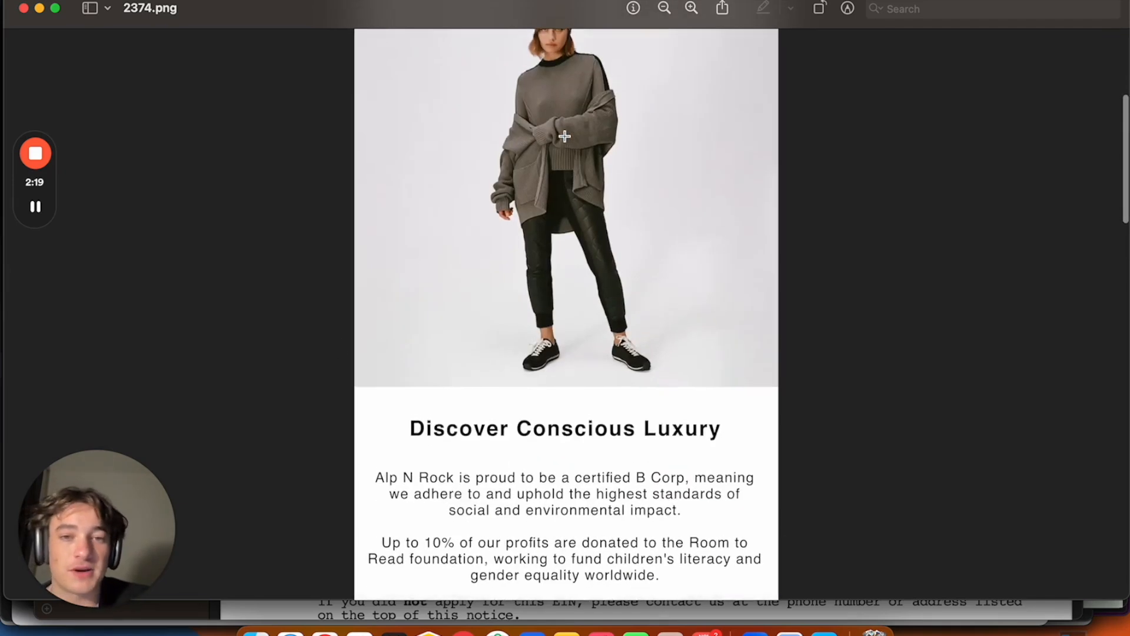
{"action": "scroll", "scroll_direction": "down", "scroll_amount": 3}
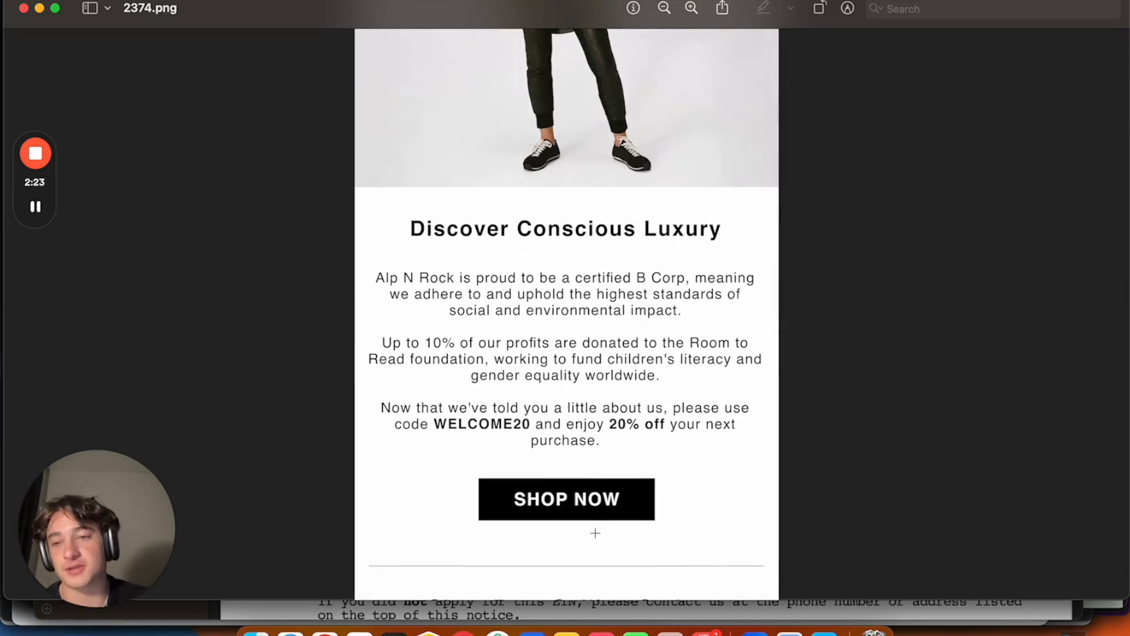
{"action": "scroll", "scroll_direction": "down", "scroll_amount": 3}
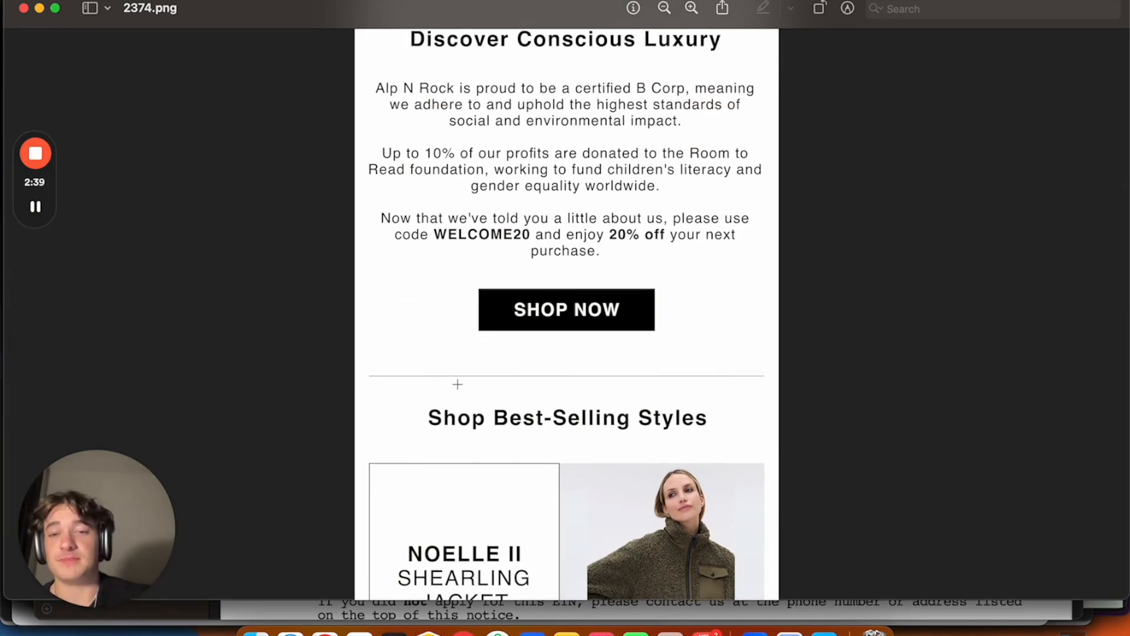
{"action": "scroll", "scroll_direction": "down", "scroll_amount": 3}
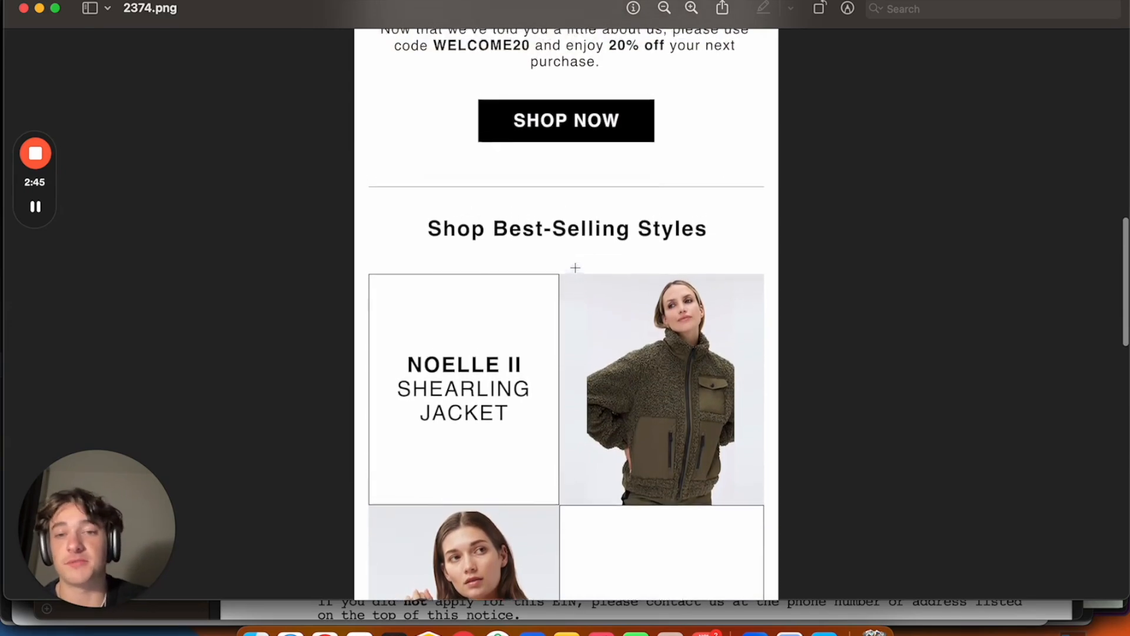
{"action": "scroll", "scroll_direction": "down", "scroll_amount": 3}
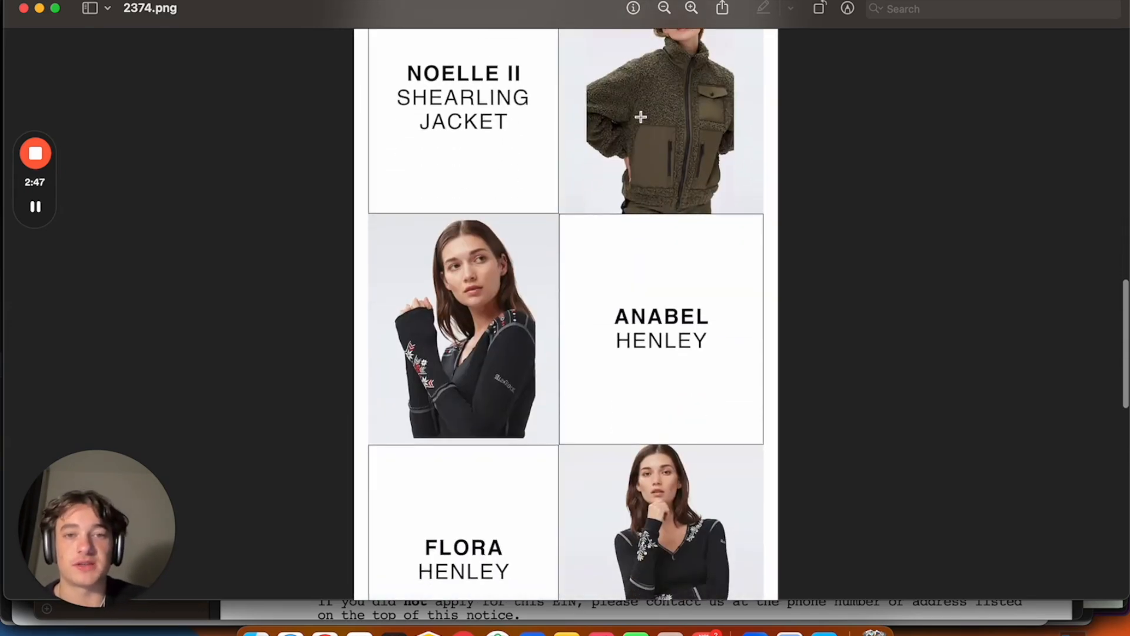
{"action": "scroll", "scroll_direction": "down", "scroll_amount": 3}
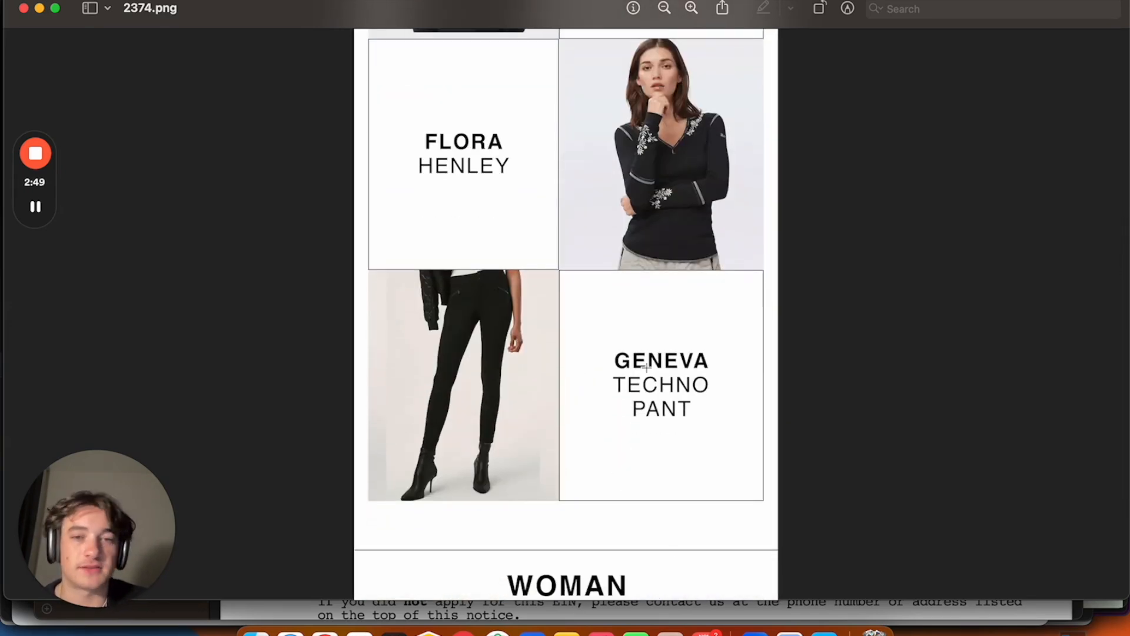
{"action": "scroll", "scroll_direction": "down", "scroll_amount": 3}
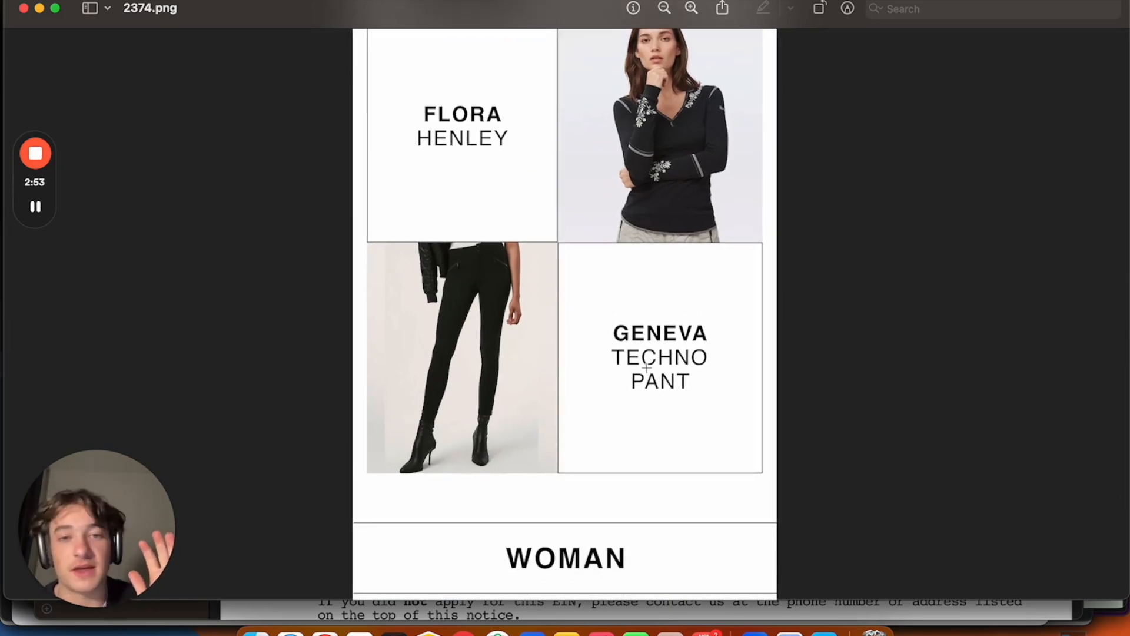
{"action": "scroll", "scroll_direction": "up", "scroll_amount": 3}
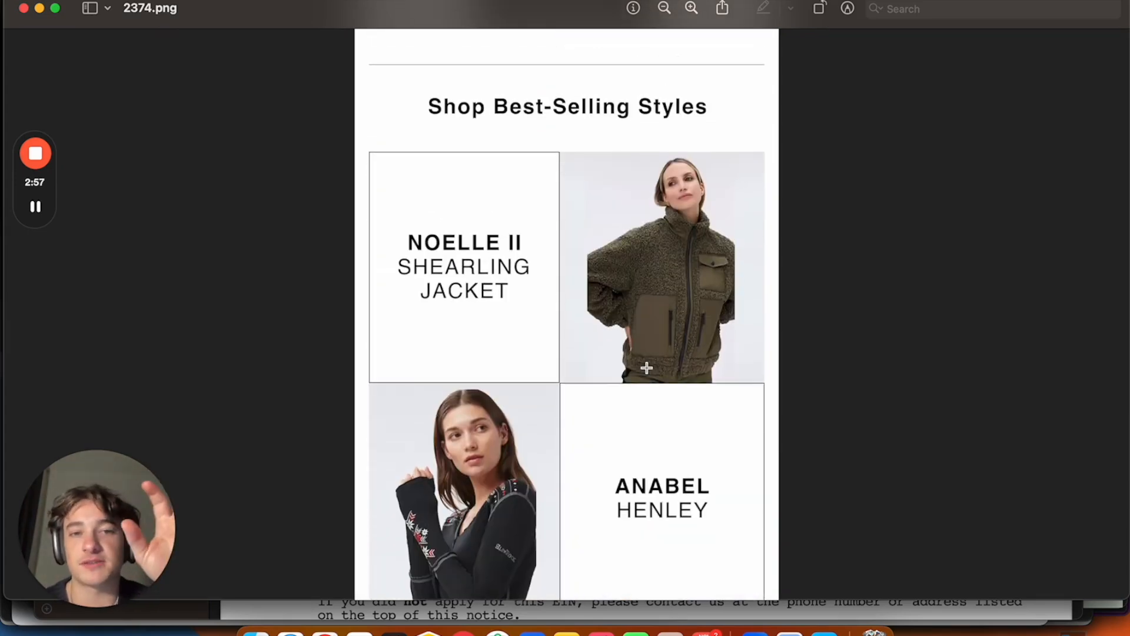
{"action": "scroll", "scroll_direction": "down", "scroll_amount": 3}
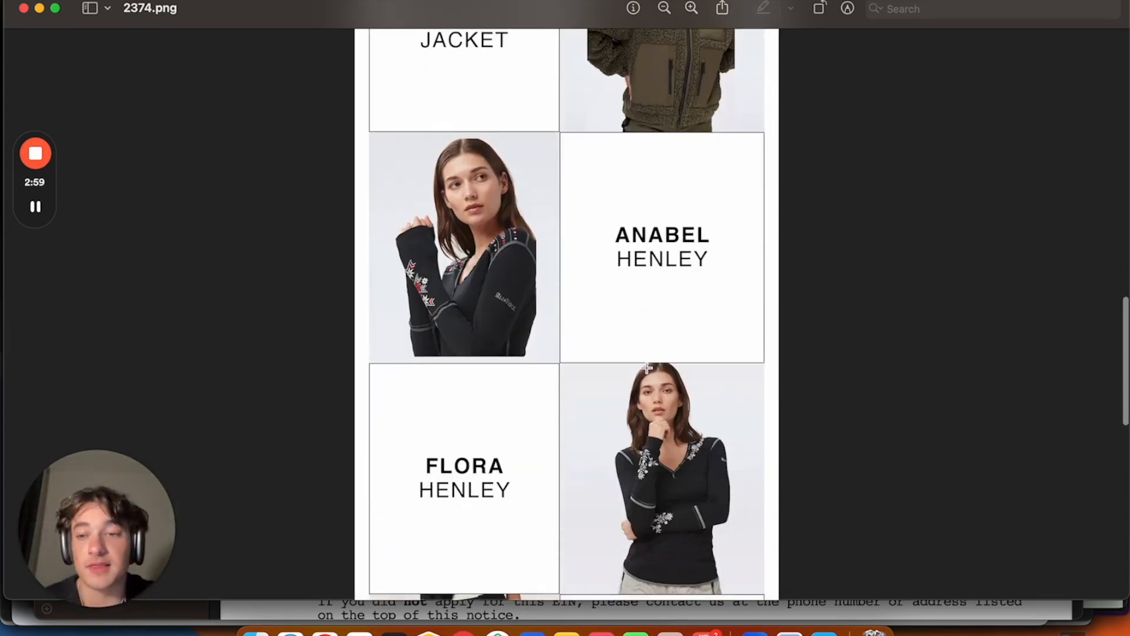
{"action": "scroll", "scroll_direction": "down", "scroll_amount": 3}
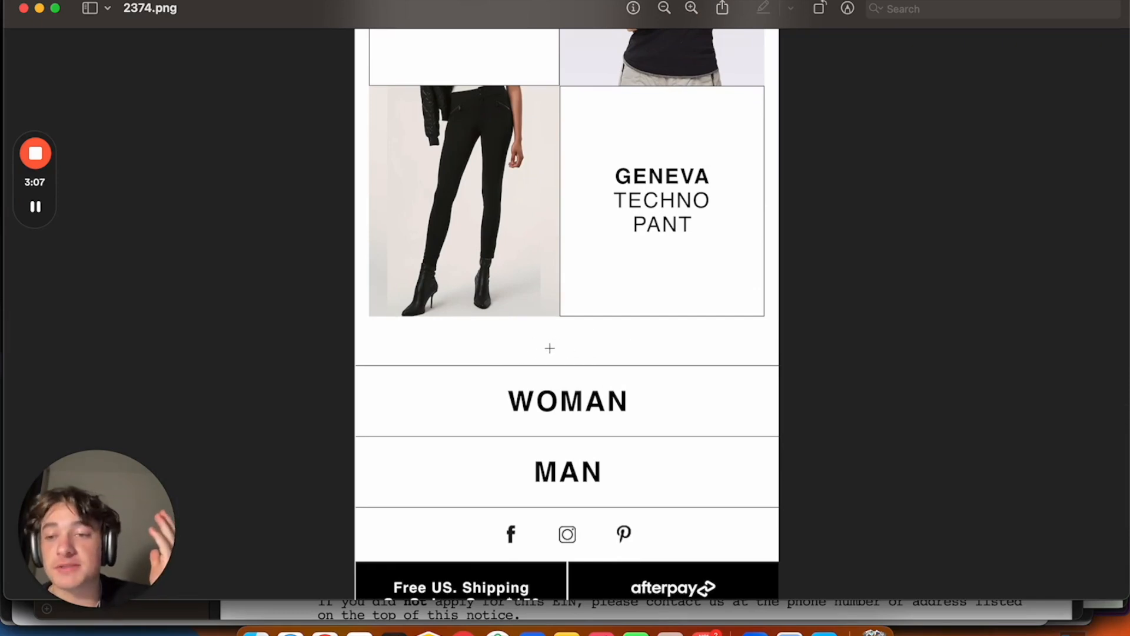
{"action": "scroll", "scroll_direction": "down", "scroll_amount": 3}
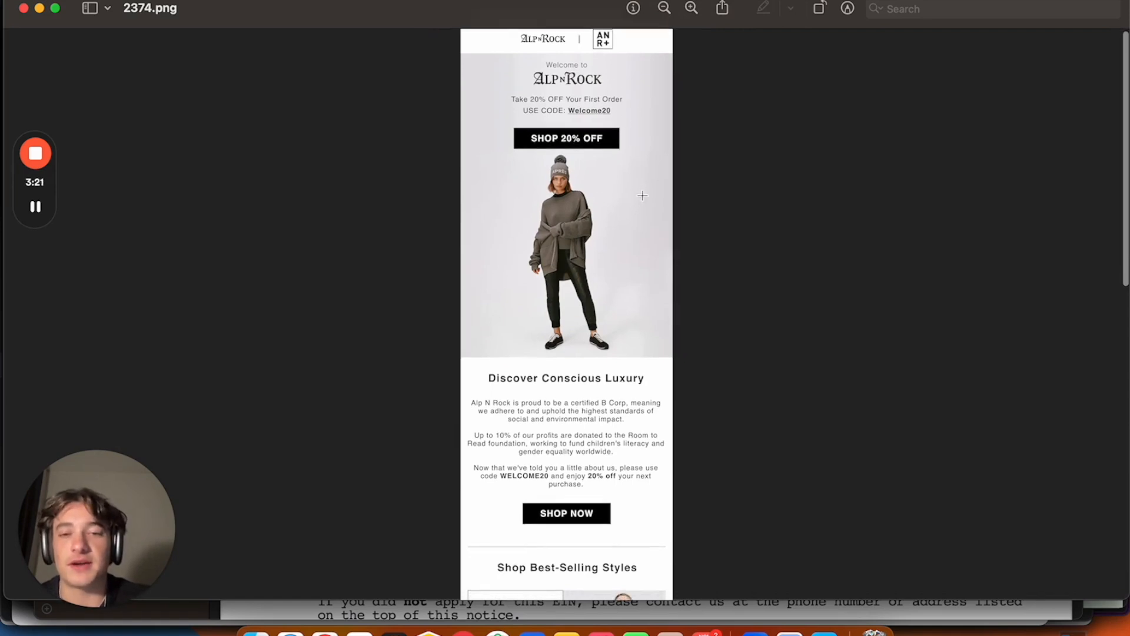
{"action": "scroll", "scroll_direction": "down", "scroll_amount": 3}
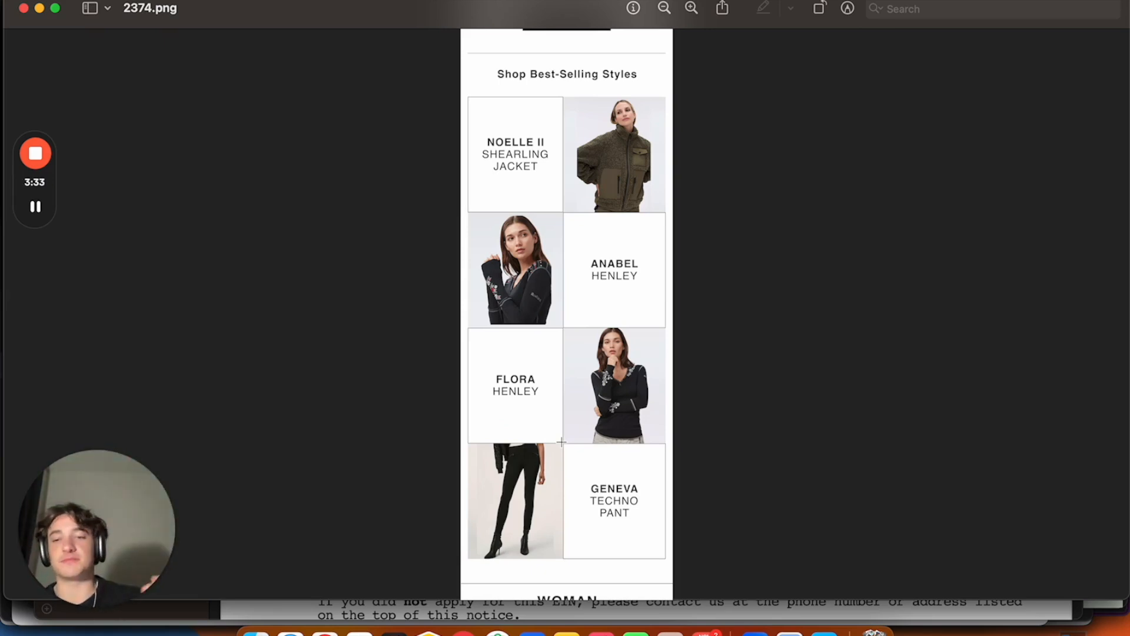
{"action": "scroll", "scroll_direction": "up", "scroll_amount": 3}
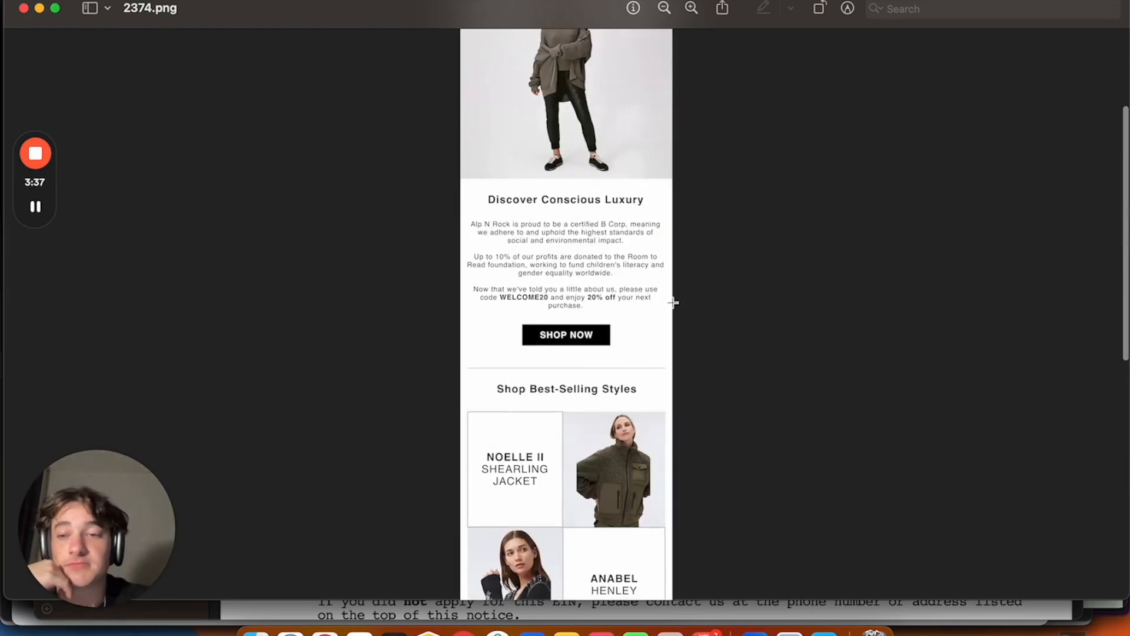
{"action": "scroll", "scroll_direction": "down", "scroll_amount": 3}
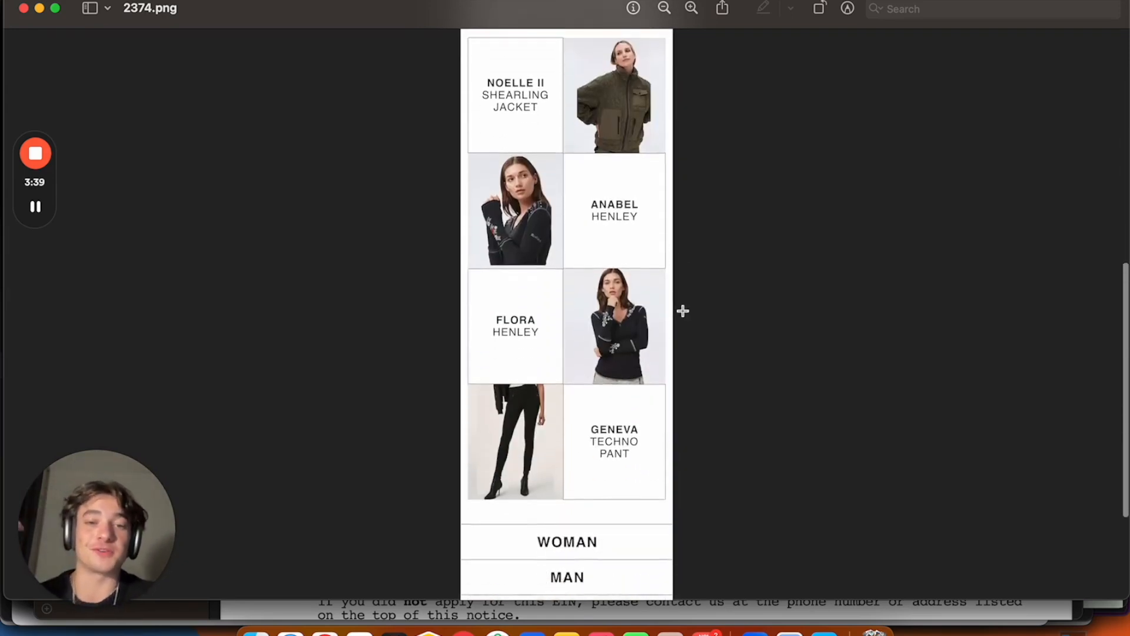
{"action": "scroll", "scroll_direction": "down", "scroll_amount": 3}
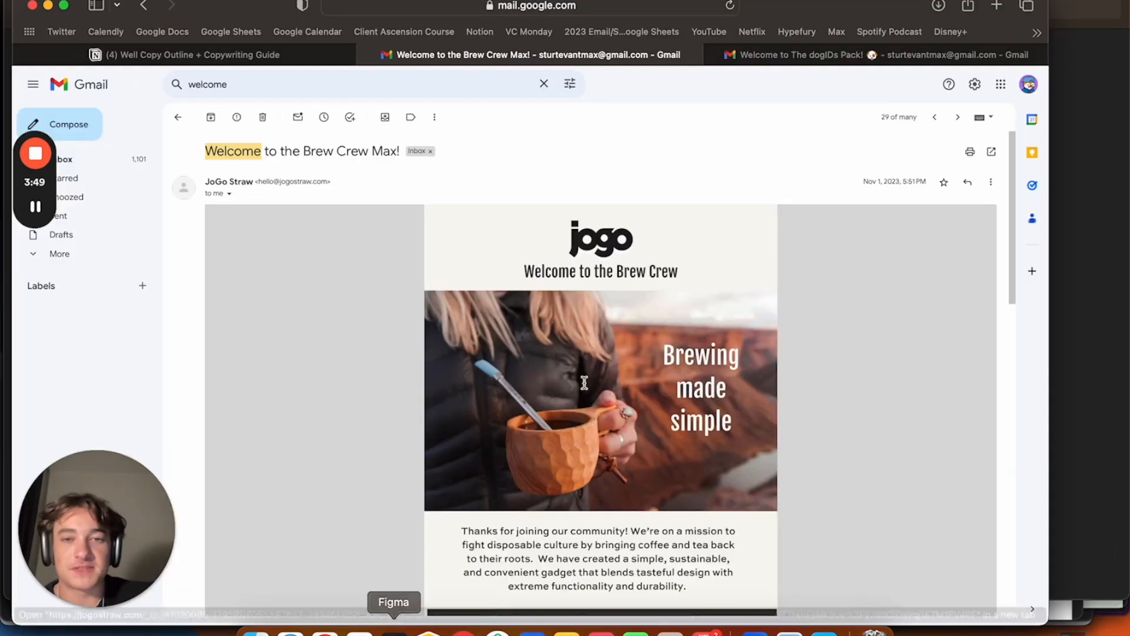
- Scroll down through the JoGo Straw email to its Born on the Road section and Instagram follow button
{"action": "scroll", "scroll_direction": "down", "scroll_amount": 3}
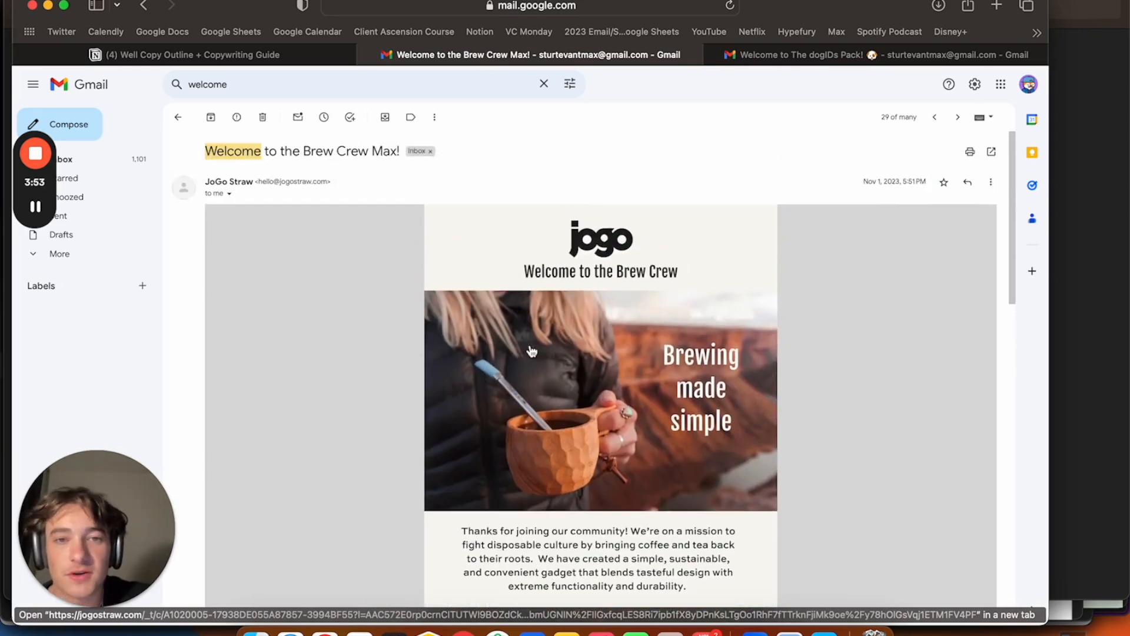
{"action": "scroll", "scroll_direction": "down", "scroll_amount": 3}
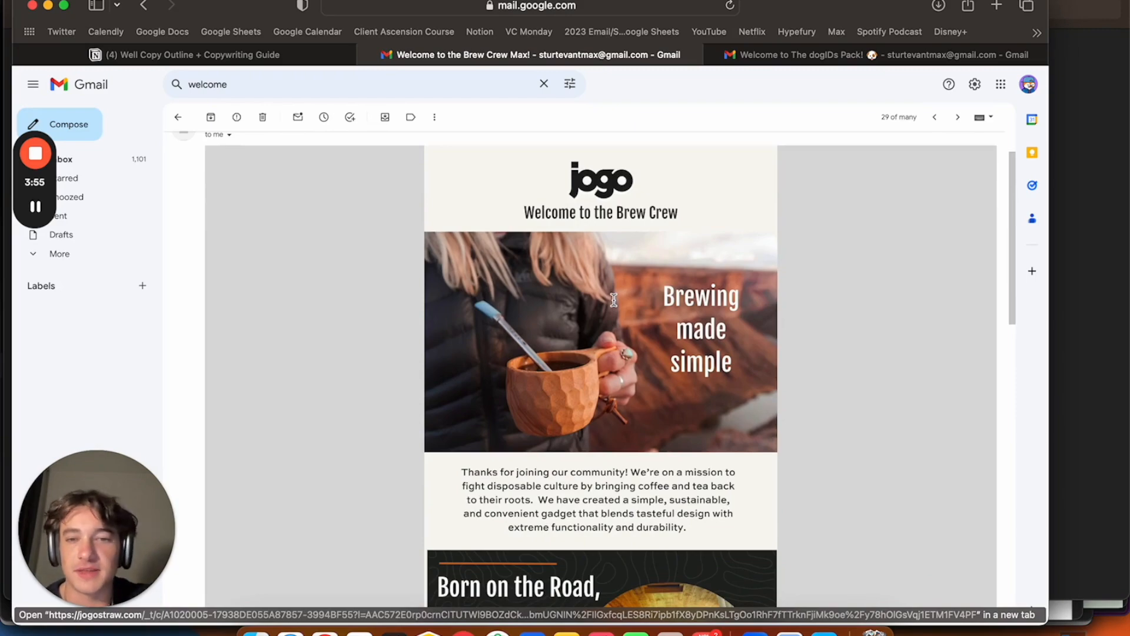
{"action": "scroll", "scroll_direction": "down", "scroll_amount": 3}
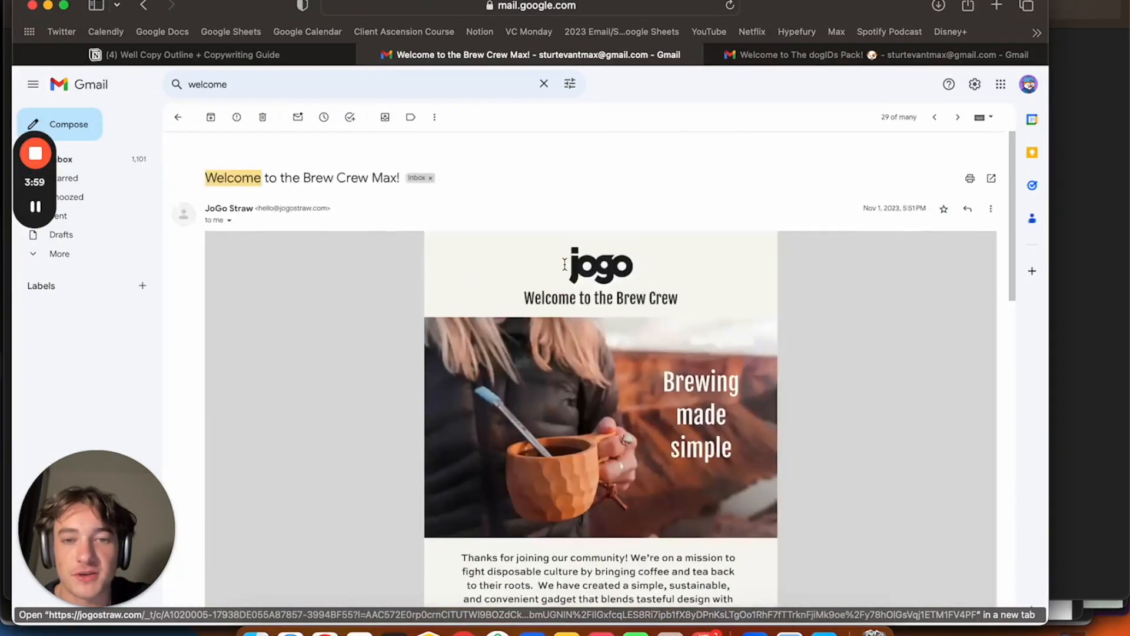
{"action": "scroll", "scroll_direction": "down", "scroll_amount": 3}
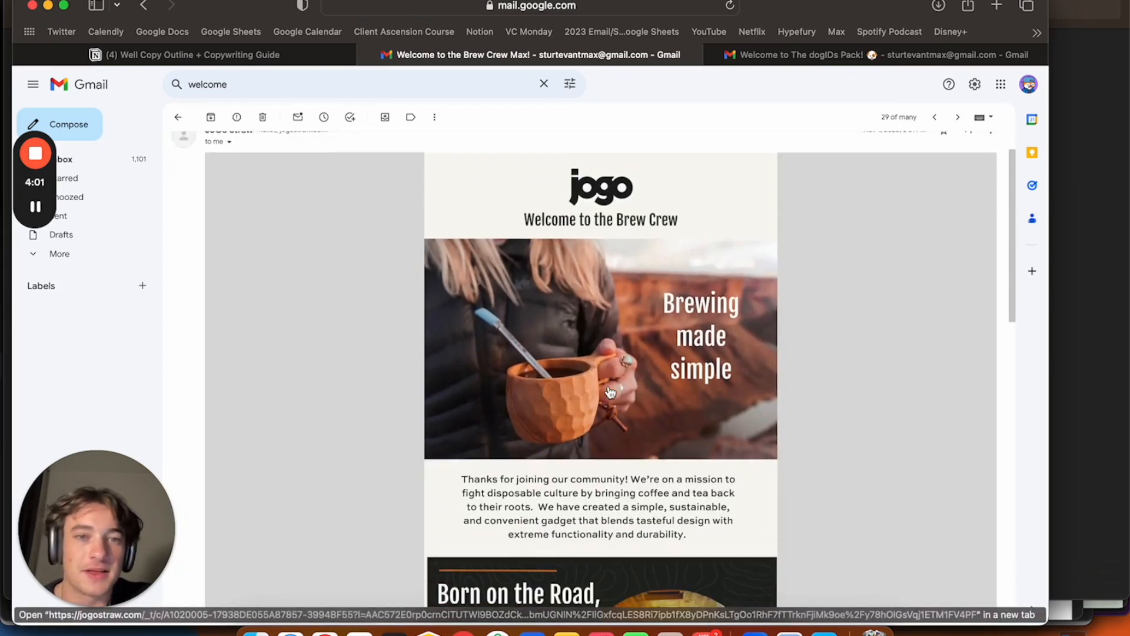
{"action": "scroll", "scroll_direction": "down", "scroll_amount": 3}
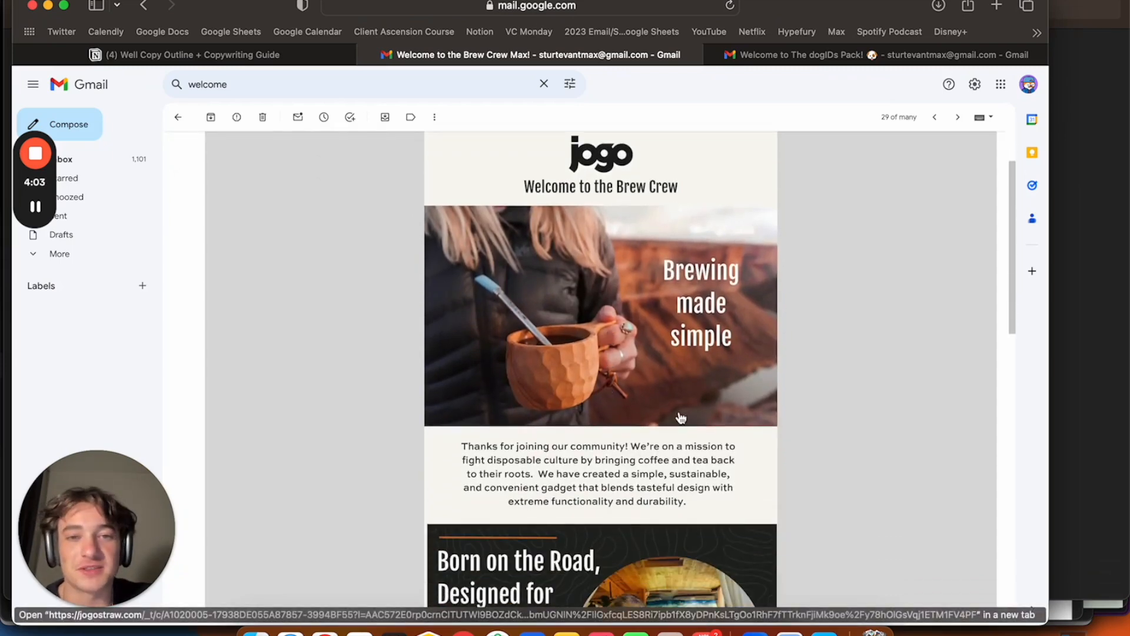
{"action": "mouse_move", "coordinate": [593, 290]}
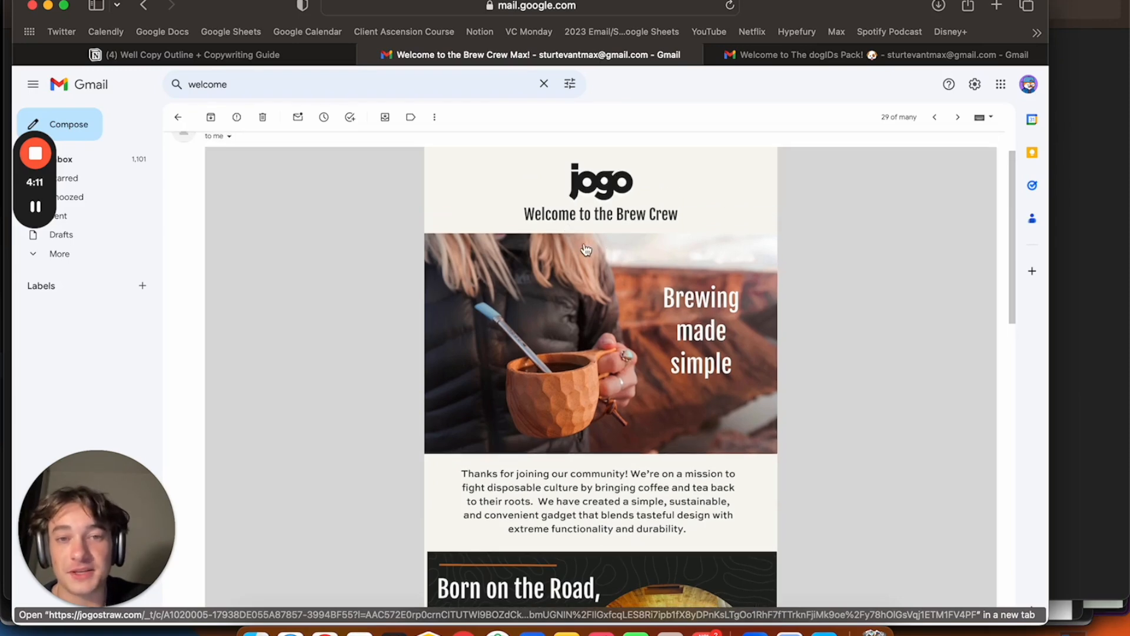
{"action": "scroll", "scroll_direction": "down", "scroll_amount": 3}
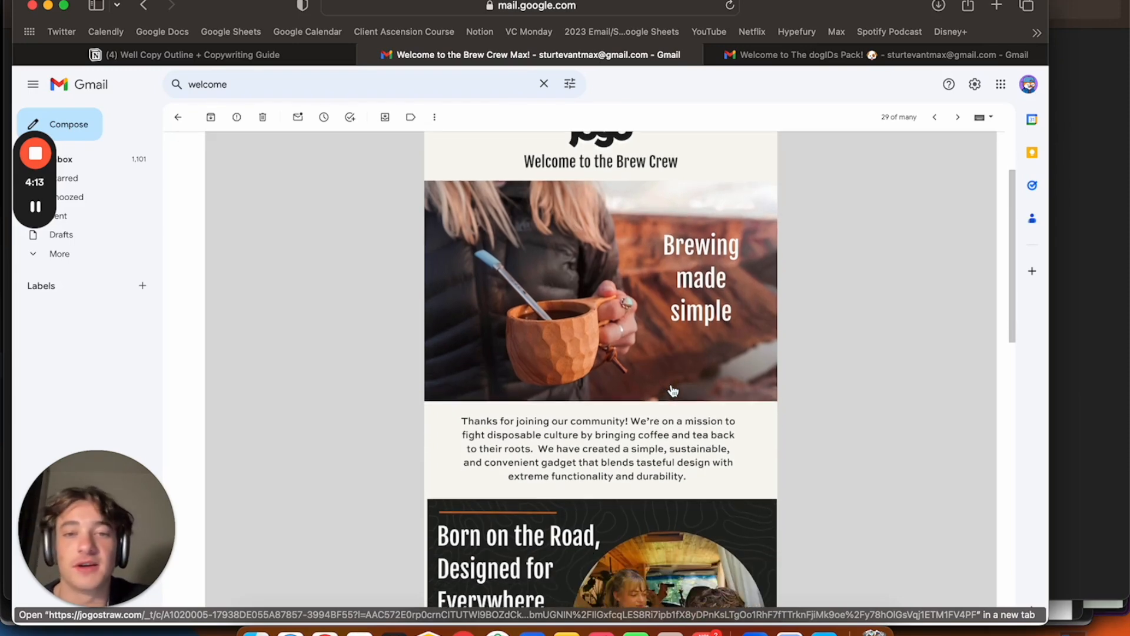
{"action": "scroll", "scroll_direction": "down", "scroll_amount": 3}
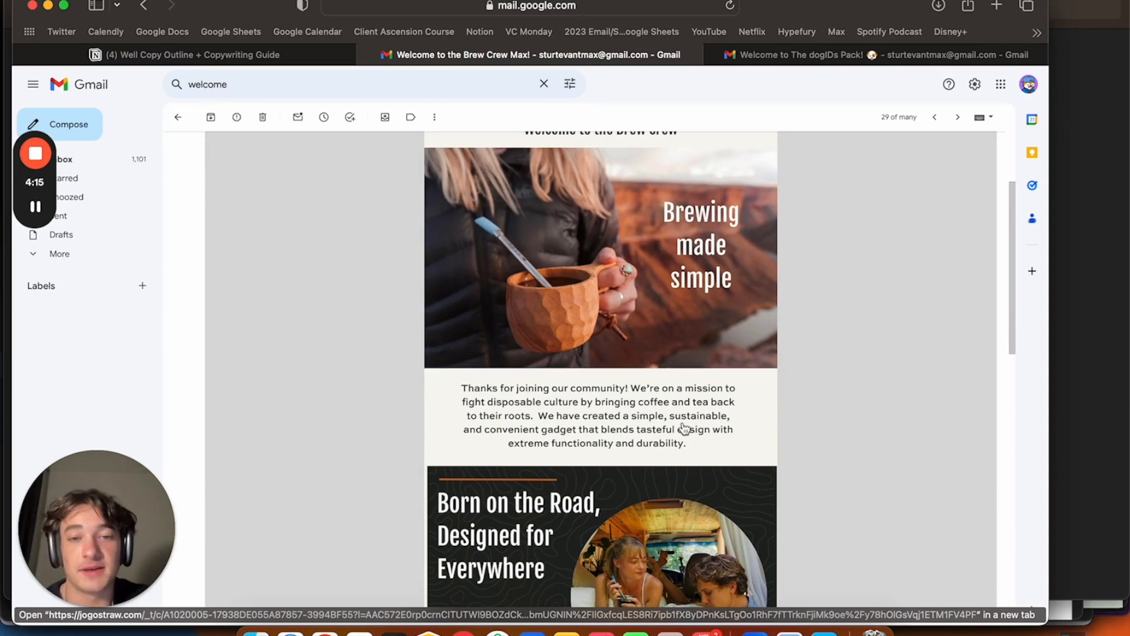
{"action": "scroll", "scroll_direction": "down", "scroll_amount": 3}
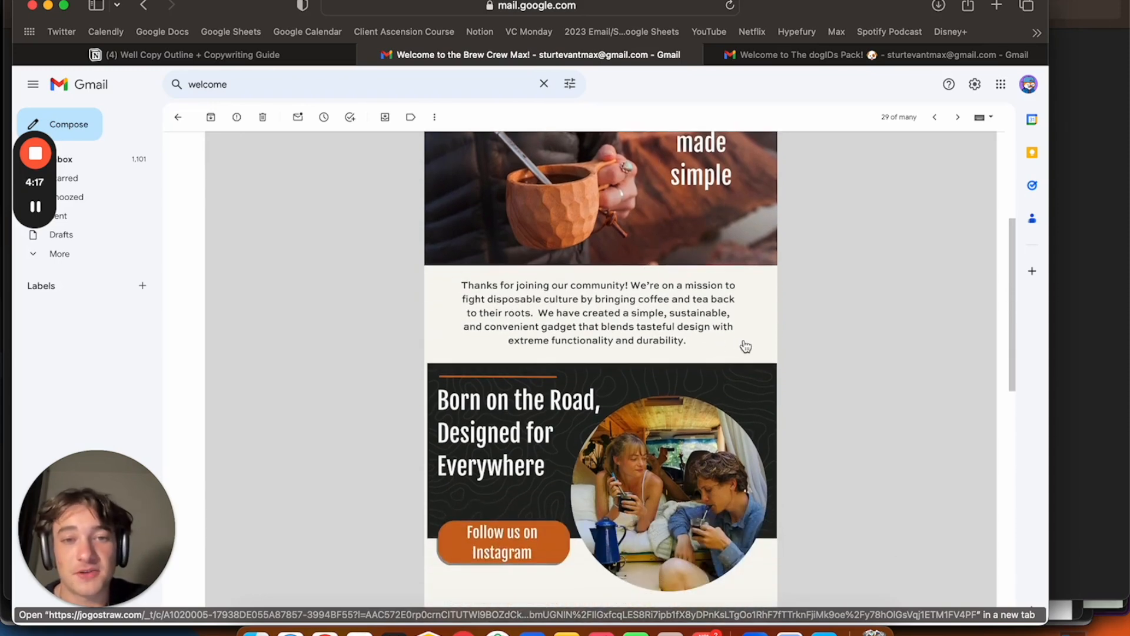
{"action": "mouse_move", "coordinate": [591, 348]}
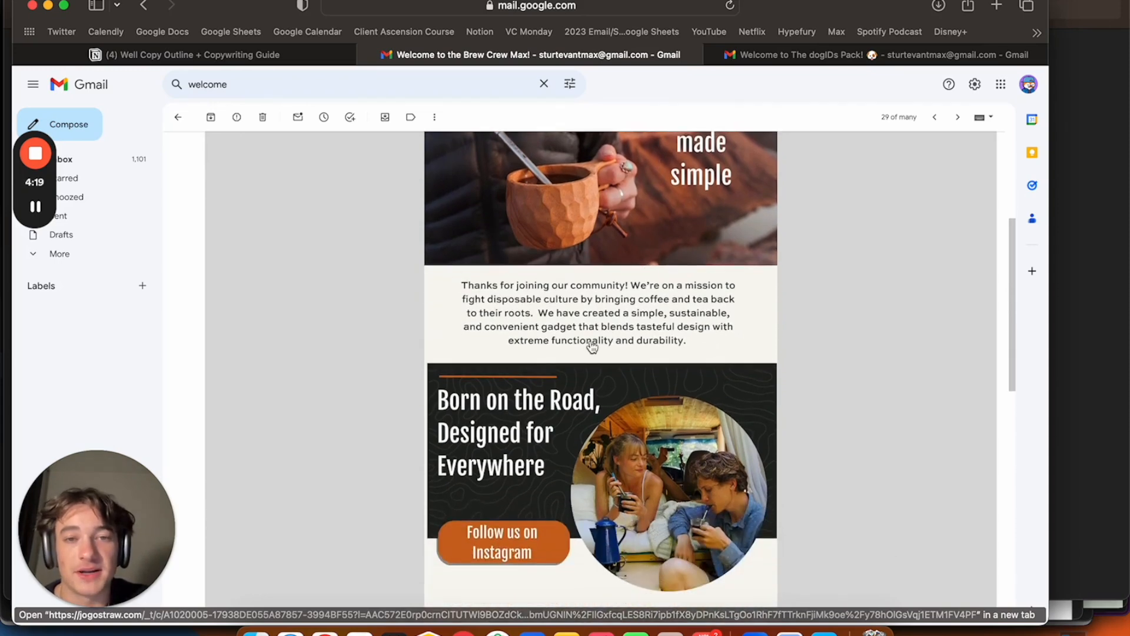
{"action": "scroll", "scroll_direction": "down", "scroll_amount": 3}
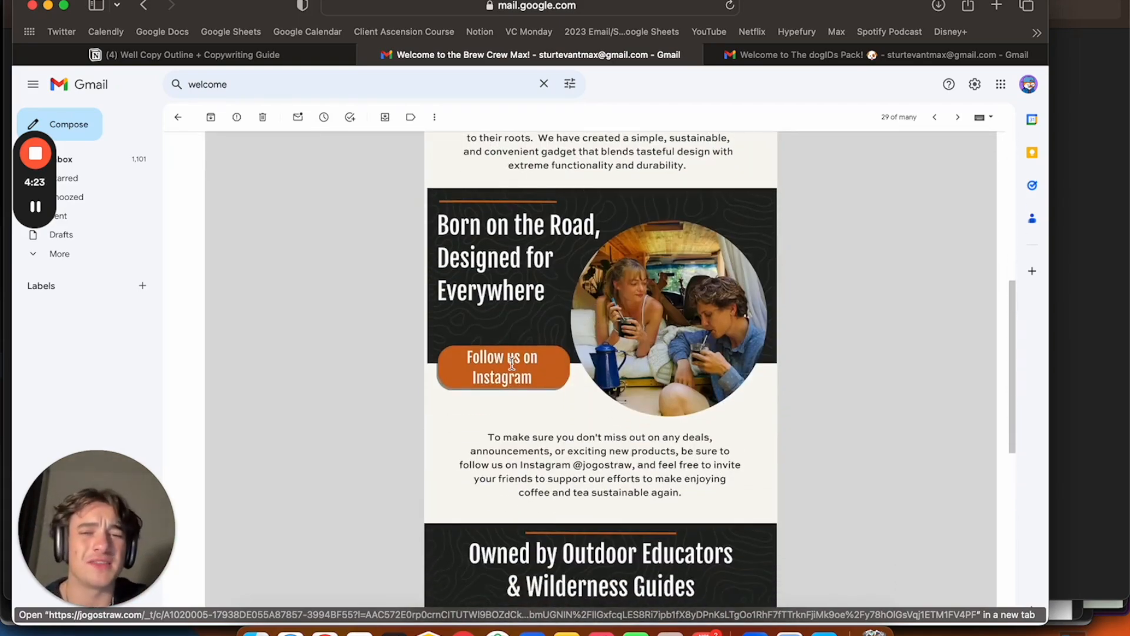
- Scroll to the bottom of the JoGo Straw email, then land on the dogIDs 'Welcome to The dogIDs Pack!' email
{"action": "left_click", "coordinate": [502, 367]}
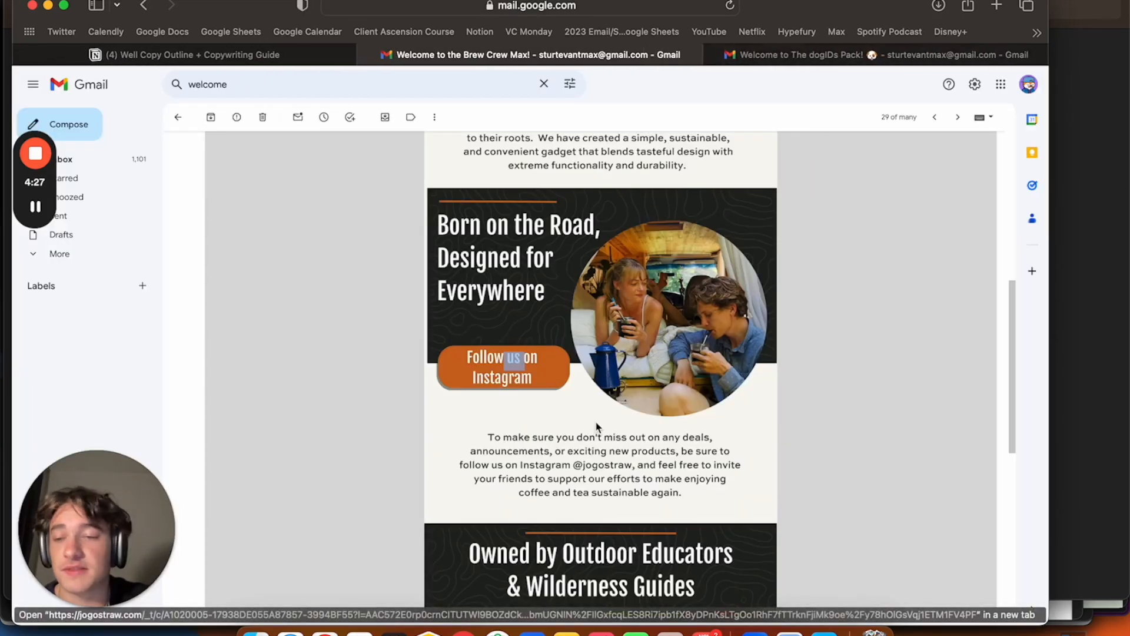
{"action": "scroll", "scroll_direction": "up", "scroll_amount": 3}
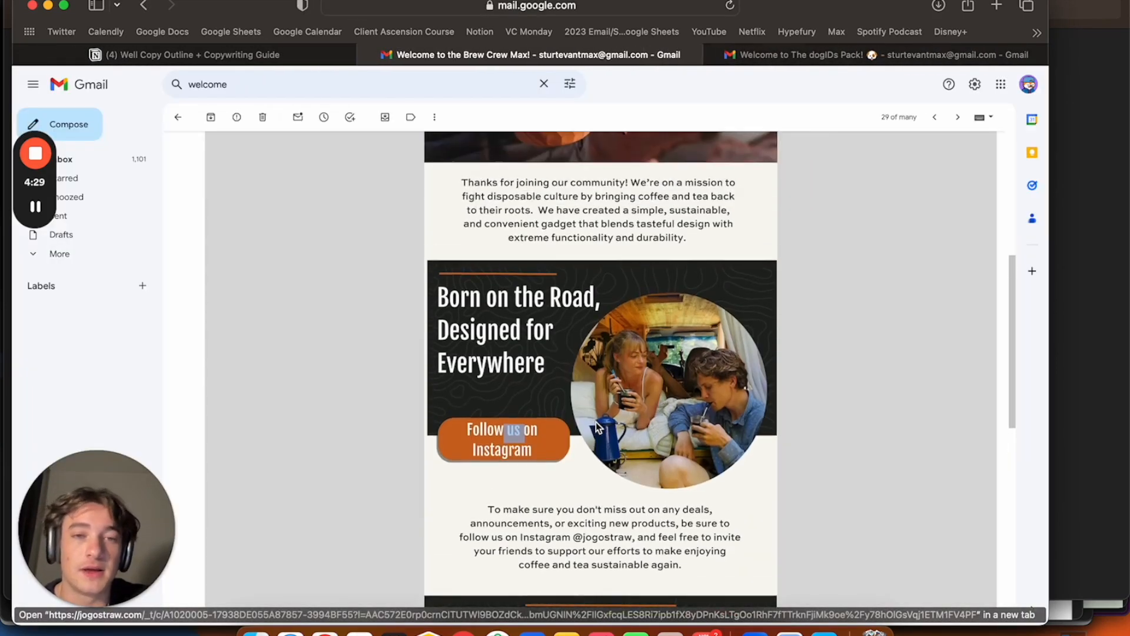
{"action": "scroll", "scroll_direction": "down", "scroll_amount": 3}
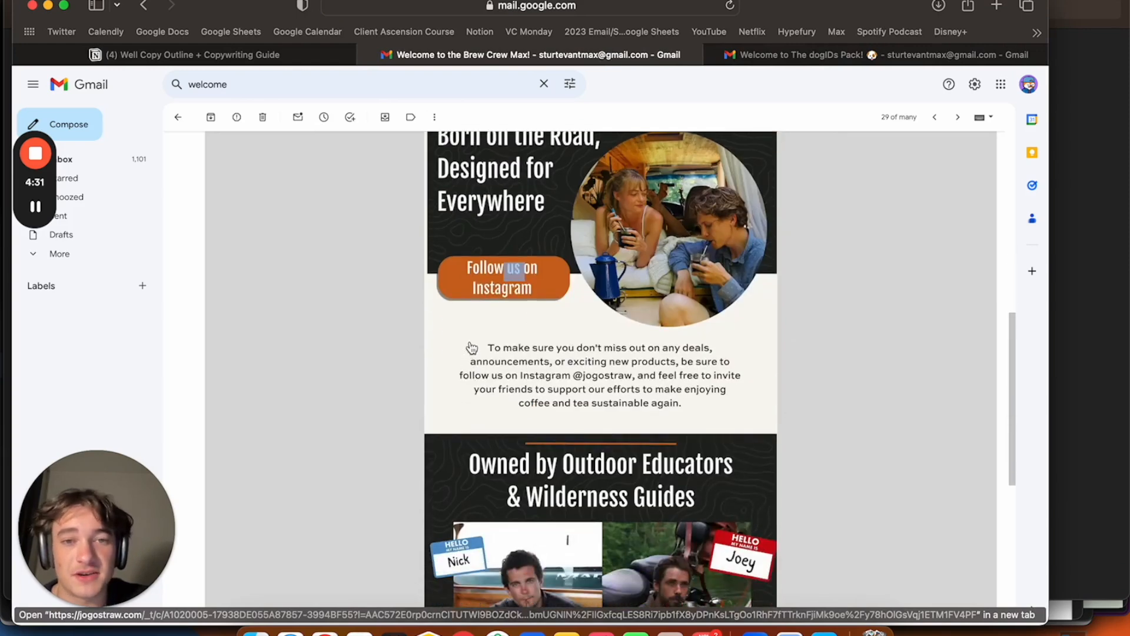
{"action": "mouse_move", "coordinate": [577, 423]}
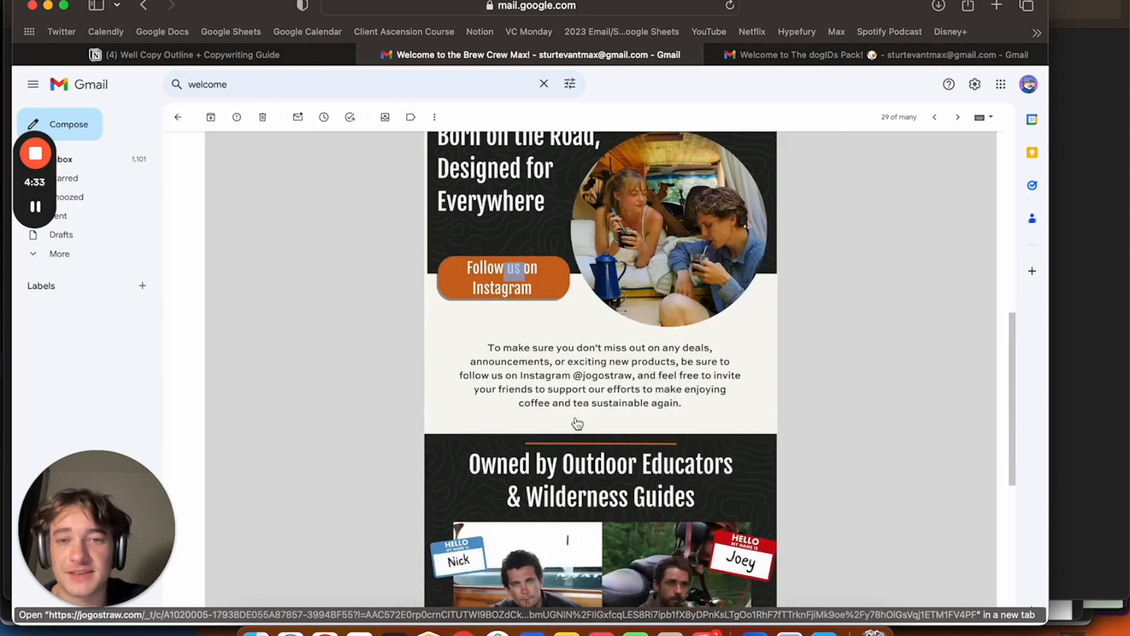
{"action": "scroll", "scroll_direction": "down", "scroll_amount": 3}
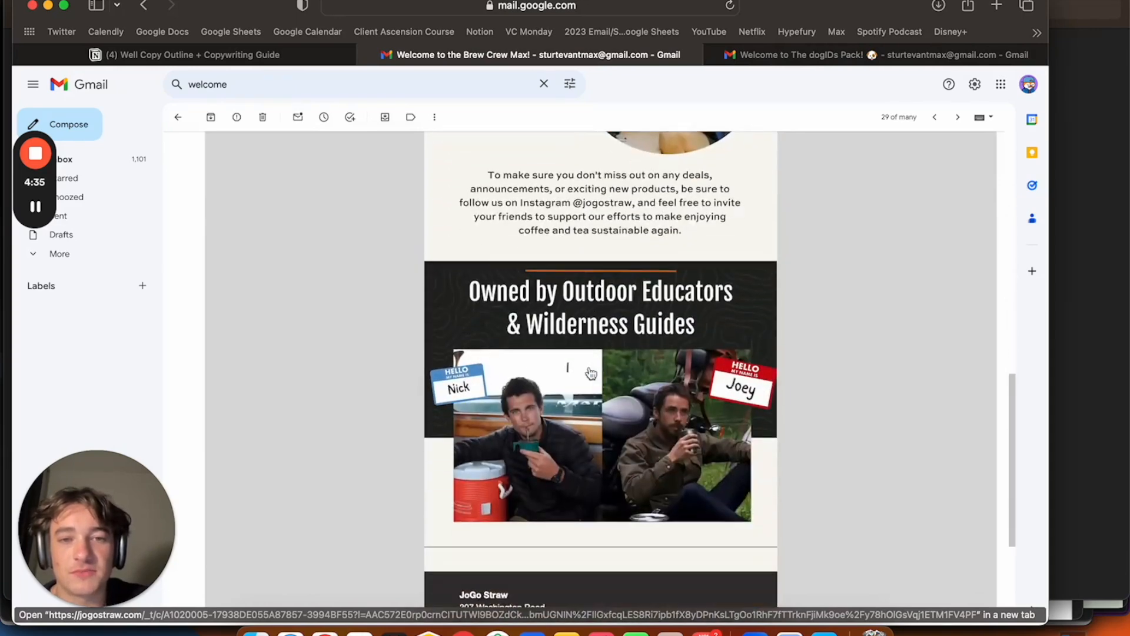
{"action": "scroll", "scroll_direction": "down", "scroll_amount": 3}
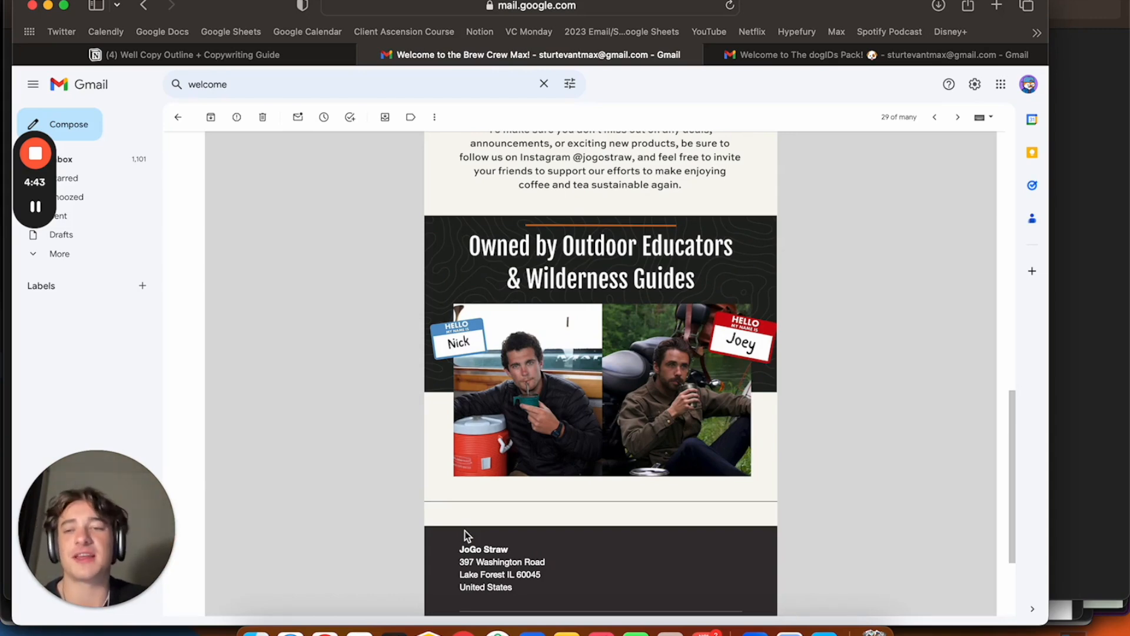
{"action": "scroll", "scroll_direction": "up", "scroll_amount": 3}
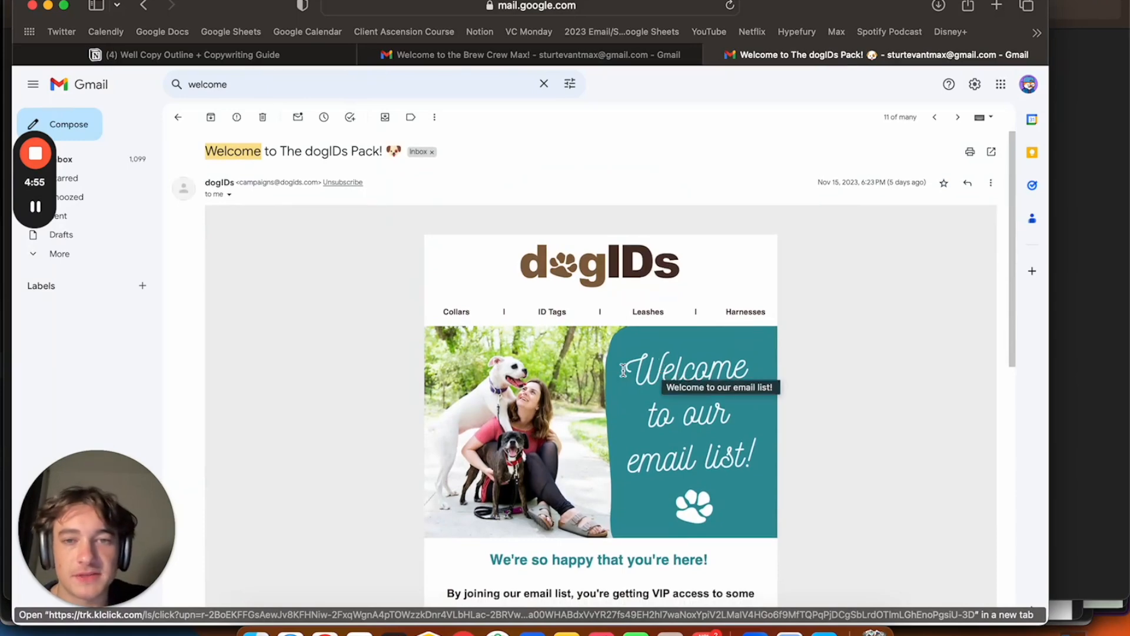
{"action": "mouse_move", "coordinate": [558, 293]}
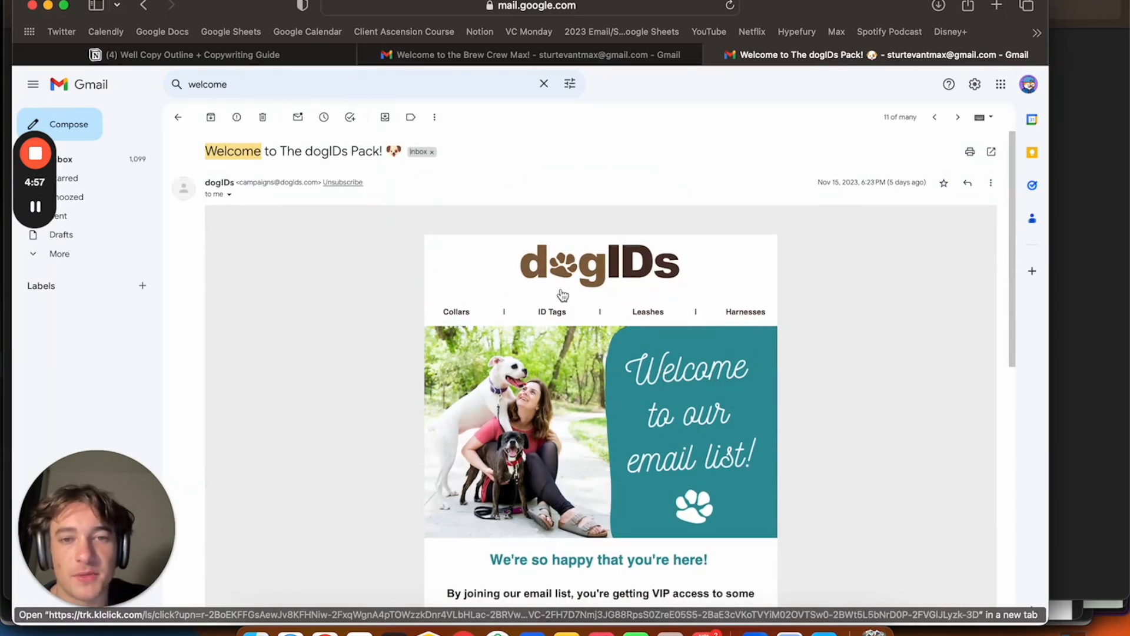
{"action": "scroll", "scroll_direction": "down", "scroll_amount": 3}
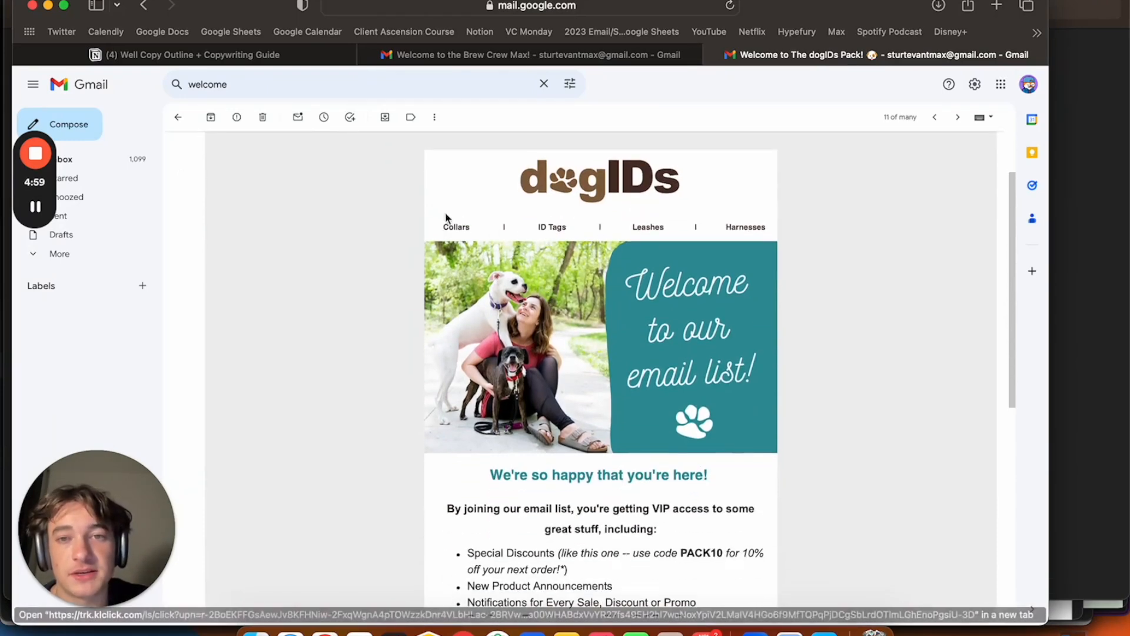
{"action": "mouse_move", "coordinate": [686, 258]}
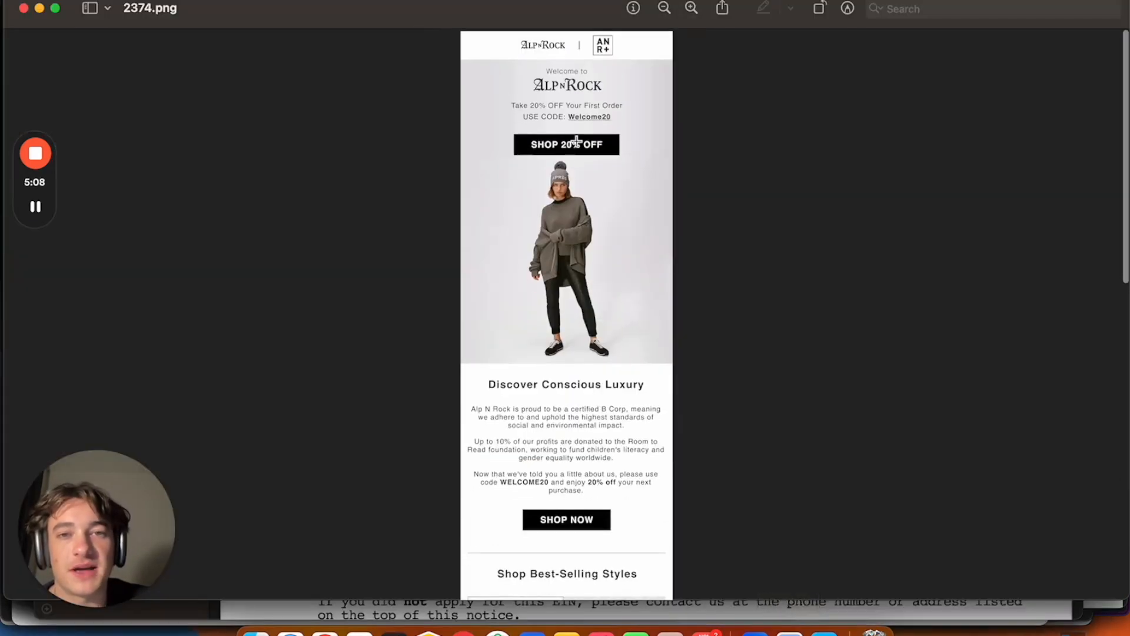
- Scroll the dogIDs email to show its full perks list, including Pet Parent Tips from the How To Dog Blog
{"action": "scroll", "scroll_direction": "down", "scroll_amount": 3}
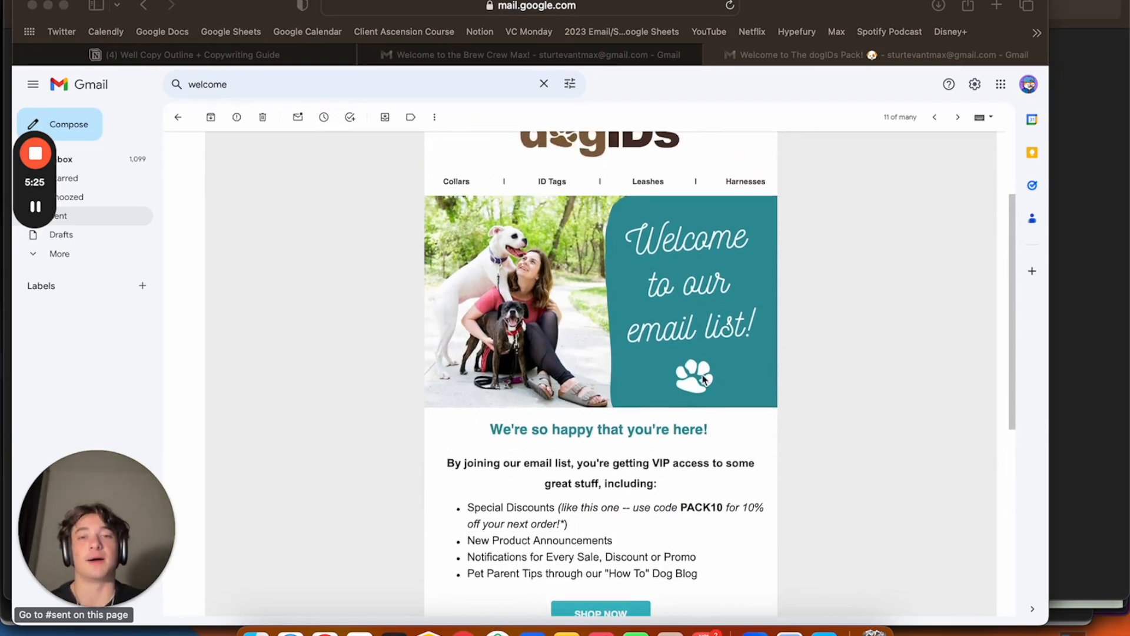
{"action": "mouse_move", "coordinate": [585, 247]}
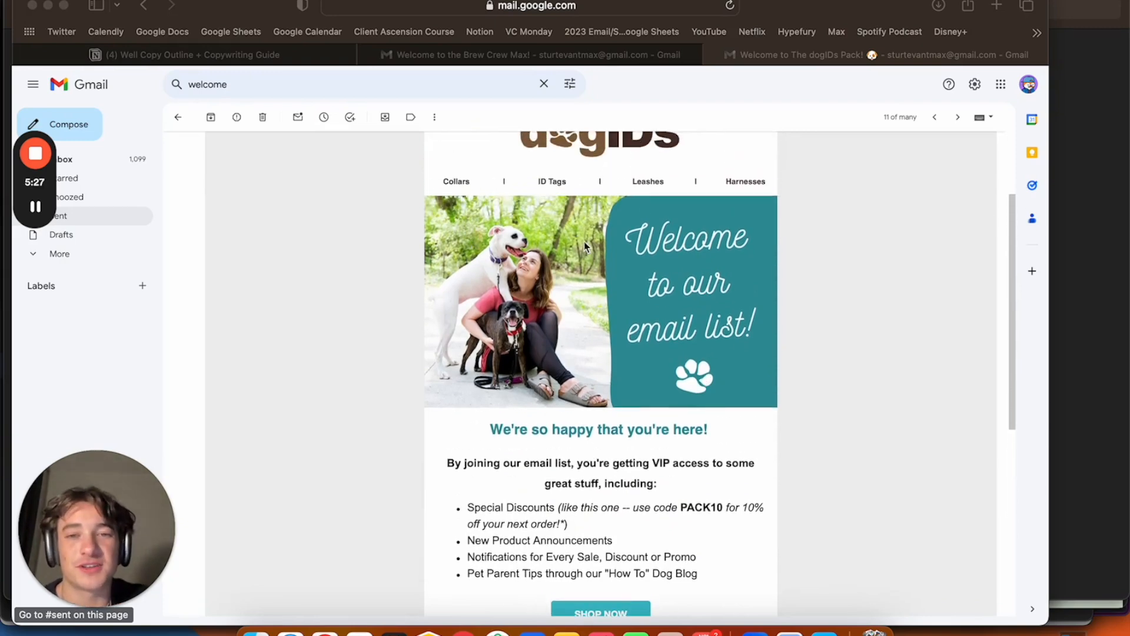
{"action": "mouse_move", "coordinate": [637, 254]}
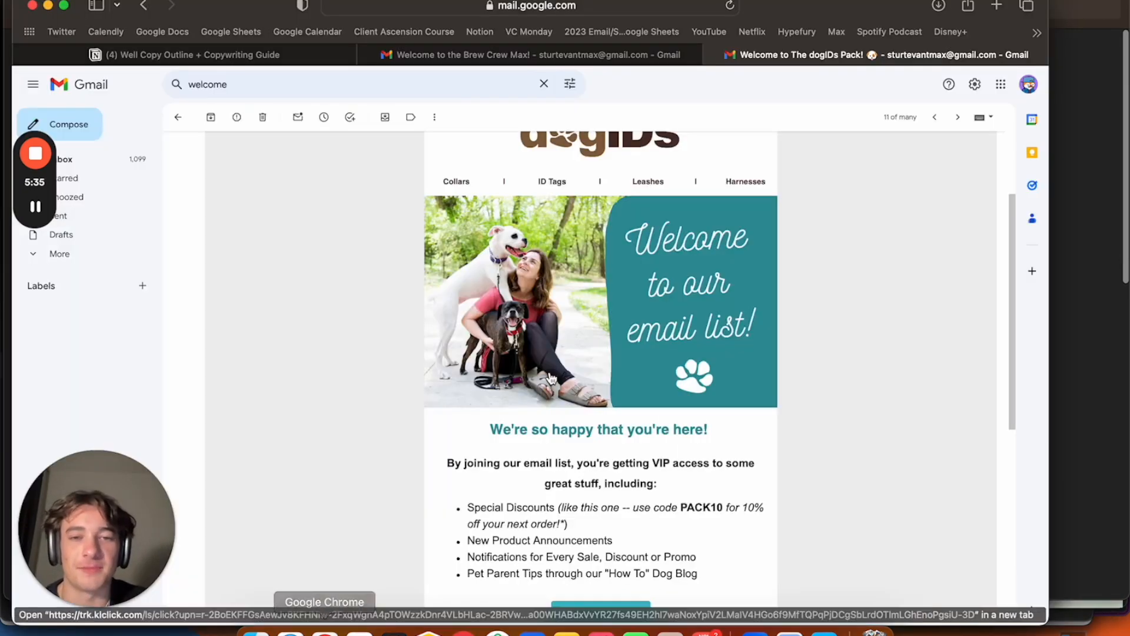
- Highlight the PACK10 discount code in the dogIDs benefits list and scroll on to the footer
{"action": "scroll", "scroll_direction": "down", "scroll_amount": 3}
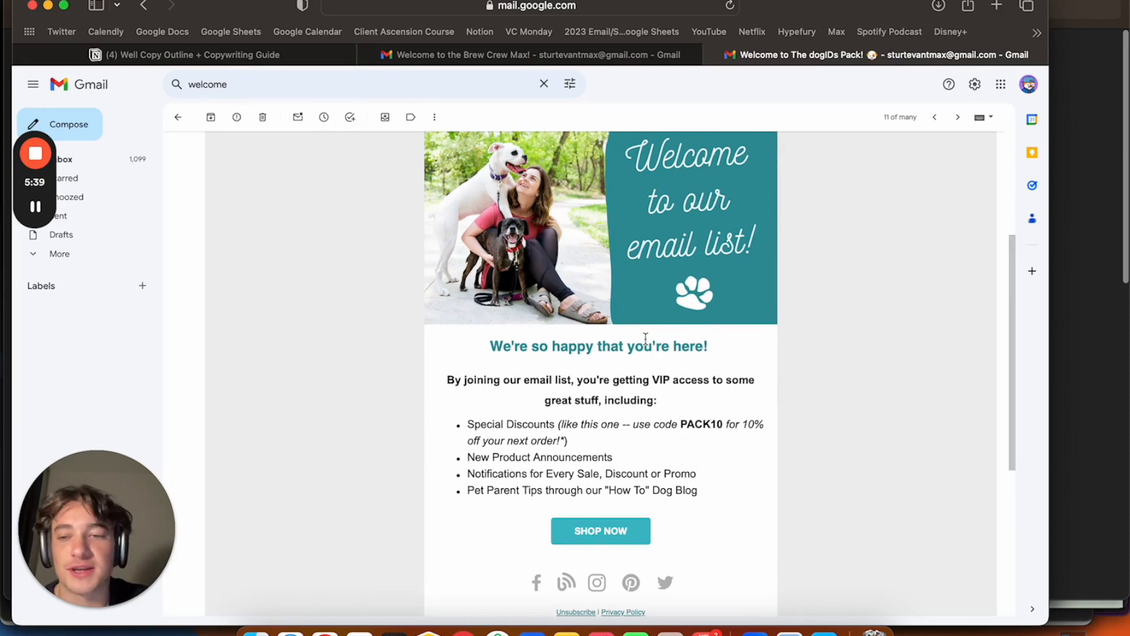
{"action": "mouse_move", "coordinate": [721, 437]}
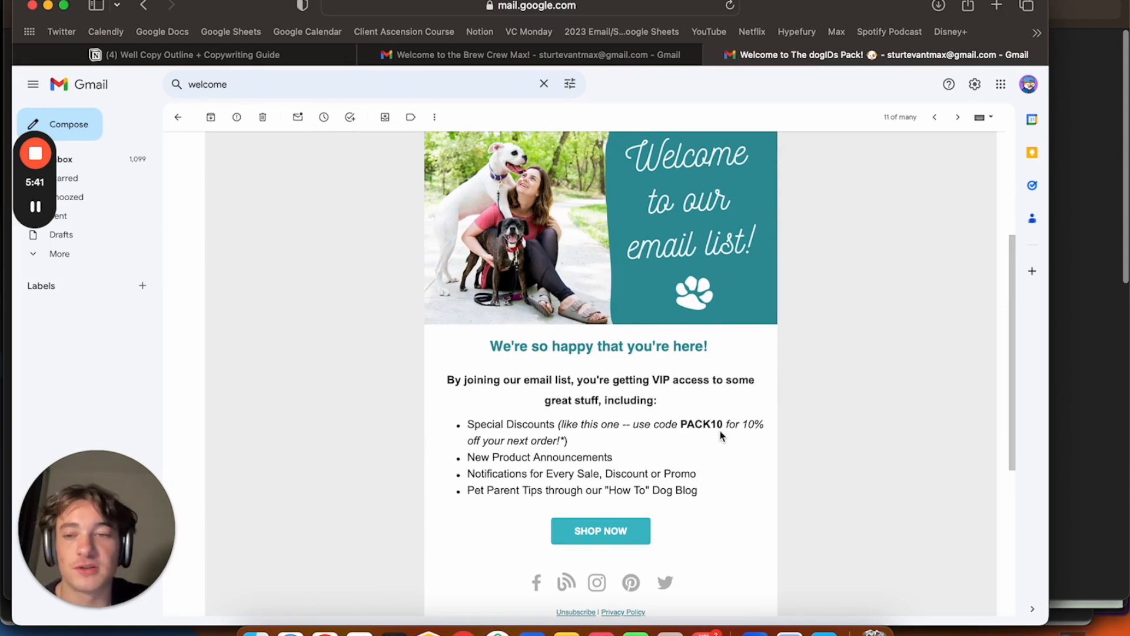
{"action": "double_click", "coordinate": [701, 424]}
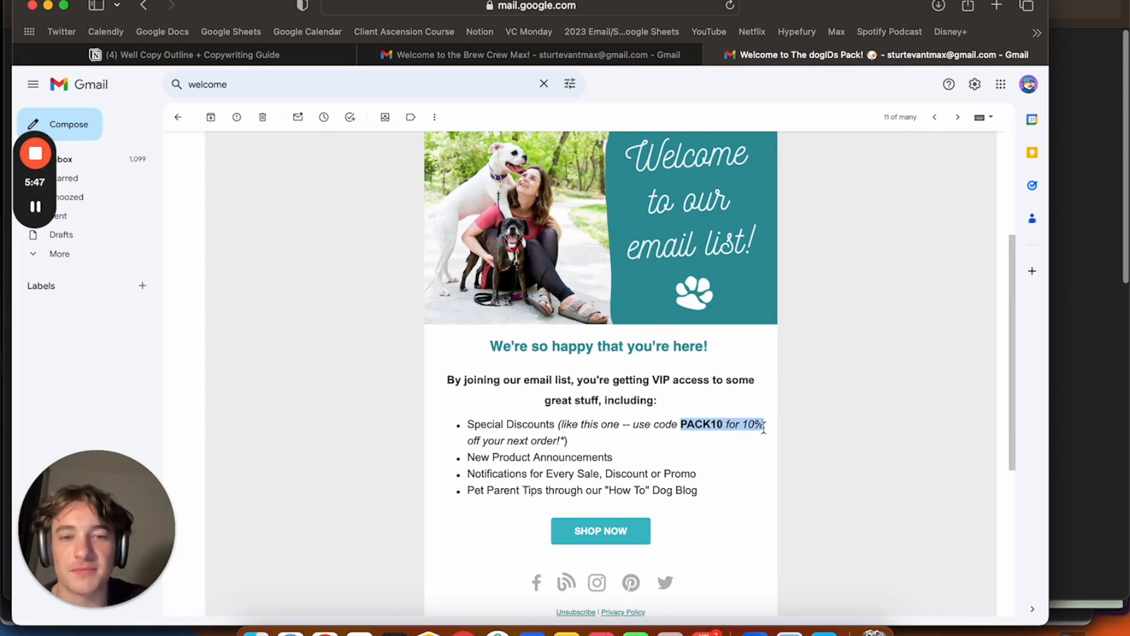
{"action": "scroll", "scroll_direction": "down", "scroll_amount": 3}
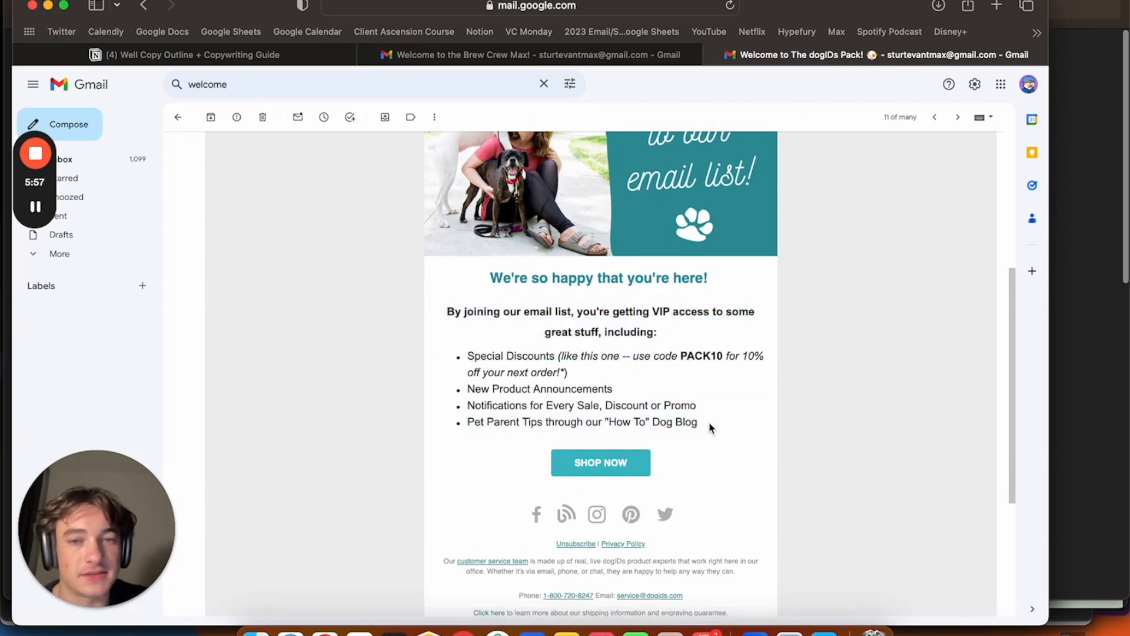
{"action": "left_click_drag", "start_coordinate": [467, 405], "coordinate": [697, 422]}
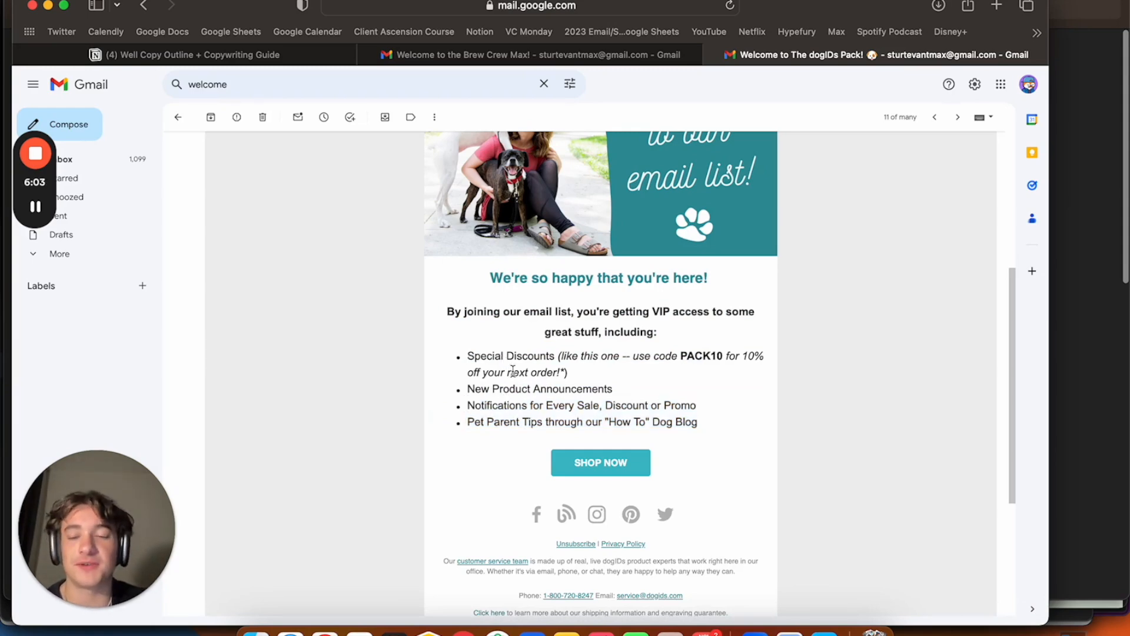
{"action": "scroll", "scroll_direction": "up", "scroll_amount": 3}
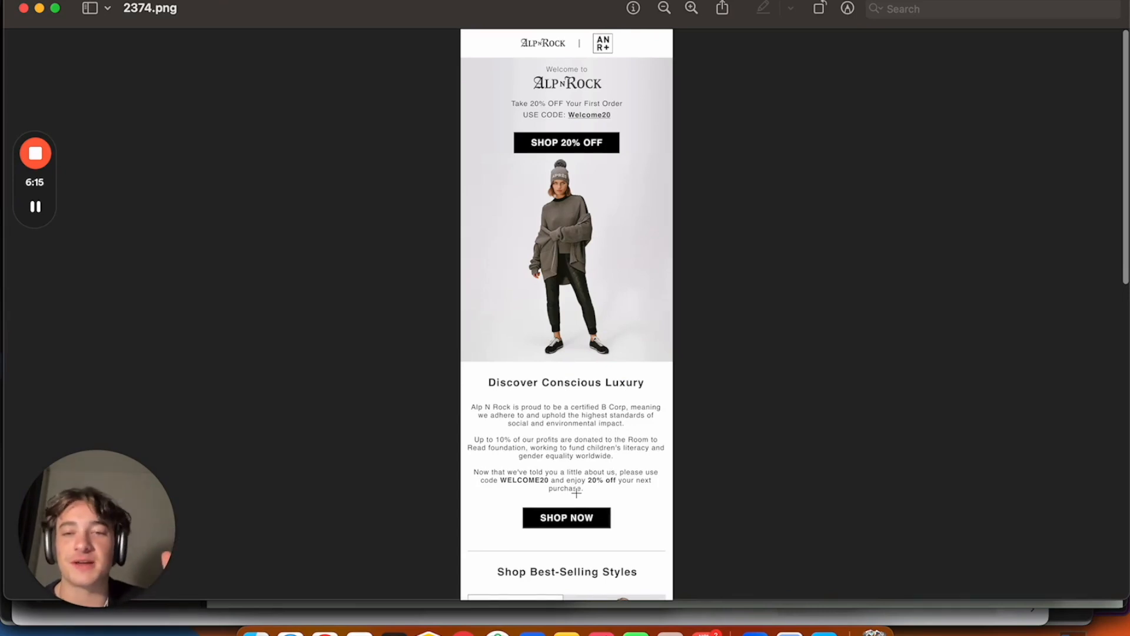
{"action": "mouse_move", "coordinate": [484, 372]}
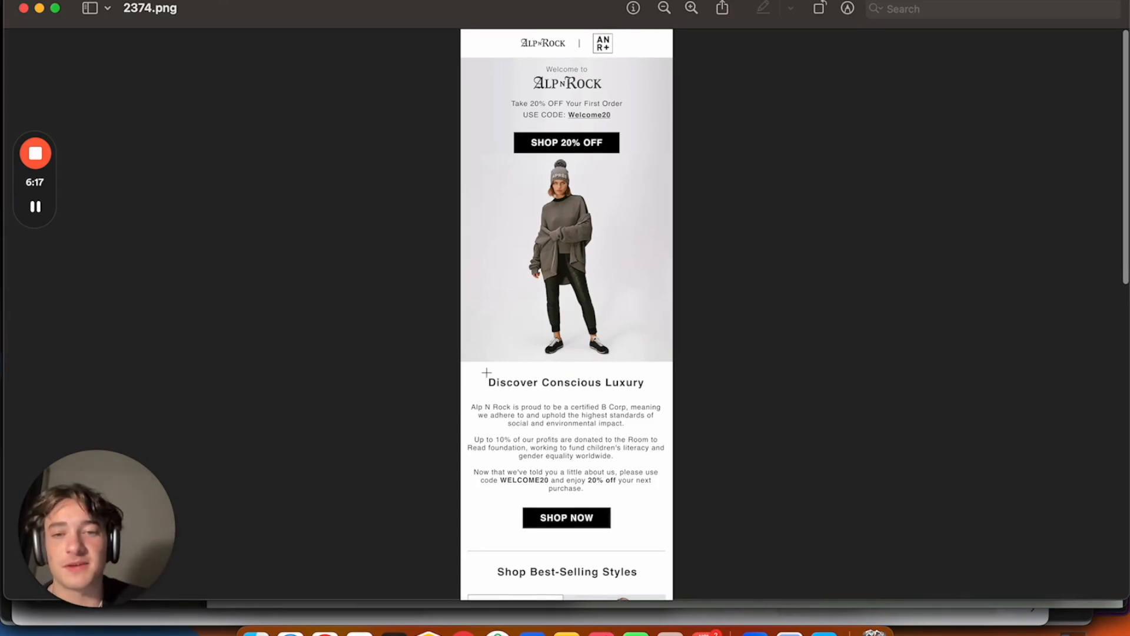
- Draw a markup line beside the Discover Conscious Luxury heading on the Alp N Rock image
{"action": "left_click_drag", "start_coordinate": [487, 373], "coordinate": [674, 508]}
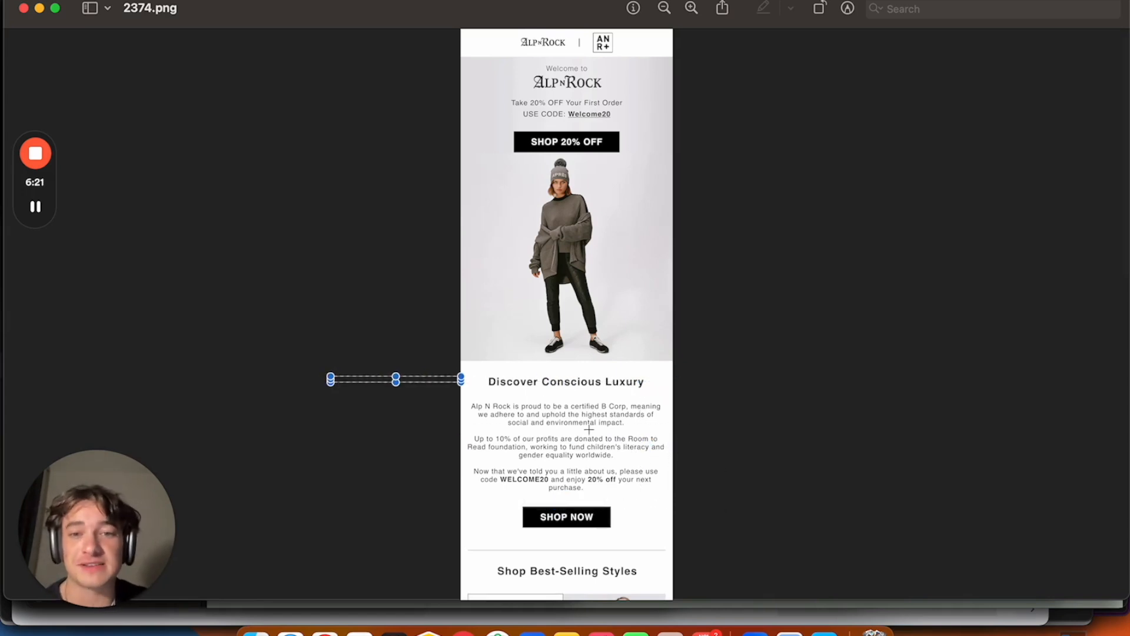
{"action": "mouse_move", "coordinate": [290, 632]}
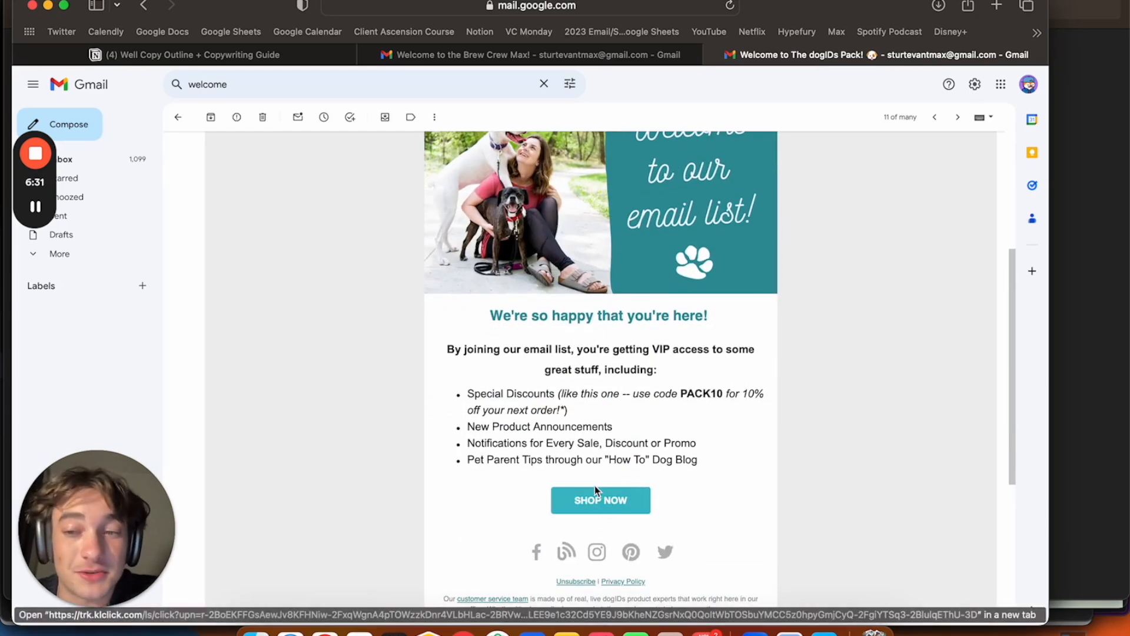
- Scroll down to the dogIDs footer, then back up to the logo and Welcome to our email list banner
{"action": "scroll", "scroll_direction": "down", "scroll_amount": 3}
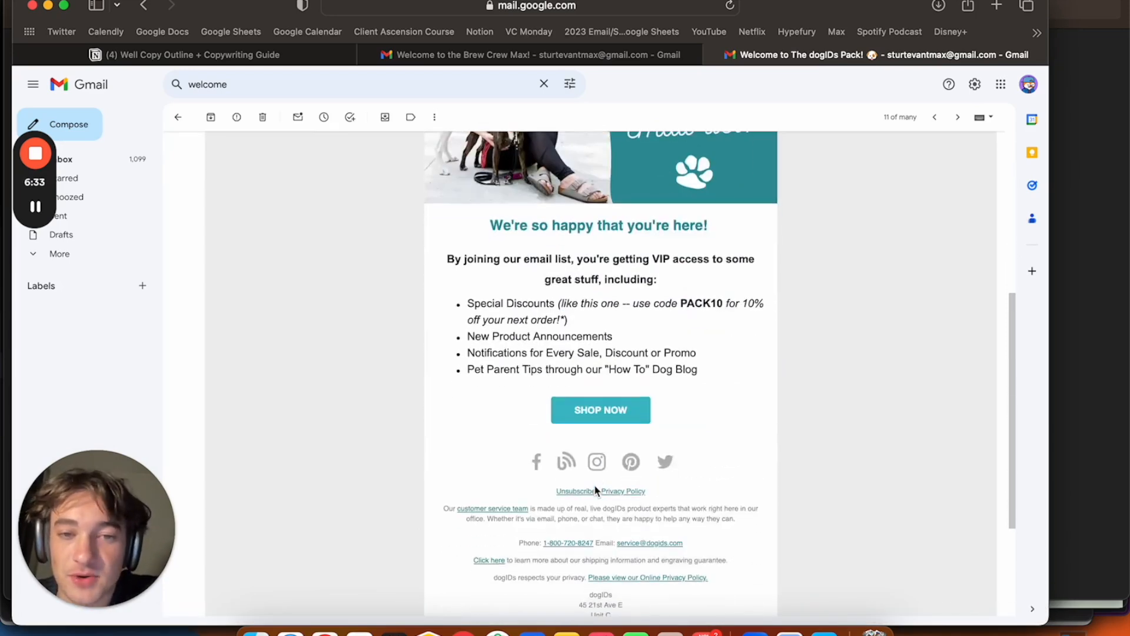
{"action": "scroll", "scroll_direction": "down", "scroll_amount": 3}
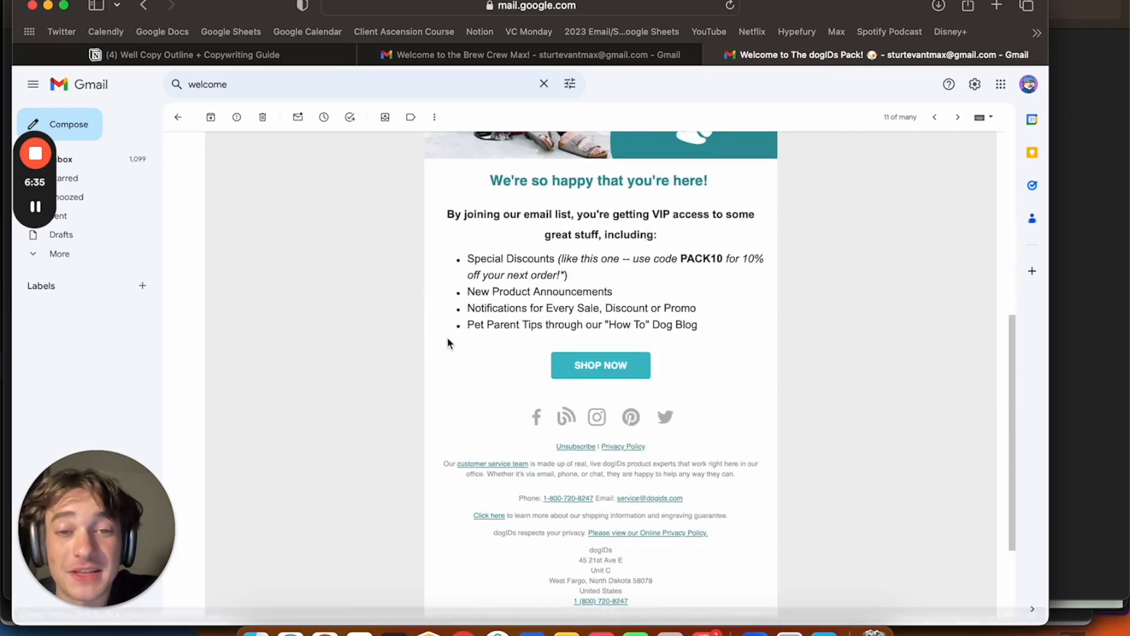
{"action": "scroll", "scroll_direction": "up", "scroll_amount": 3}
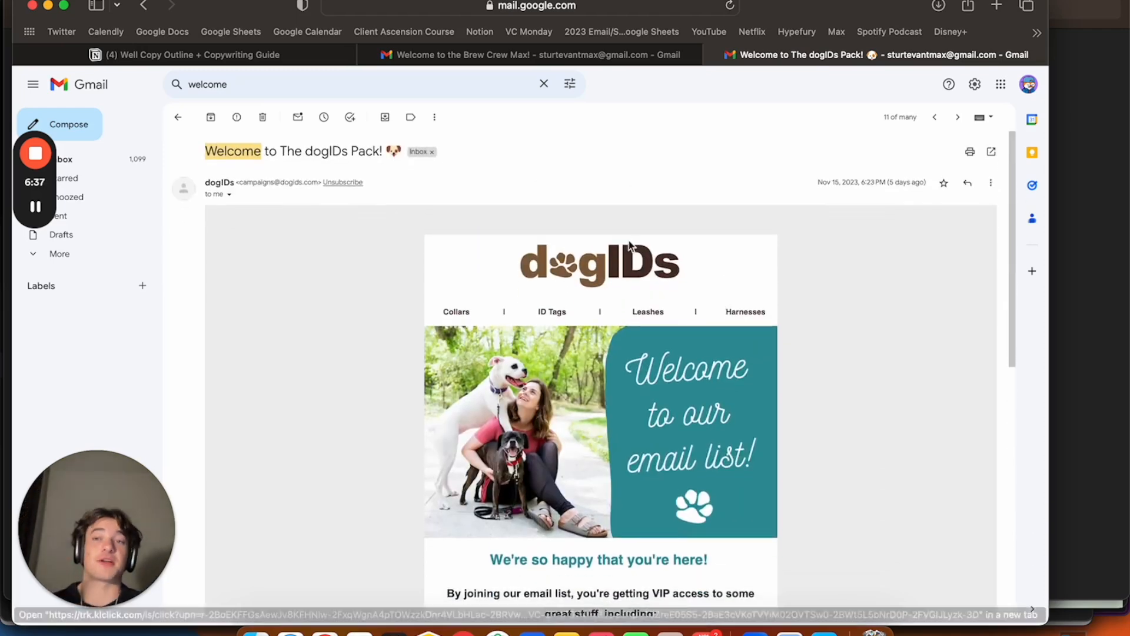
- Open the Pure Enrichment welcome email and scroll past its hero image to the Welcome to Wellness 10% off section
{"action": "left_click", "coordinate": [957, 117]}
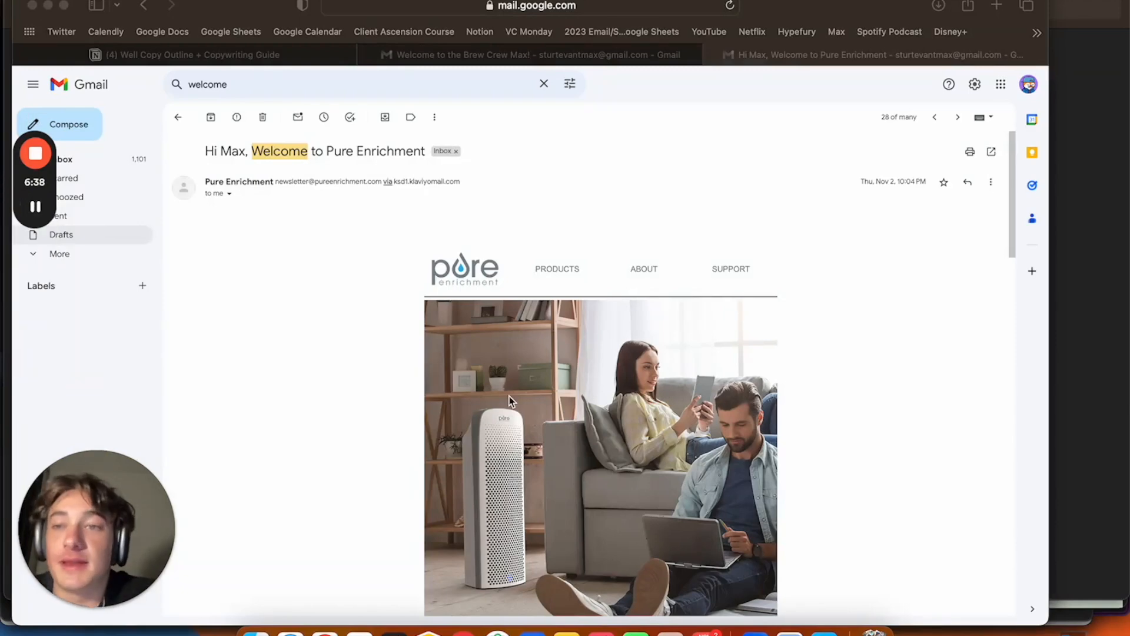
{"action": "scroll", "scroll_direction": "down", "scroll_amount": 3}
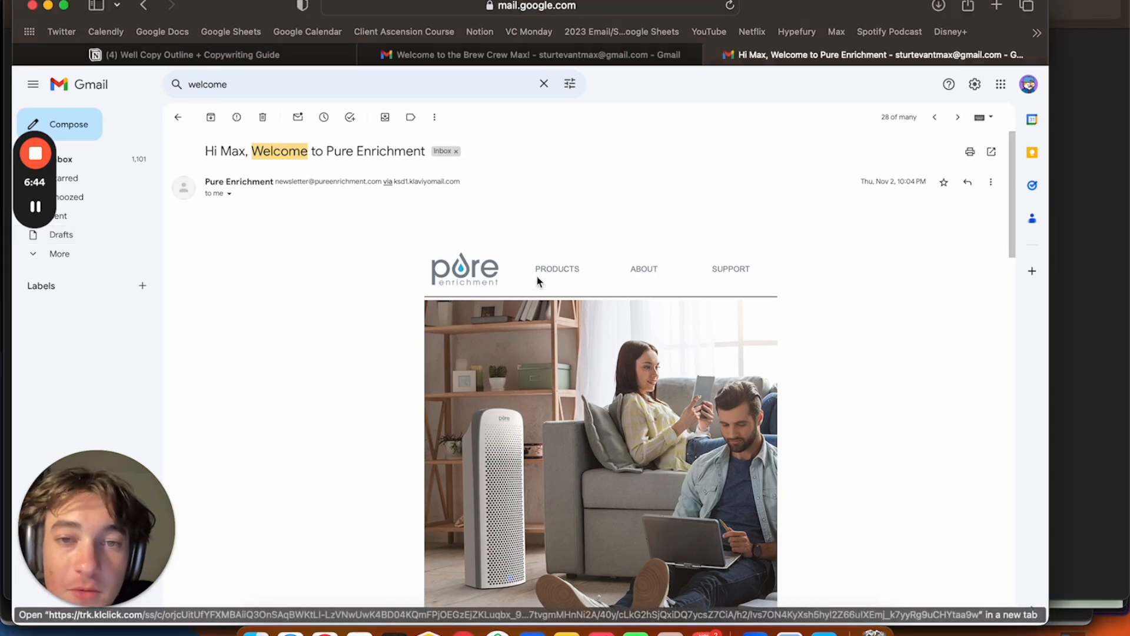
{"action": "scroll", "scroll_direction": "down", "scroll_amount": 3}
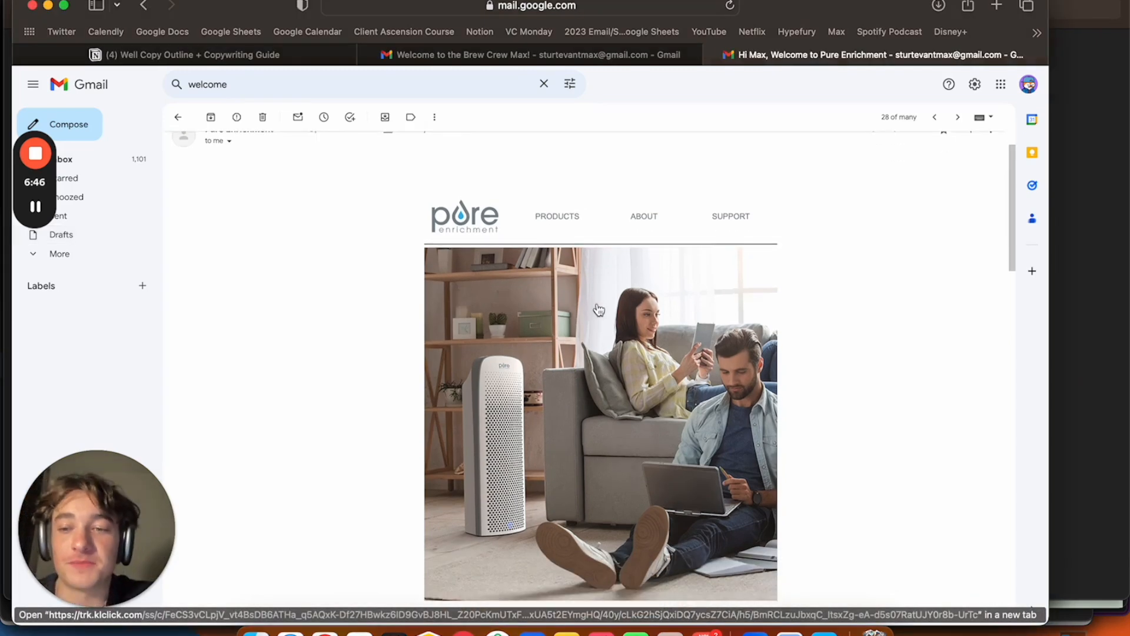
{"action": "mouse_move", "coordinate": [597, 309]}
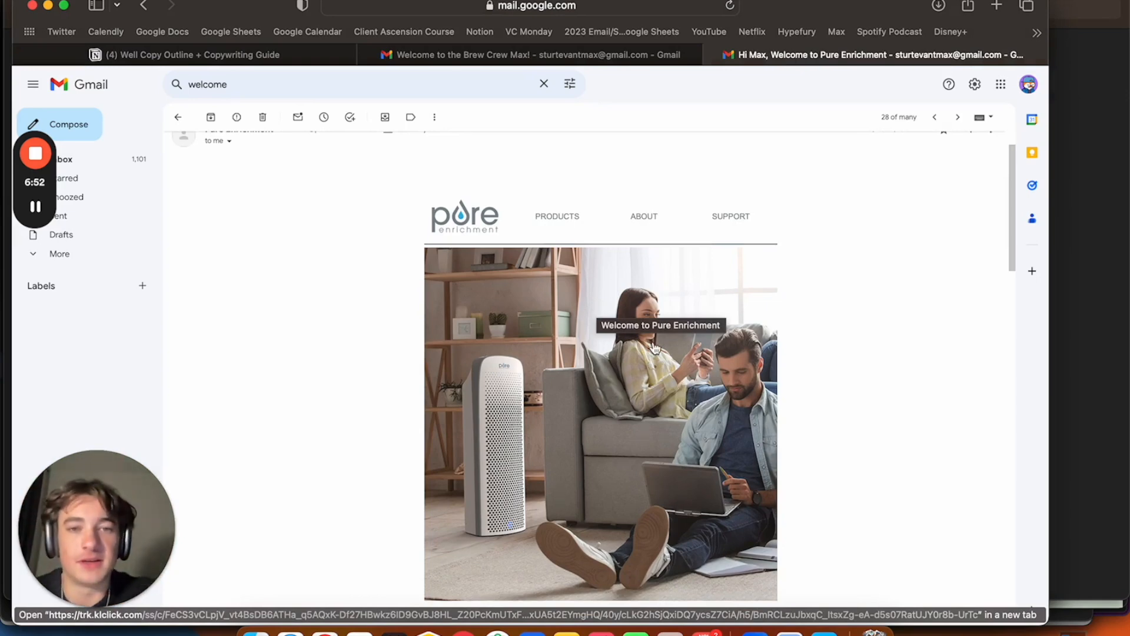
{"action": "scroll", "scroll_direction": "down", "scroll_amount": 3}
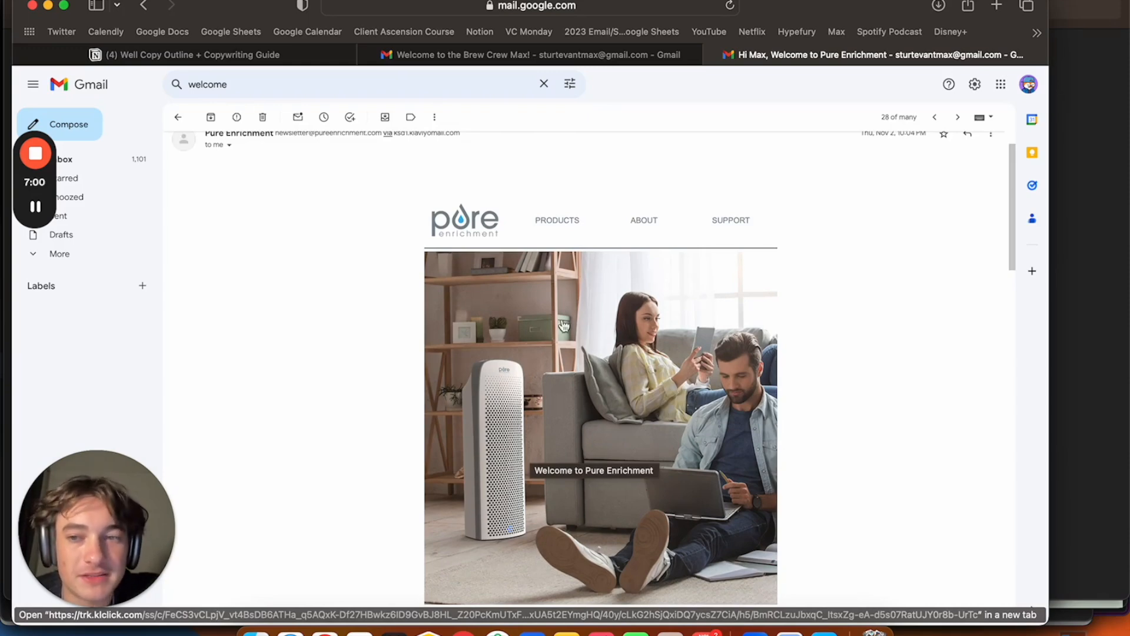
{"action": "scroll", "scroll_direction": "down", "scroll_amount": 3}
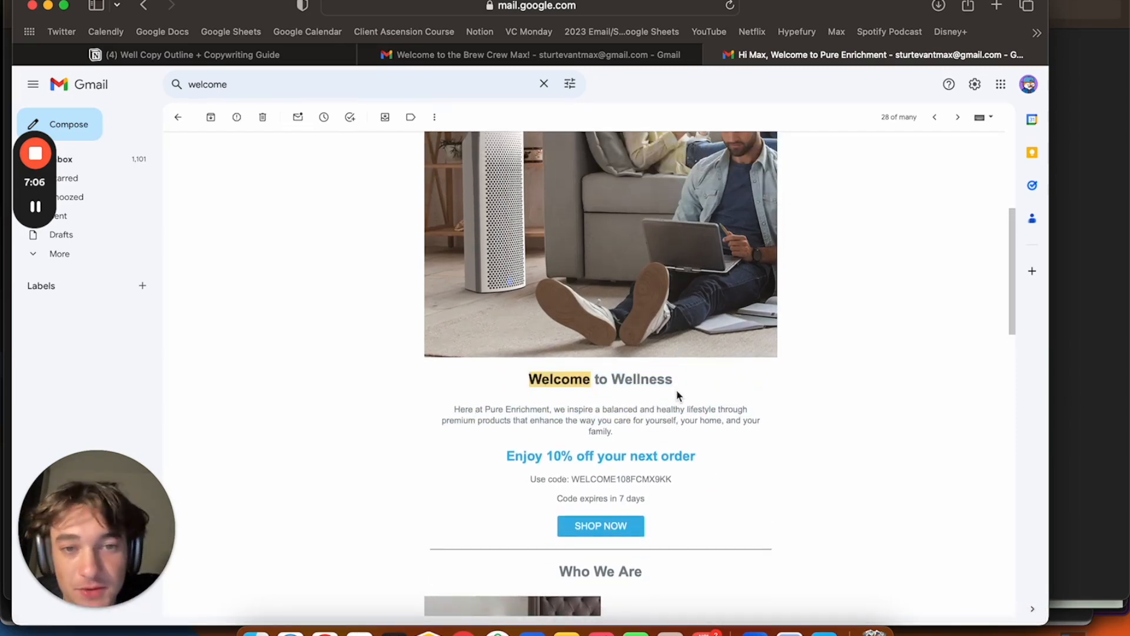
{"action": "scroll", "scroll_direction": "down", "scroll_amount": 3}
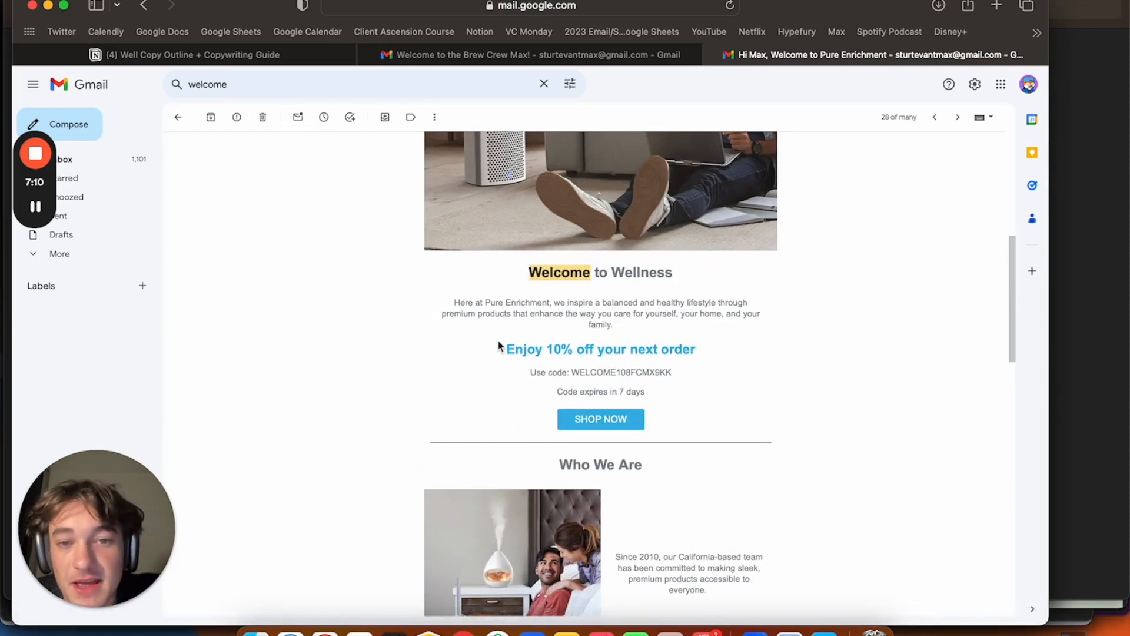
{"action": "mouse_move", "coordinate": [567, 194]}
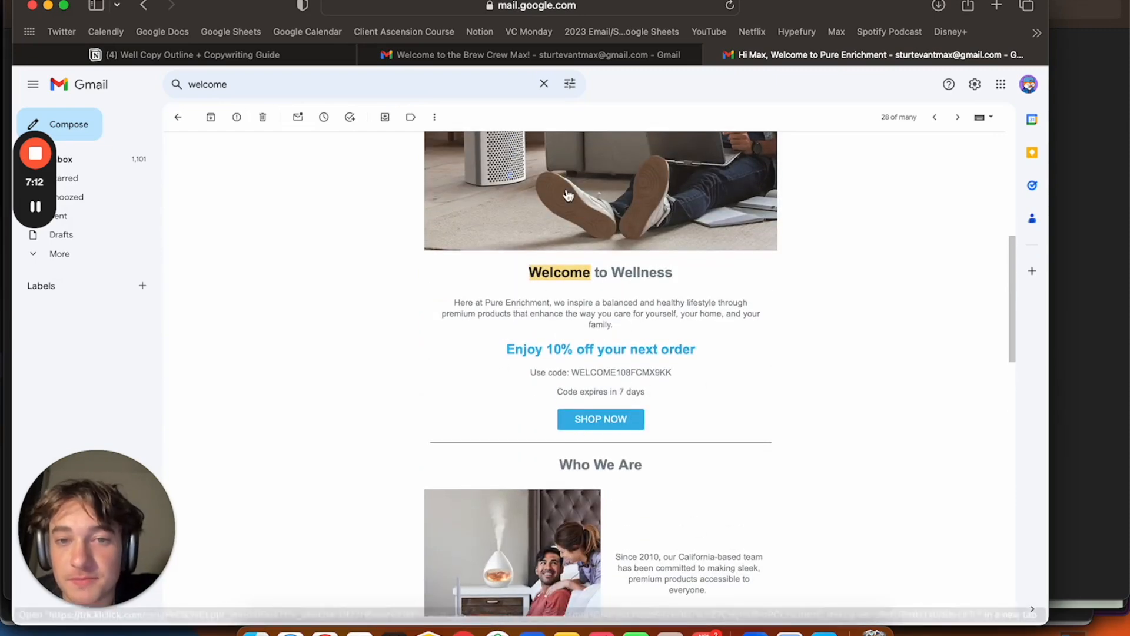
{"action": "mouse_move", "coordinate": [605, 417]}
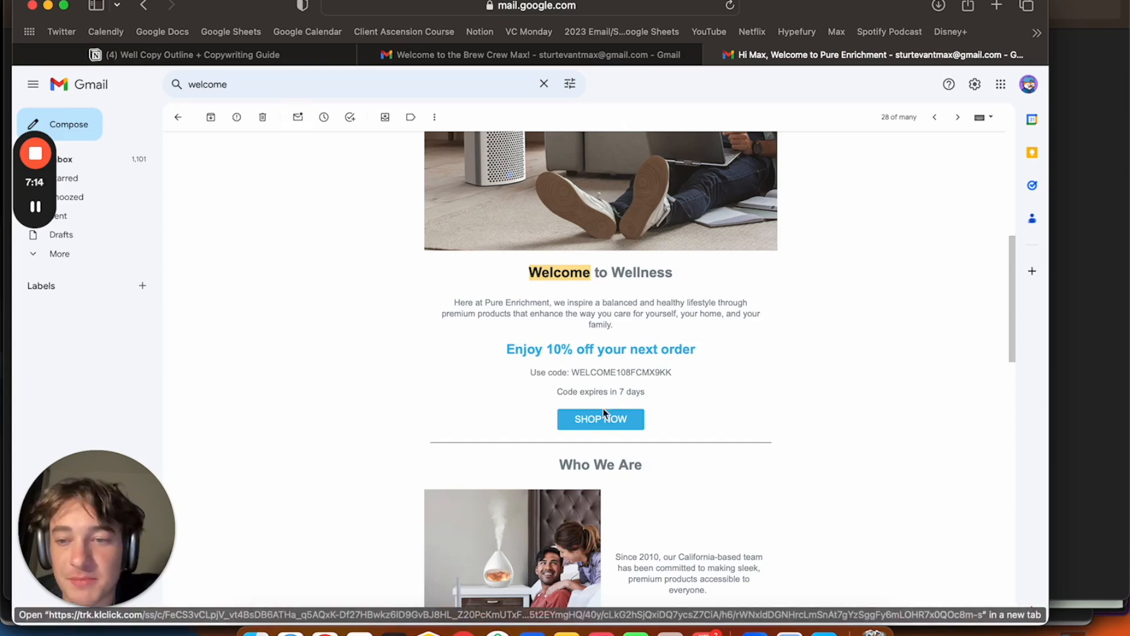
{"action": "mouse_move", "coordinate": [505, 355]}
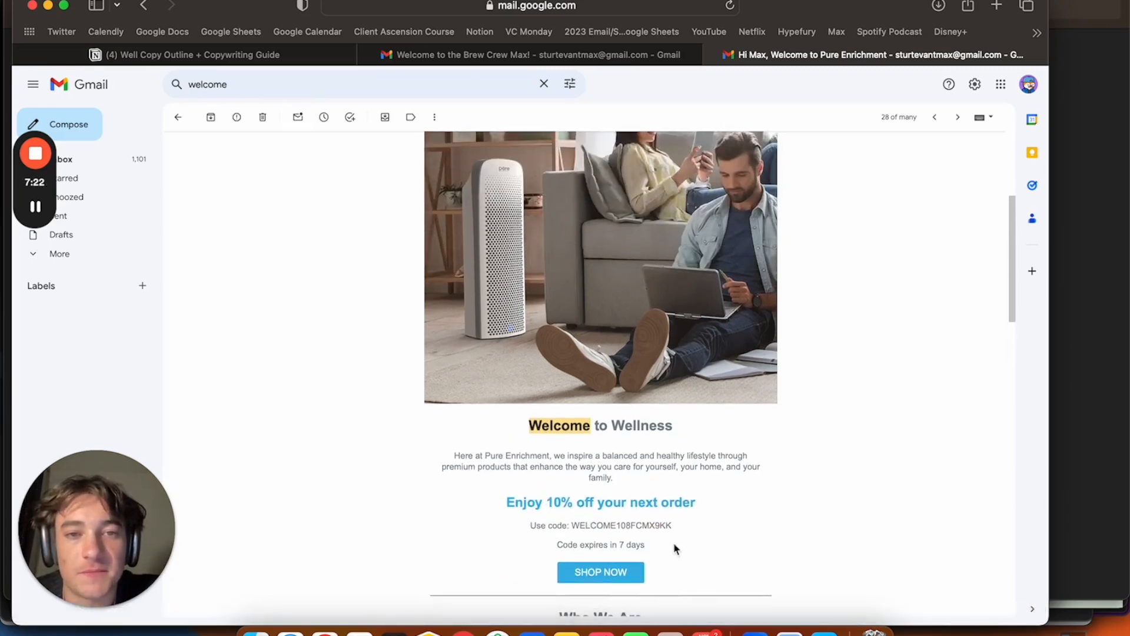
{"action": "scroll", "scroll_direction": "down", "scroll_amount": 3}
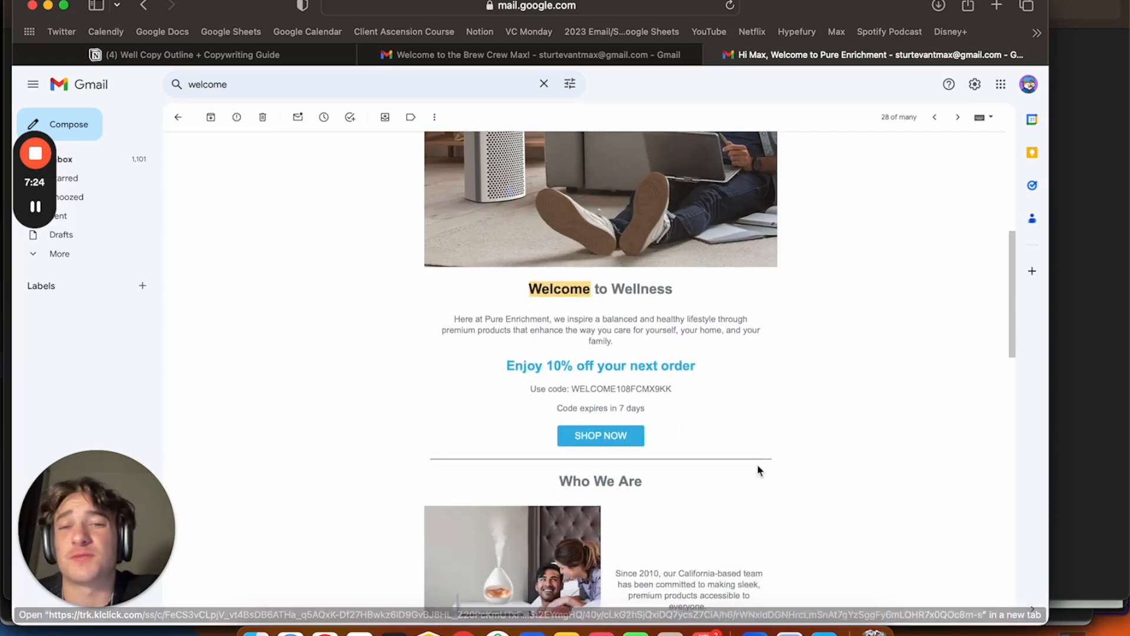
{"action": "scroll", "scroll_direction": "down", "scroll_amount": 3}
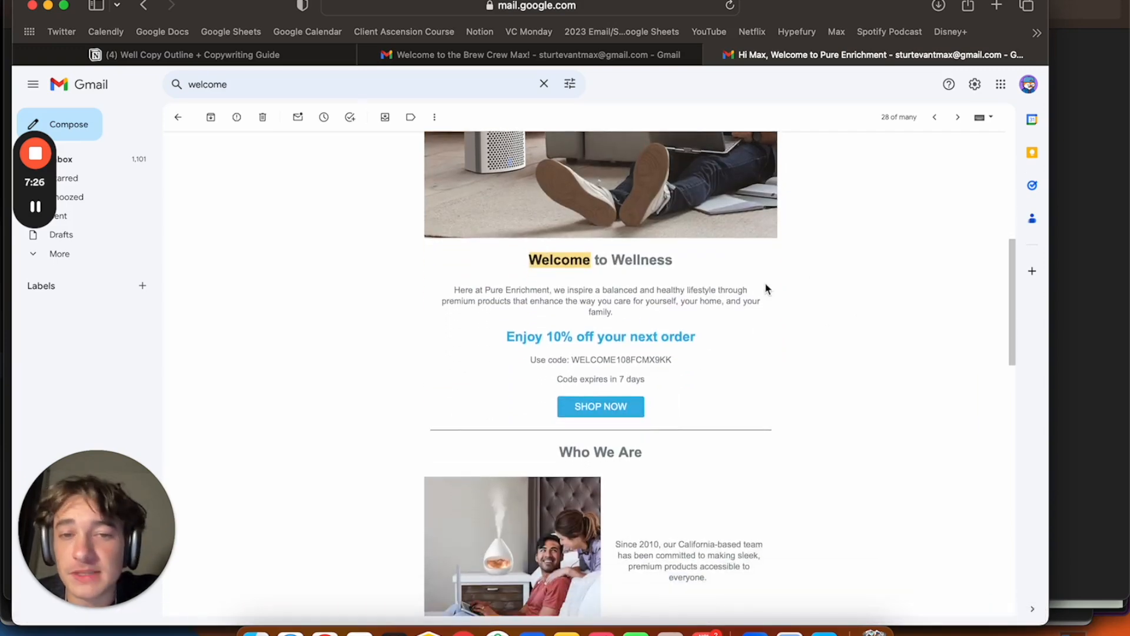
{"action": "scroll", "scroll_direction": "down", "scroll_amount": 3}
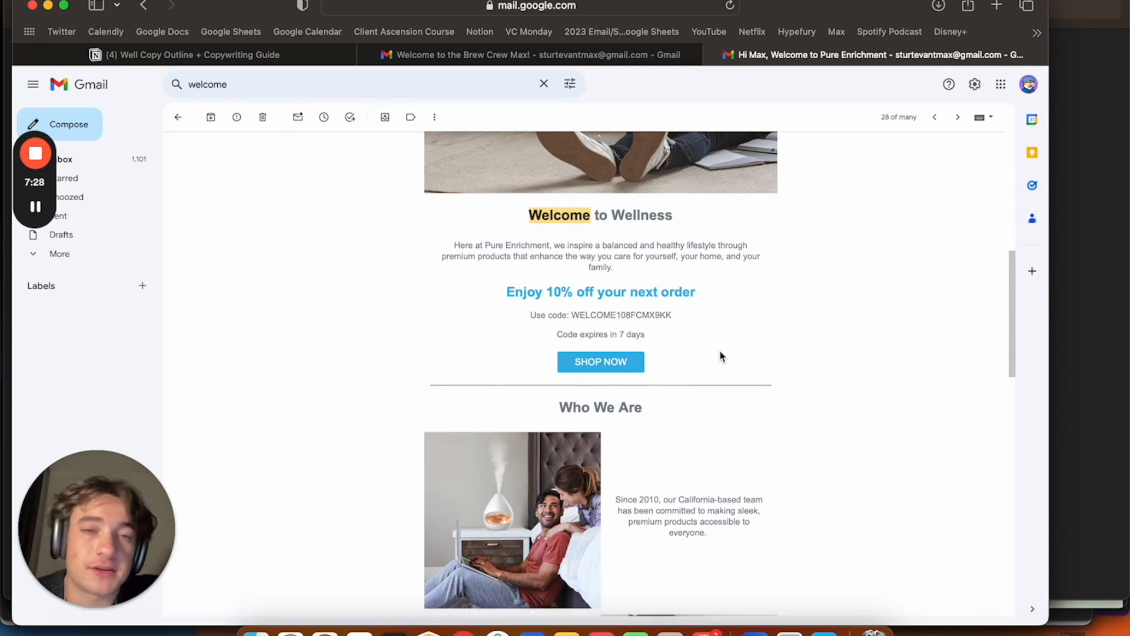
{"action": "scroll", "scroll_direction": "down", "scroll_amount": 3}
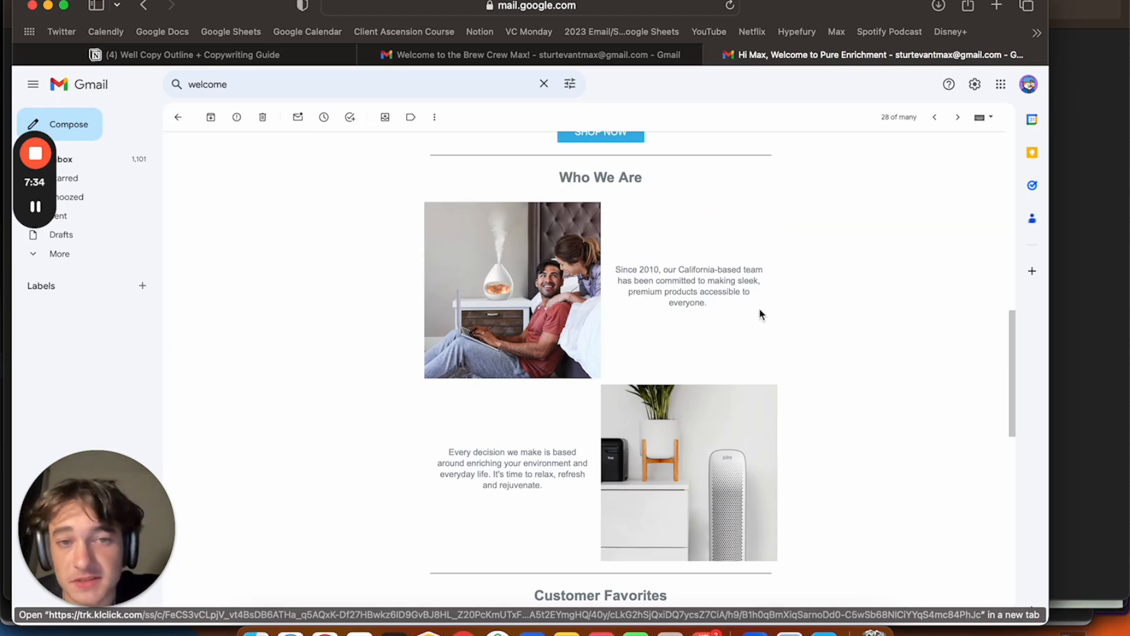
{"action": "scroll", "scroll_direction": "down", "scroll_amount": 3}
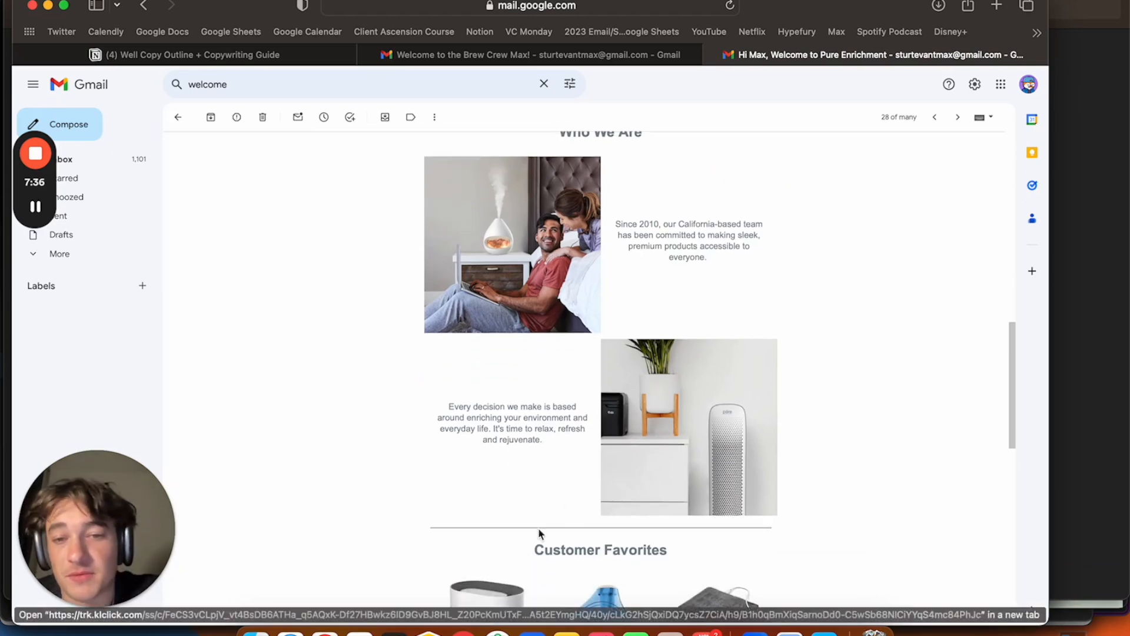
{"action": "scroll", "scroll_direction": "down", "scroll_amount": 3}
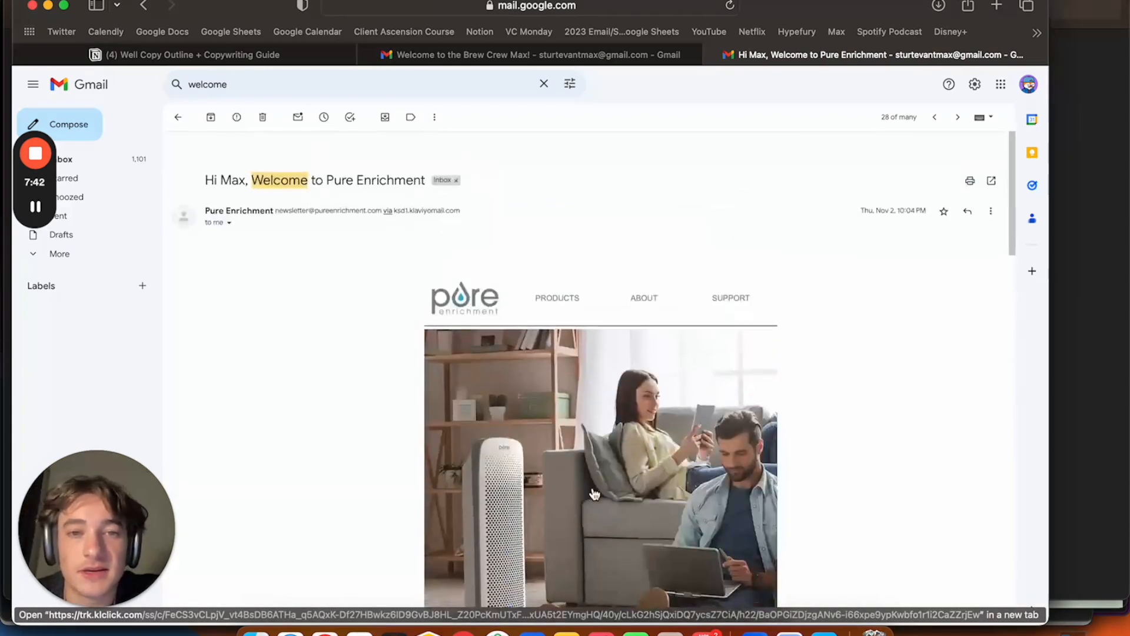
{"action": "scroll", "scroll_direction": "down", "scroll_amount": 3}
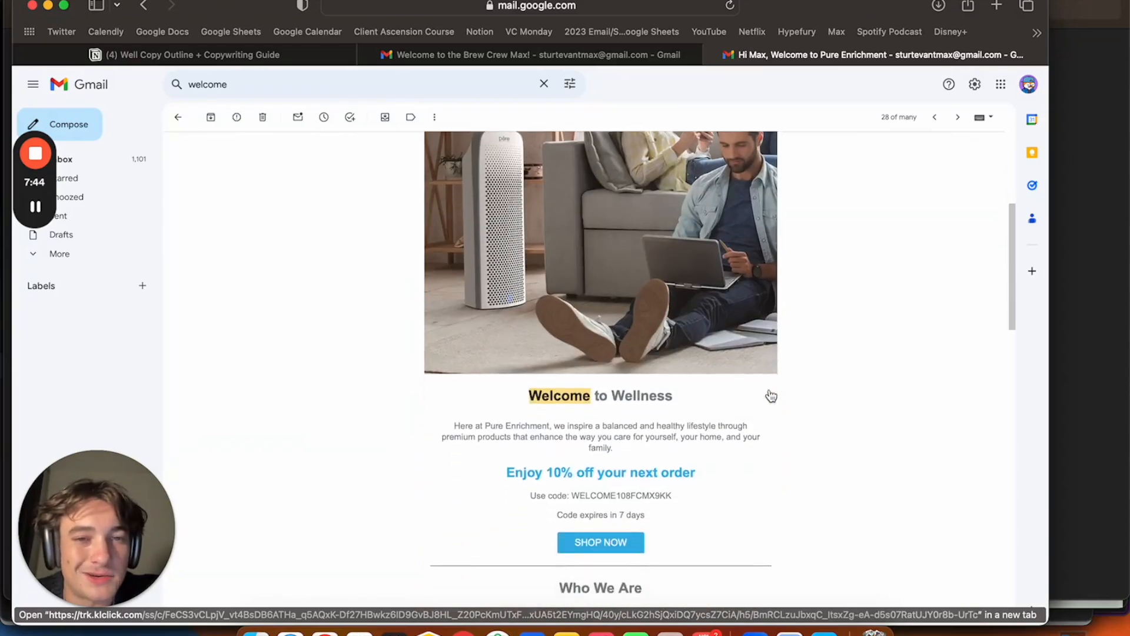
{"action": "scroll", "scroll_direction": "down", "scroll_amount": 3}
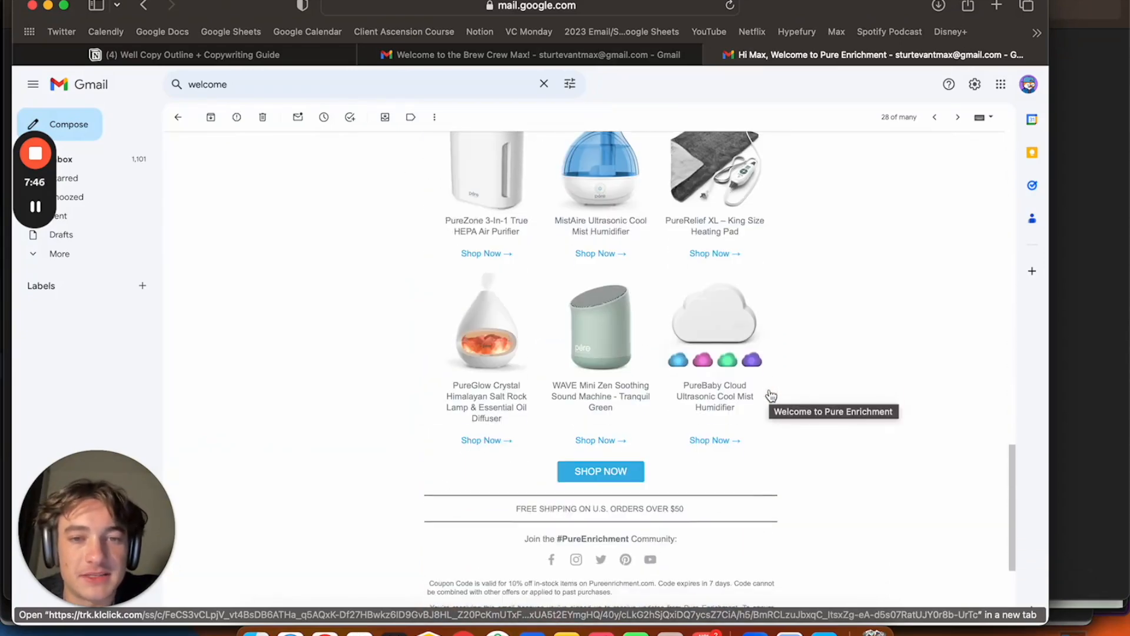
{"action": "mouse_move", "coordinate": [504, 514]}
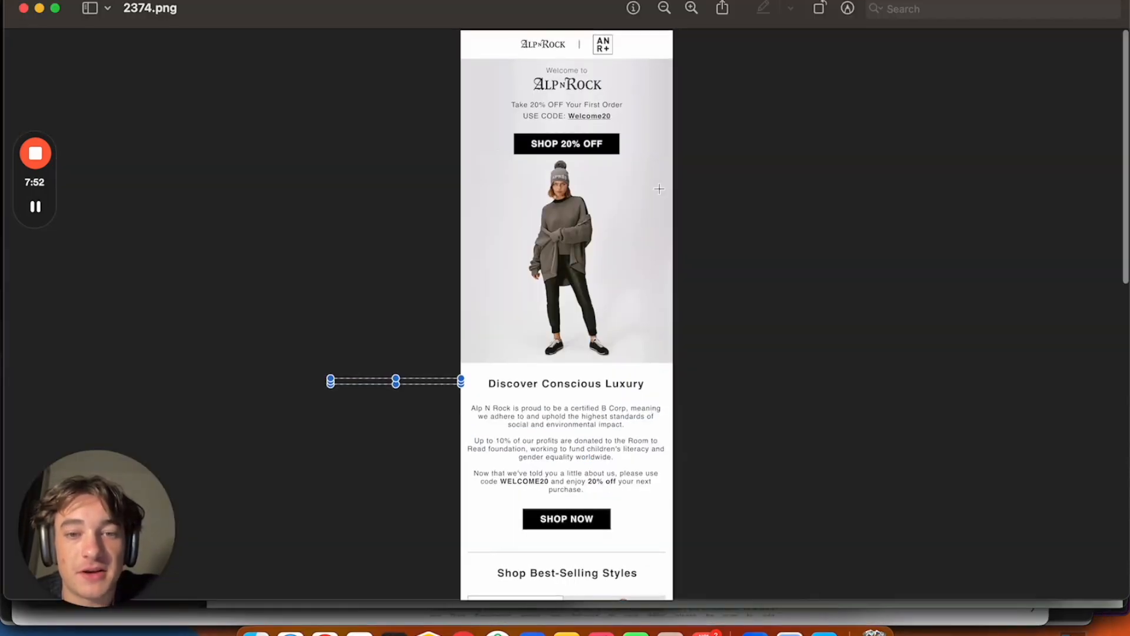
- Scroll the Pure Enrichment email back to its logo, navigation links and hero photo
{"action": "scroll", "scroll_direction": "down", "scroll_amount": 3}
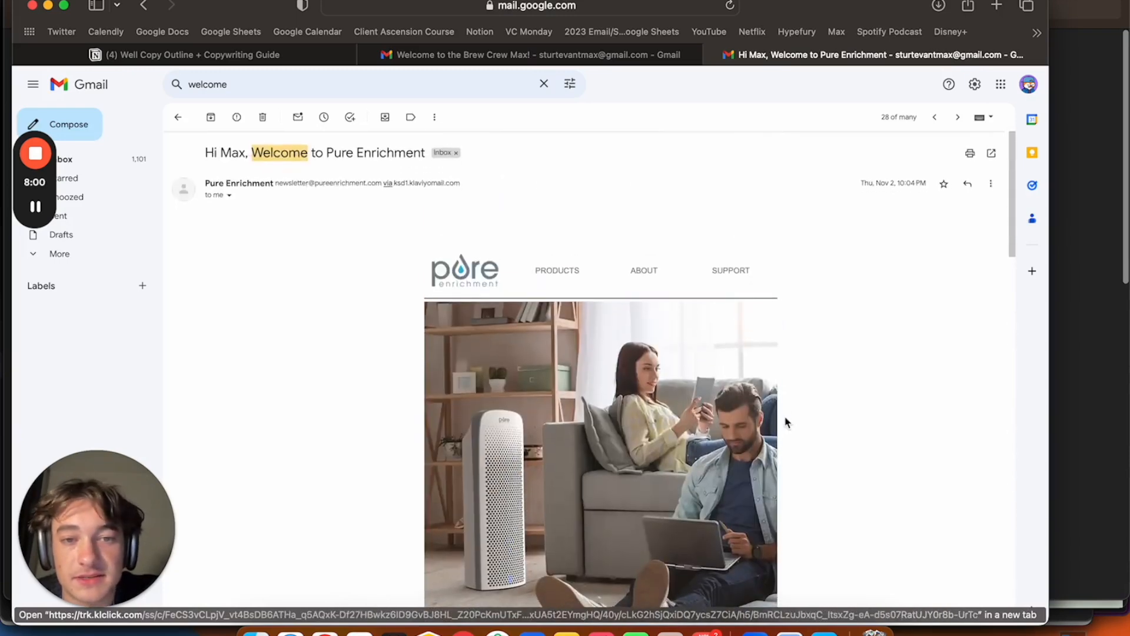
- Scroll through the Pure Enrichment email toward its Who We Are section for comparison with the example
{"action": "scroll", "scroll_direction": "down", "scroll_amount": 3}
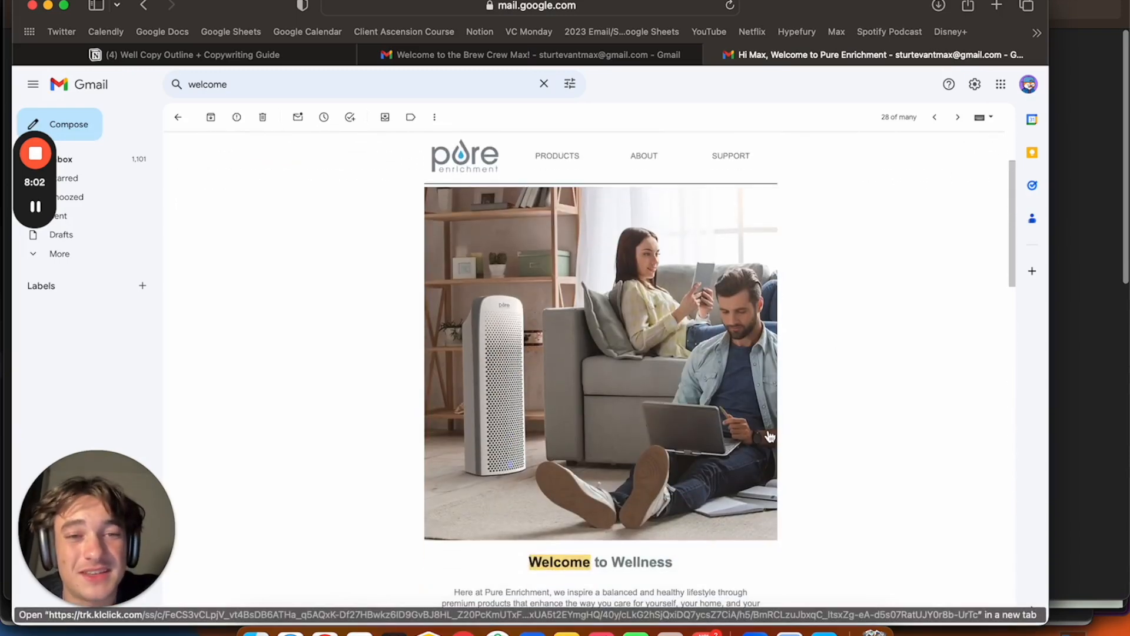
{"action": "scroll", "scroll_direction": "down", "scroll_amount": 3}
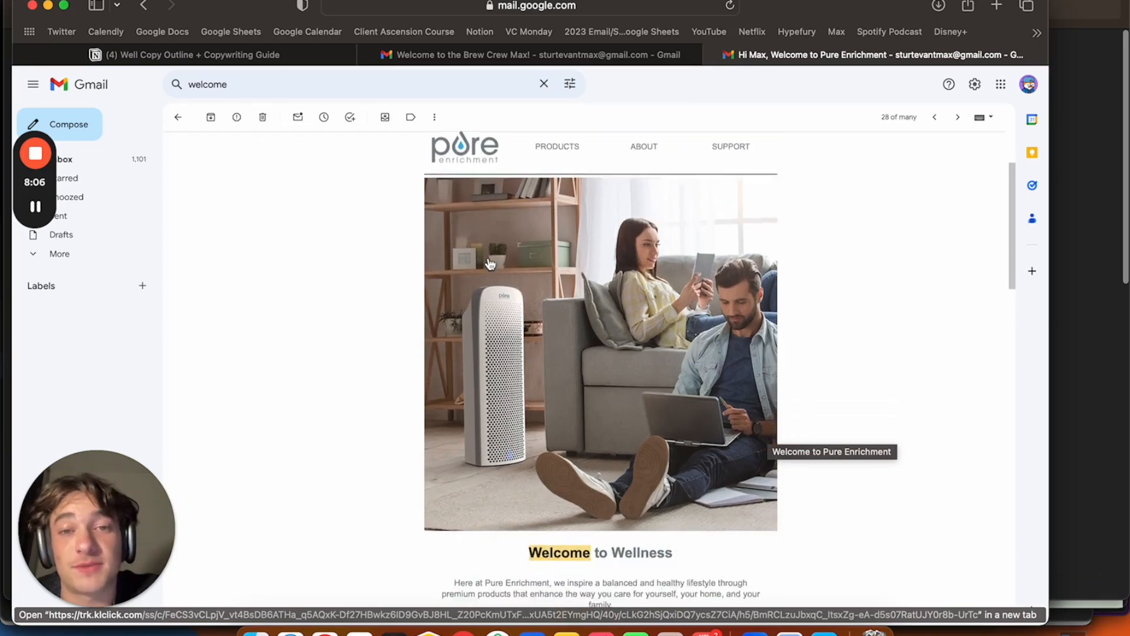
{"action": "scroll", "scroll_direction": "down", "scroll_amount": 3}
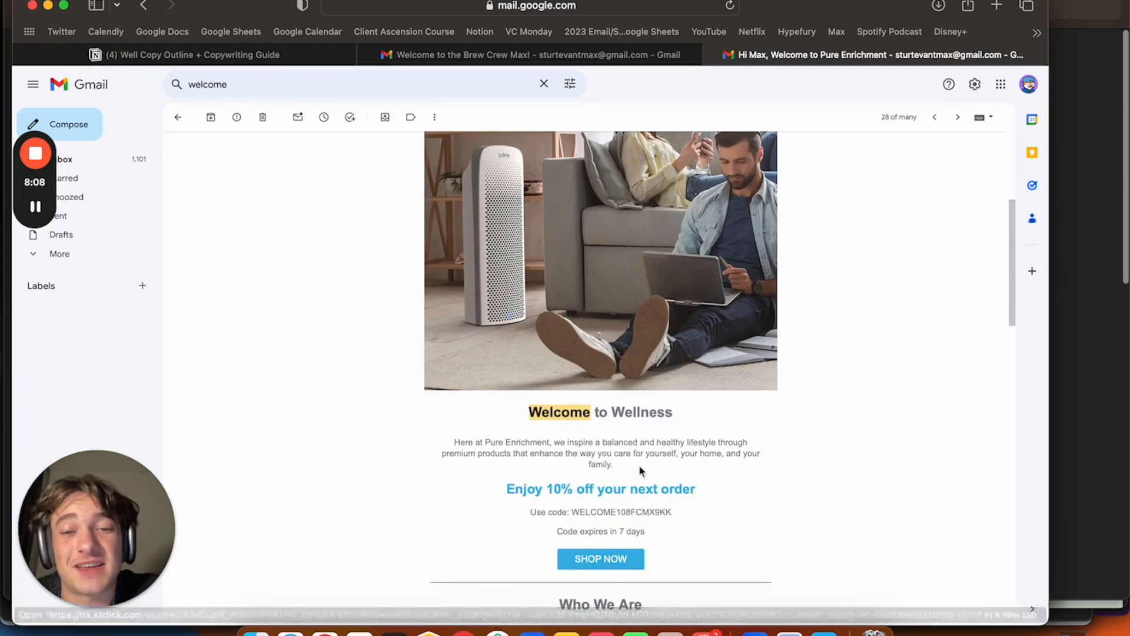
{"action": "scroll", "scroll_direction": "down", "scroll_amount": 3}
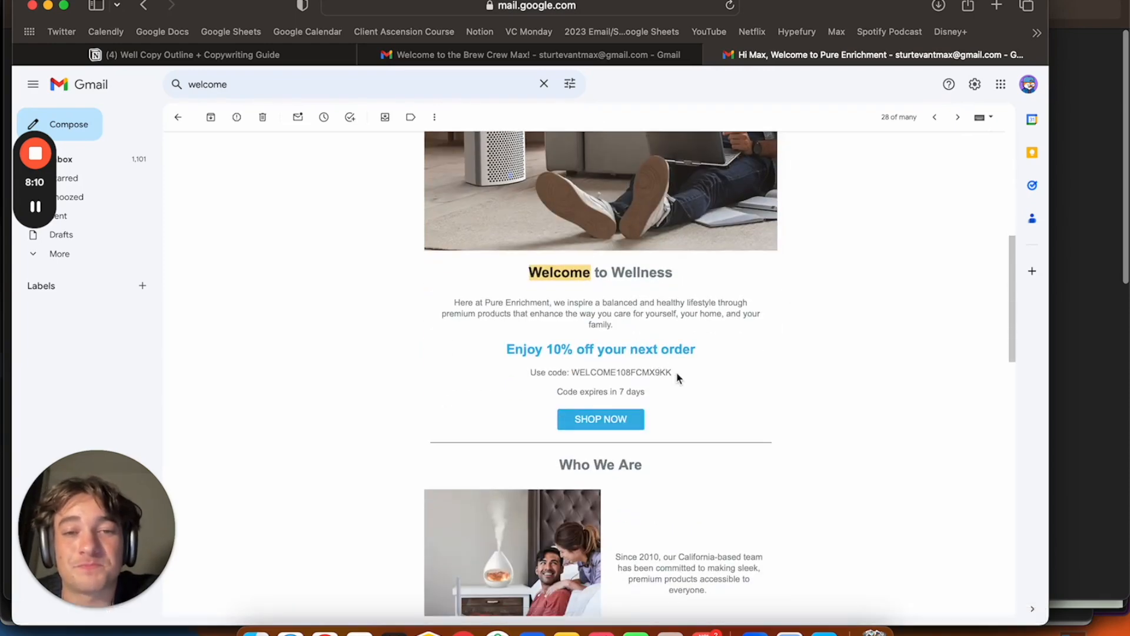
{"action": "scroll", "scroll_direction": "down", "scroll_amount": 3}
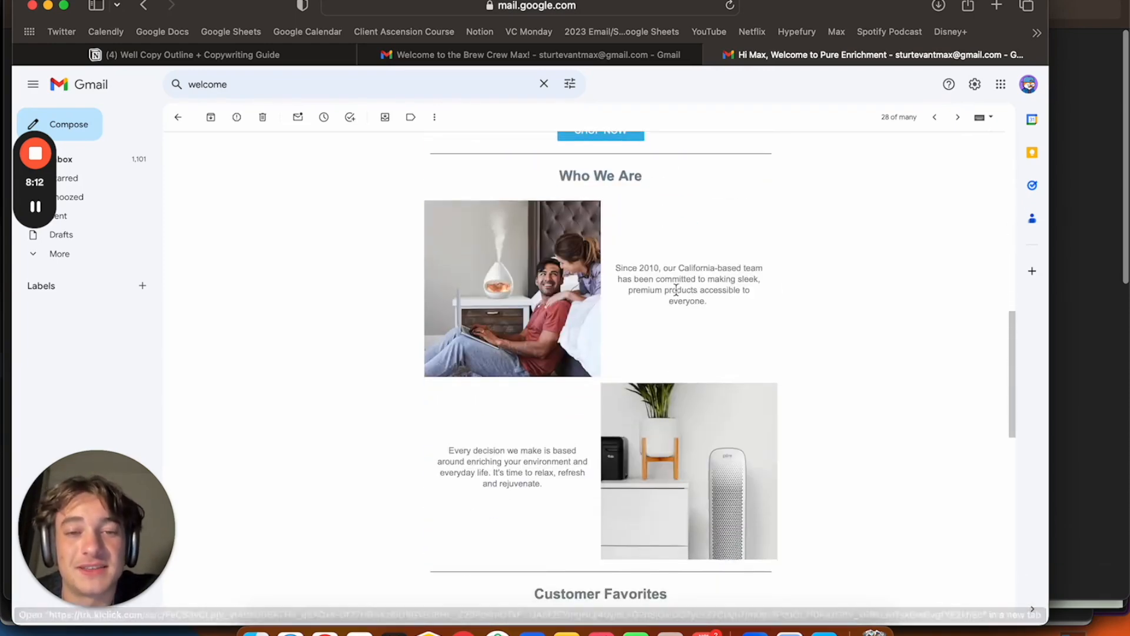
{"action": "mouse_move", "coordinate": [647, 327]}
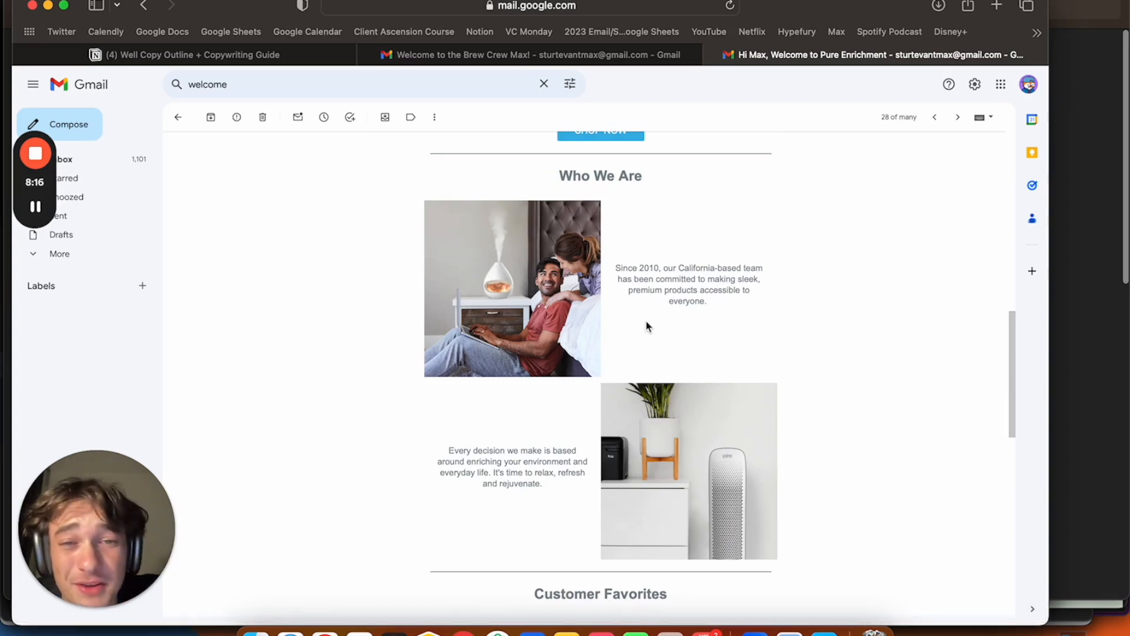
{"action": "mouse_move", "coordinate": [629, 268]}
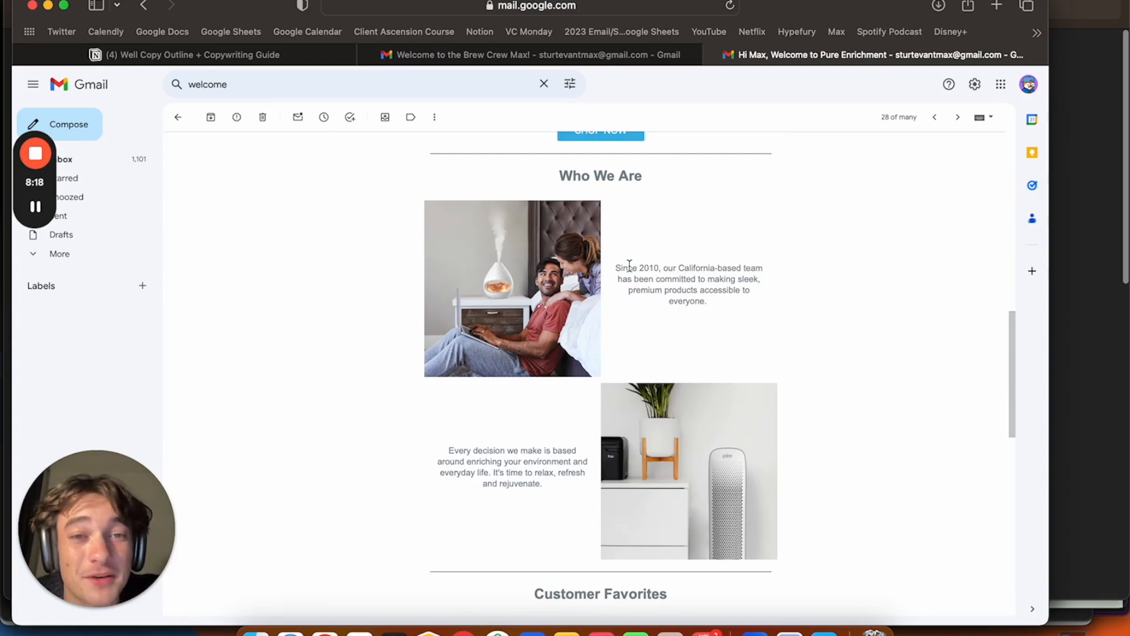
{"action": "scroll", "scroll_direction": "down", "scroll_amount": 3}
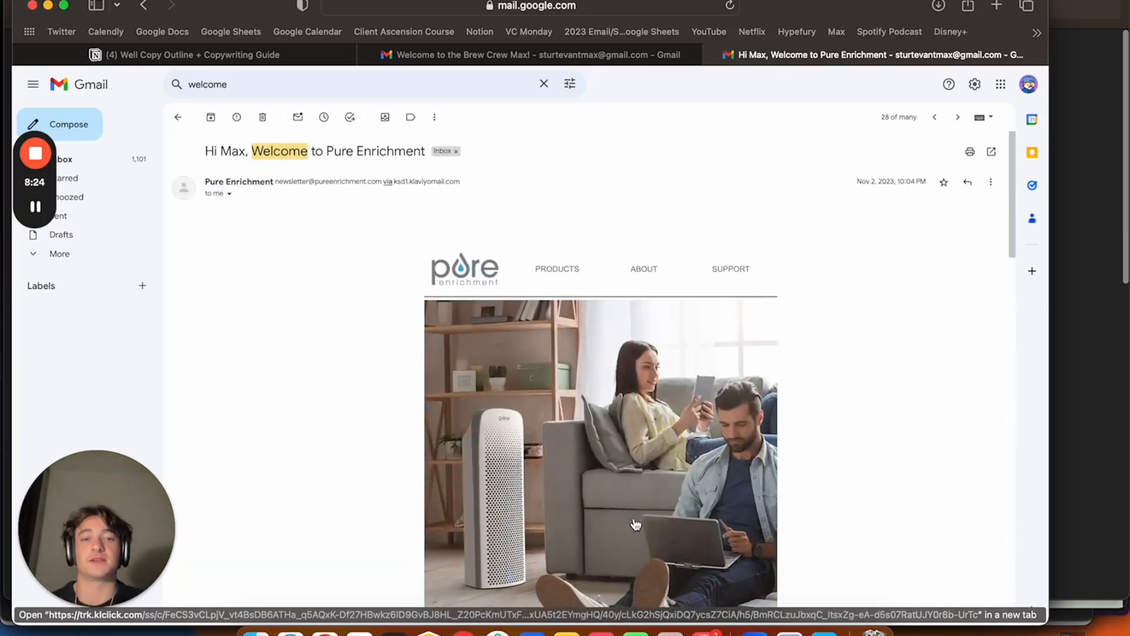
{"action": "mouse_move", "coordinate": [636, 521]}
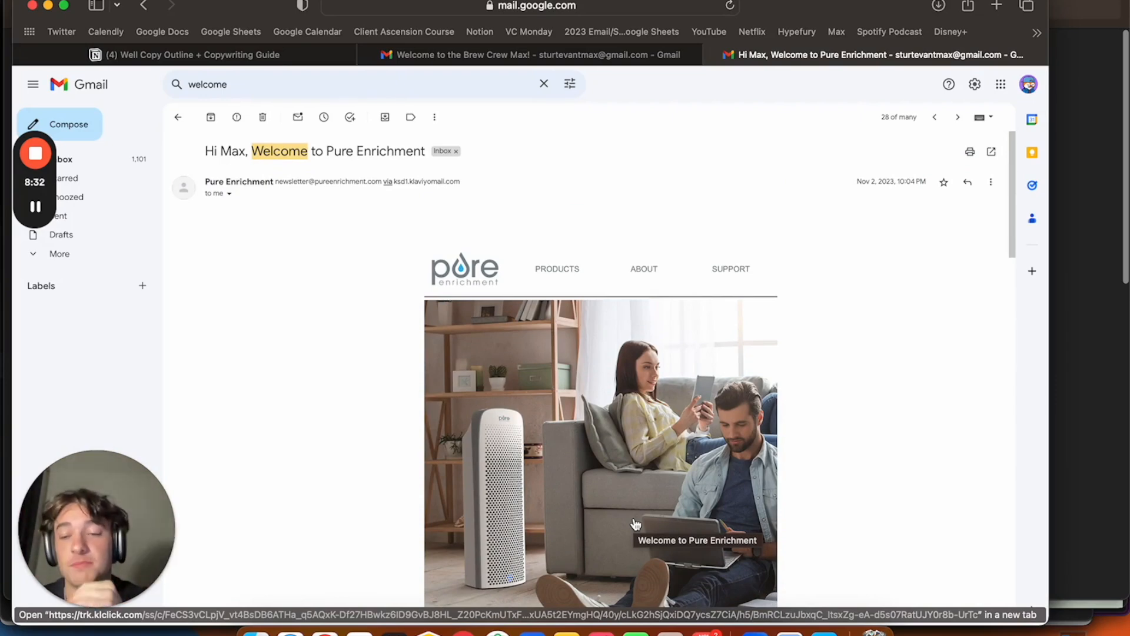
{"action": "mouse_move", "coordinate": [440, 520]}
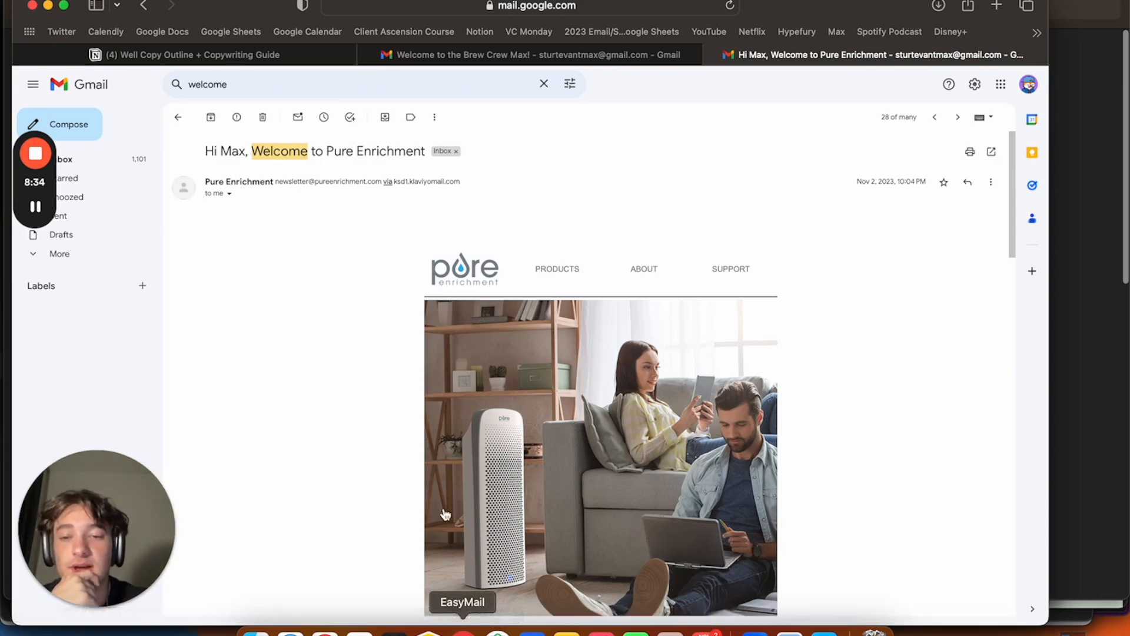